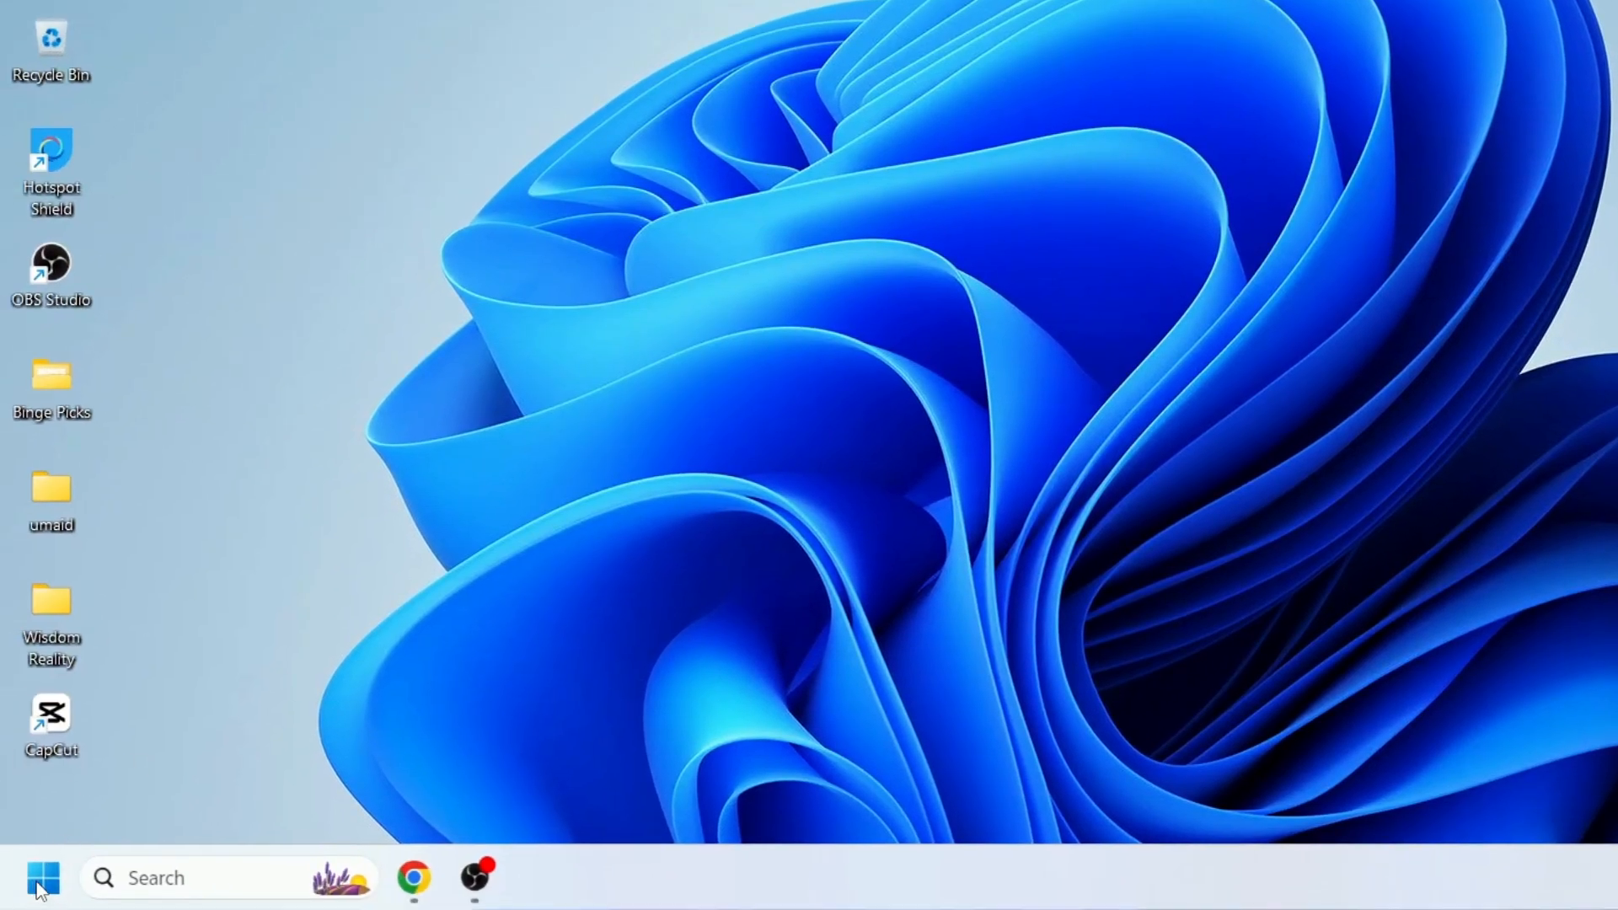
# - Launch Device Manager from the Start button's system shortcuts menu
pyautogui.rightClick(43, 879)
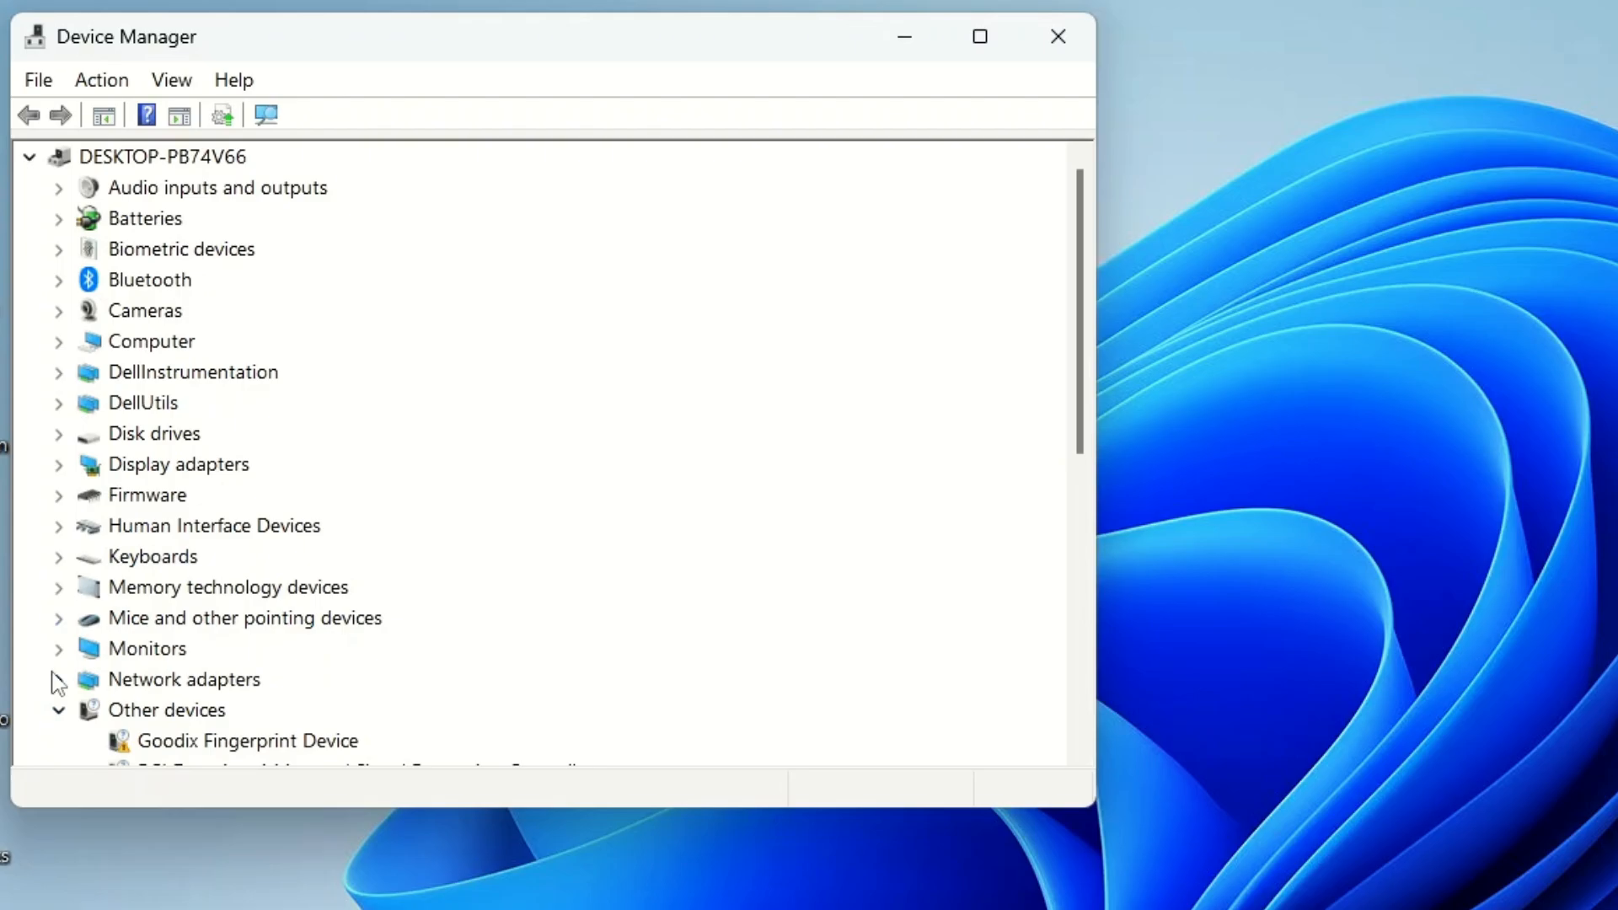
pyautogui.moveTo(197, 605)
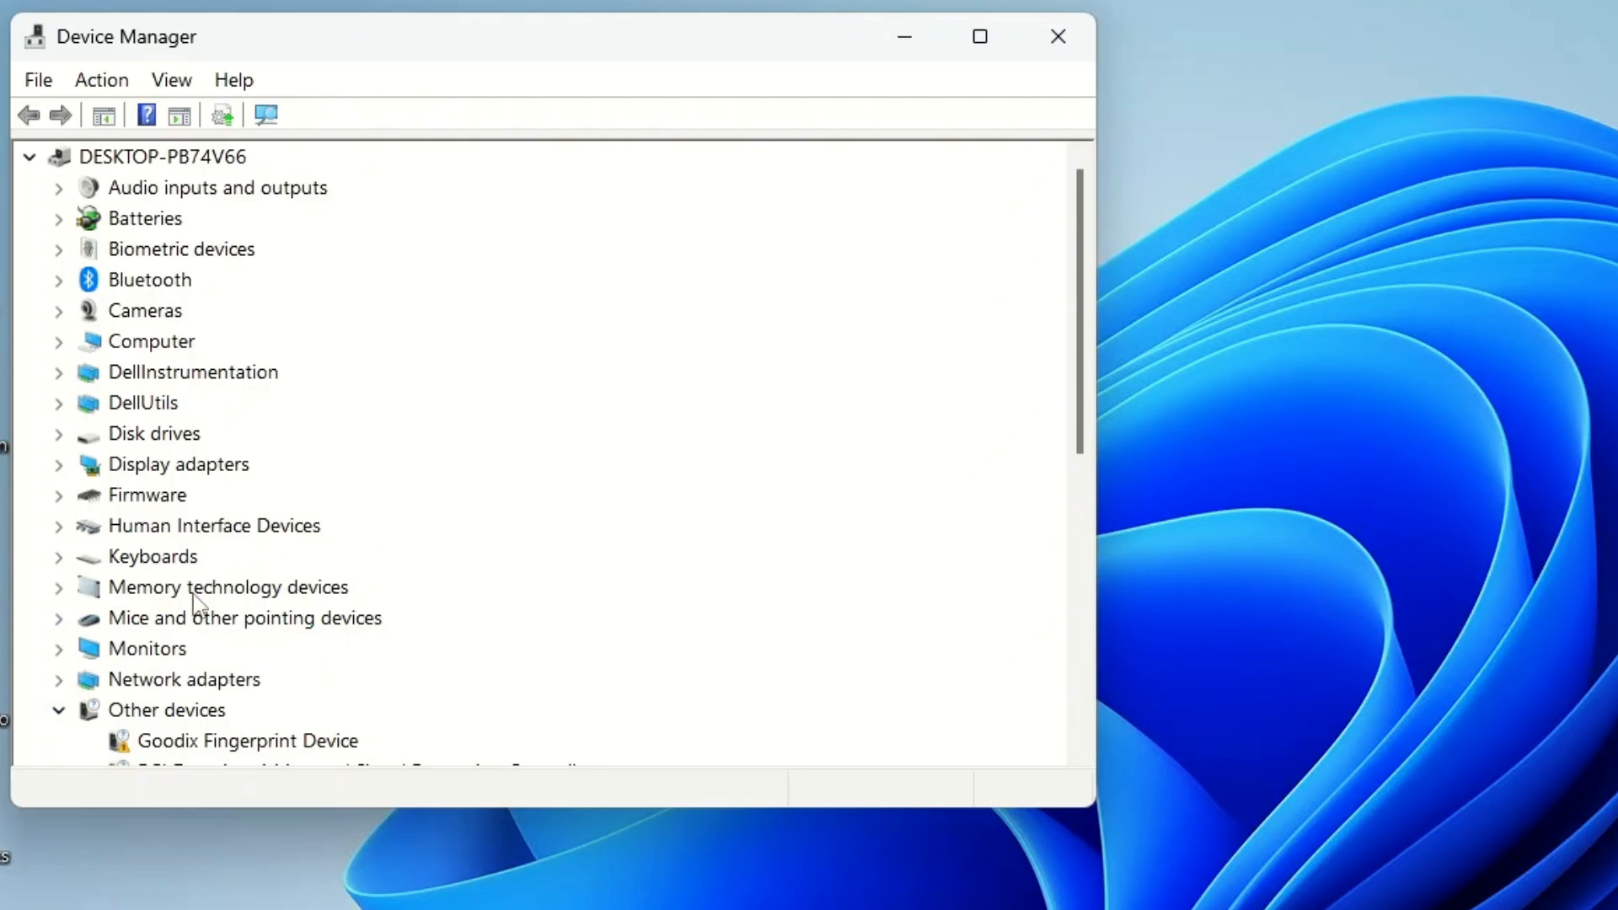
pyautogui.click(183, 679)
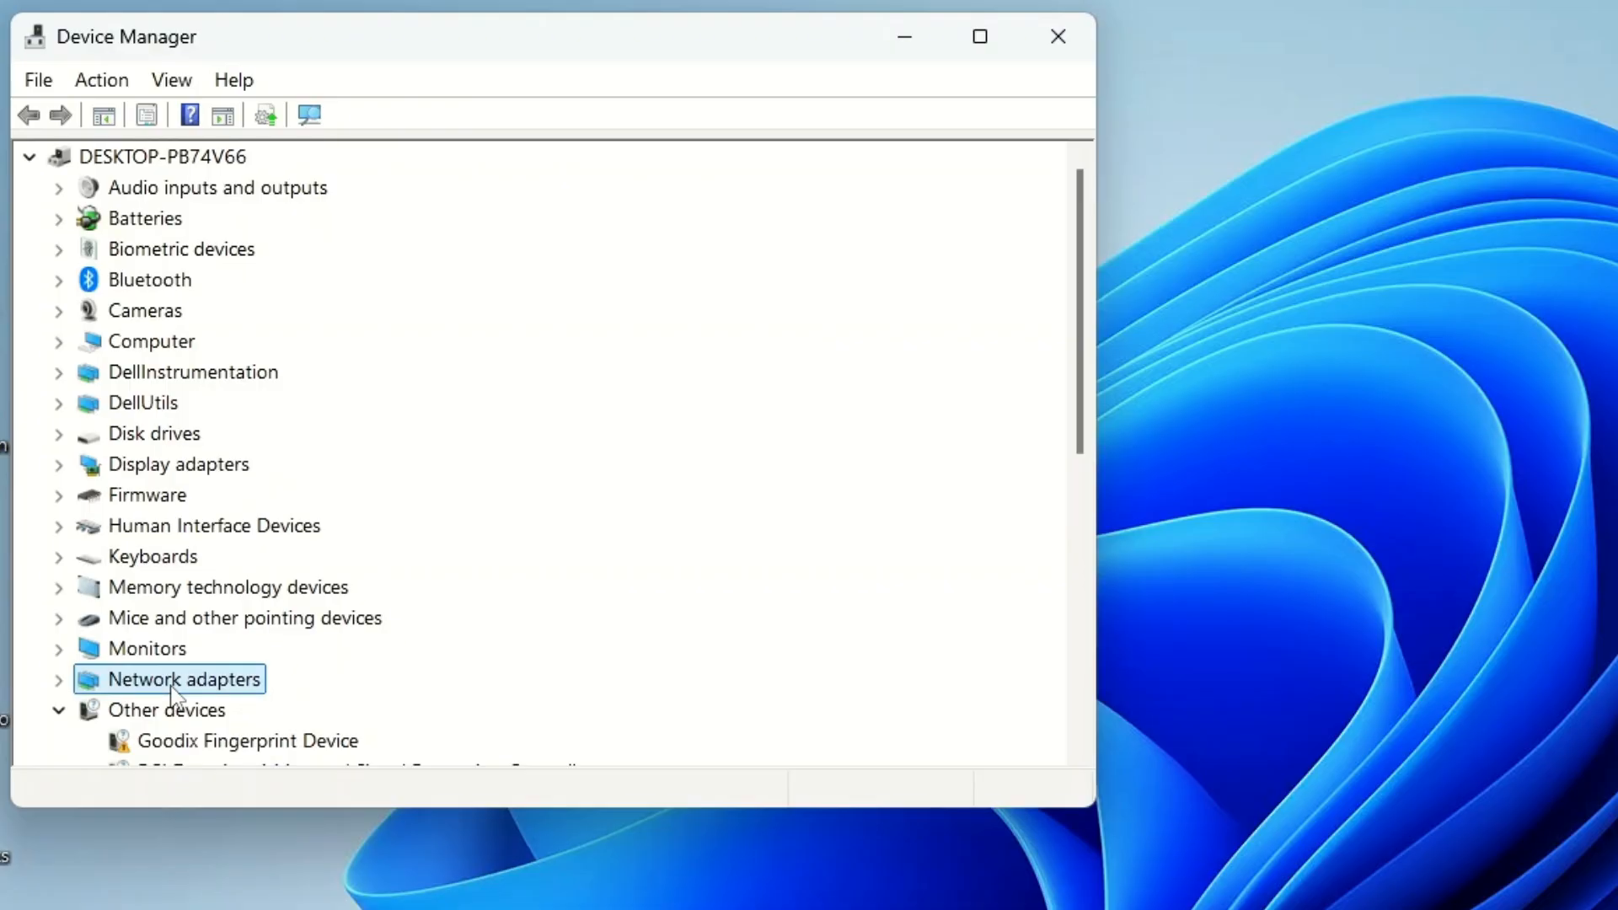
# - Expand Network adapters and bring up options for the Intel Dual Band Wireless-AC 8265
pyautogui.click(59, 679)
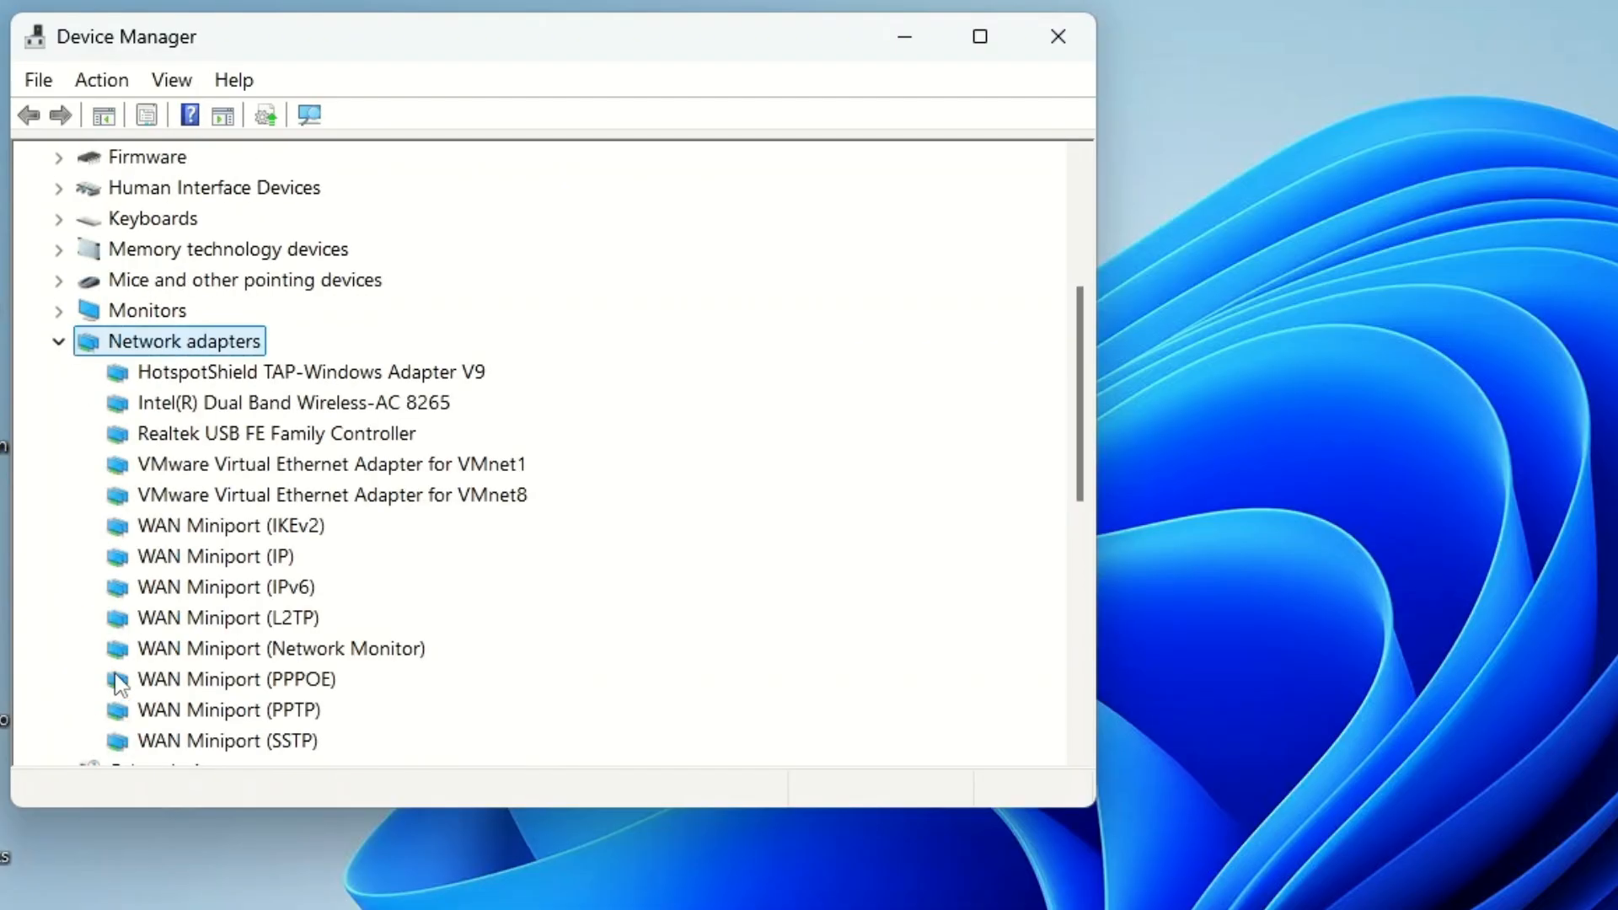
pyautogui.moveTo(243, 600)
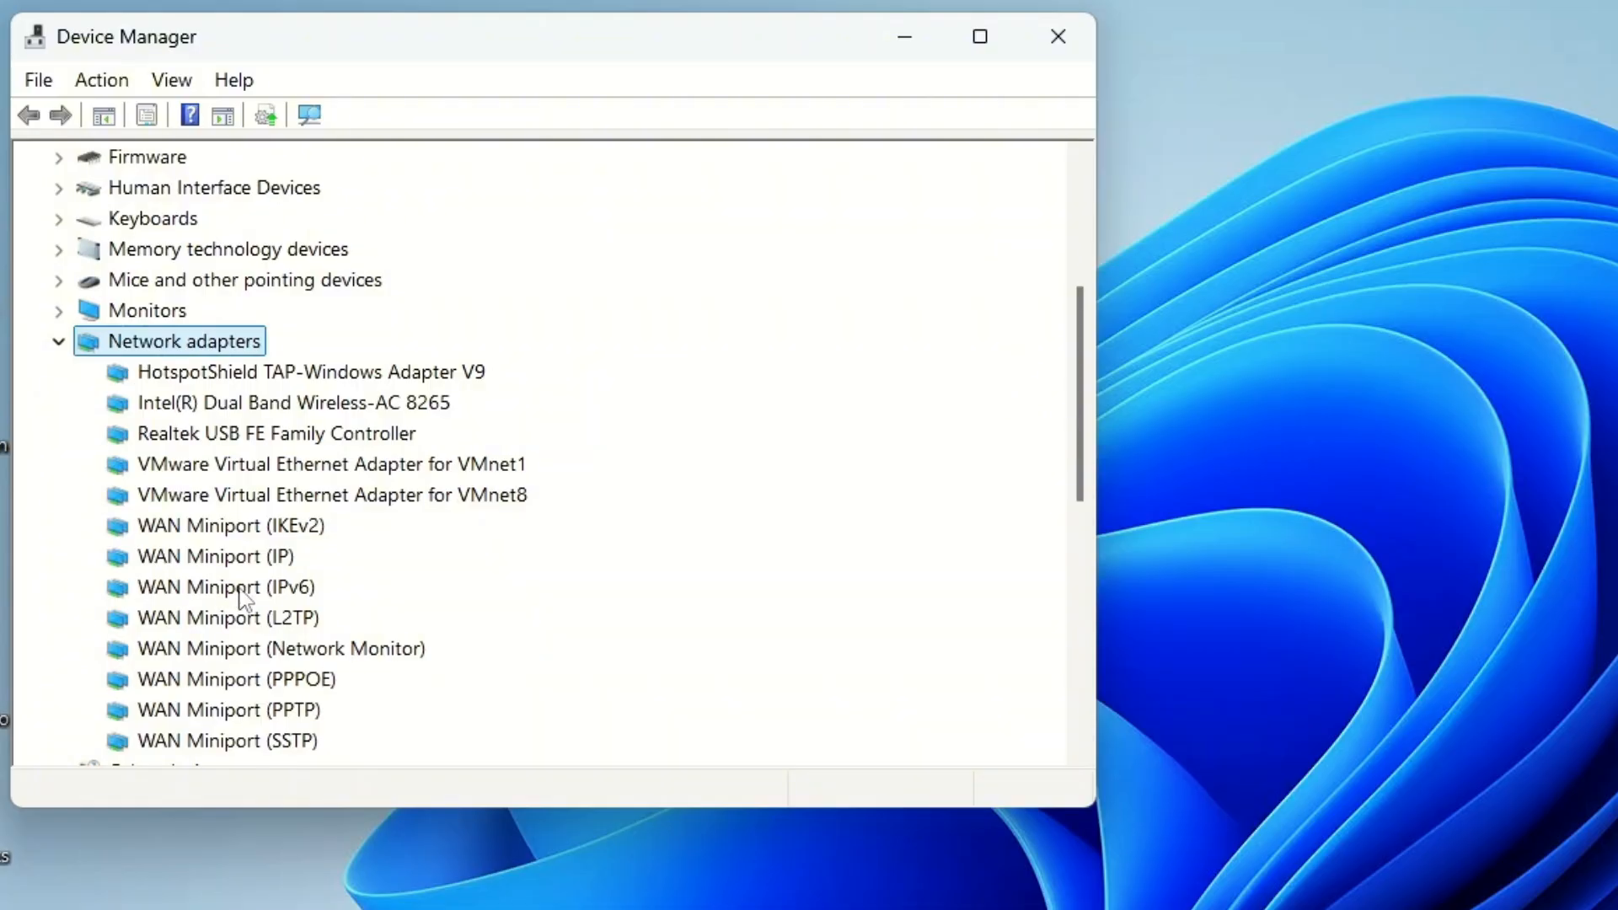
pyautogui.moveTo(343, 462)
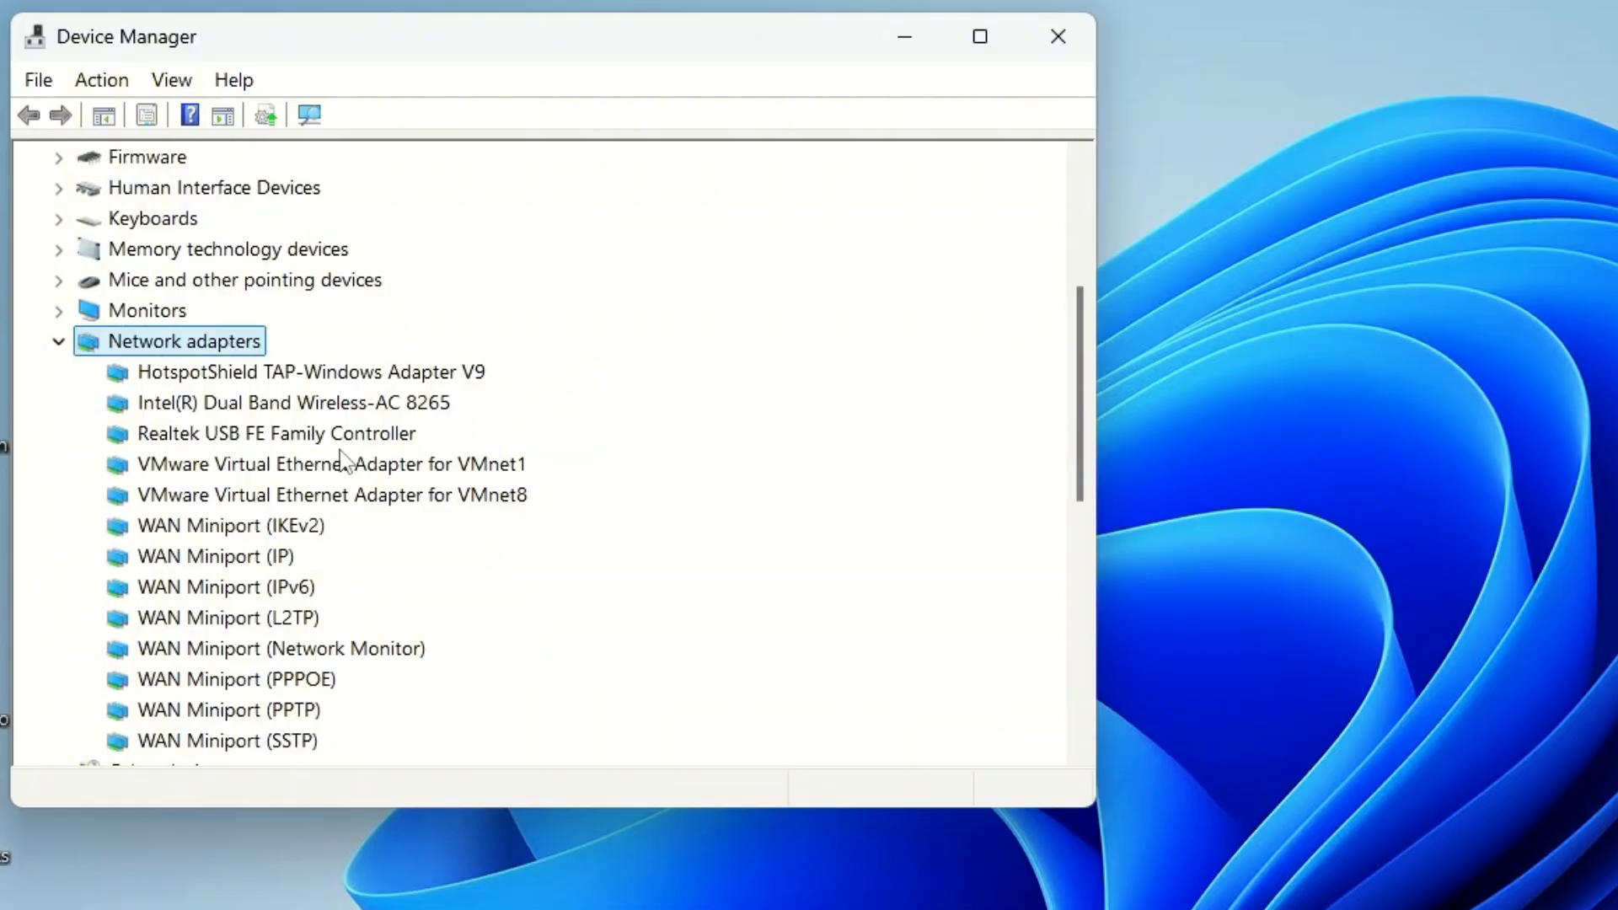
pyautogui.click(292, 403)
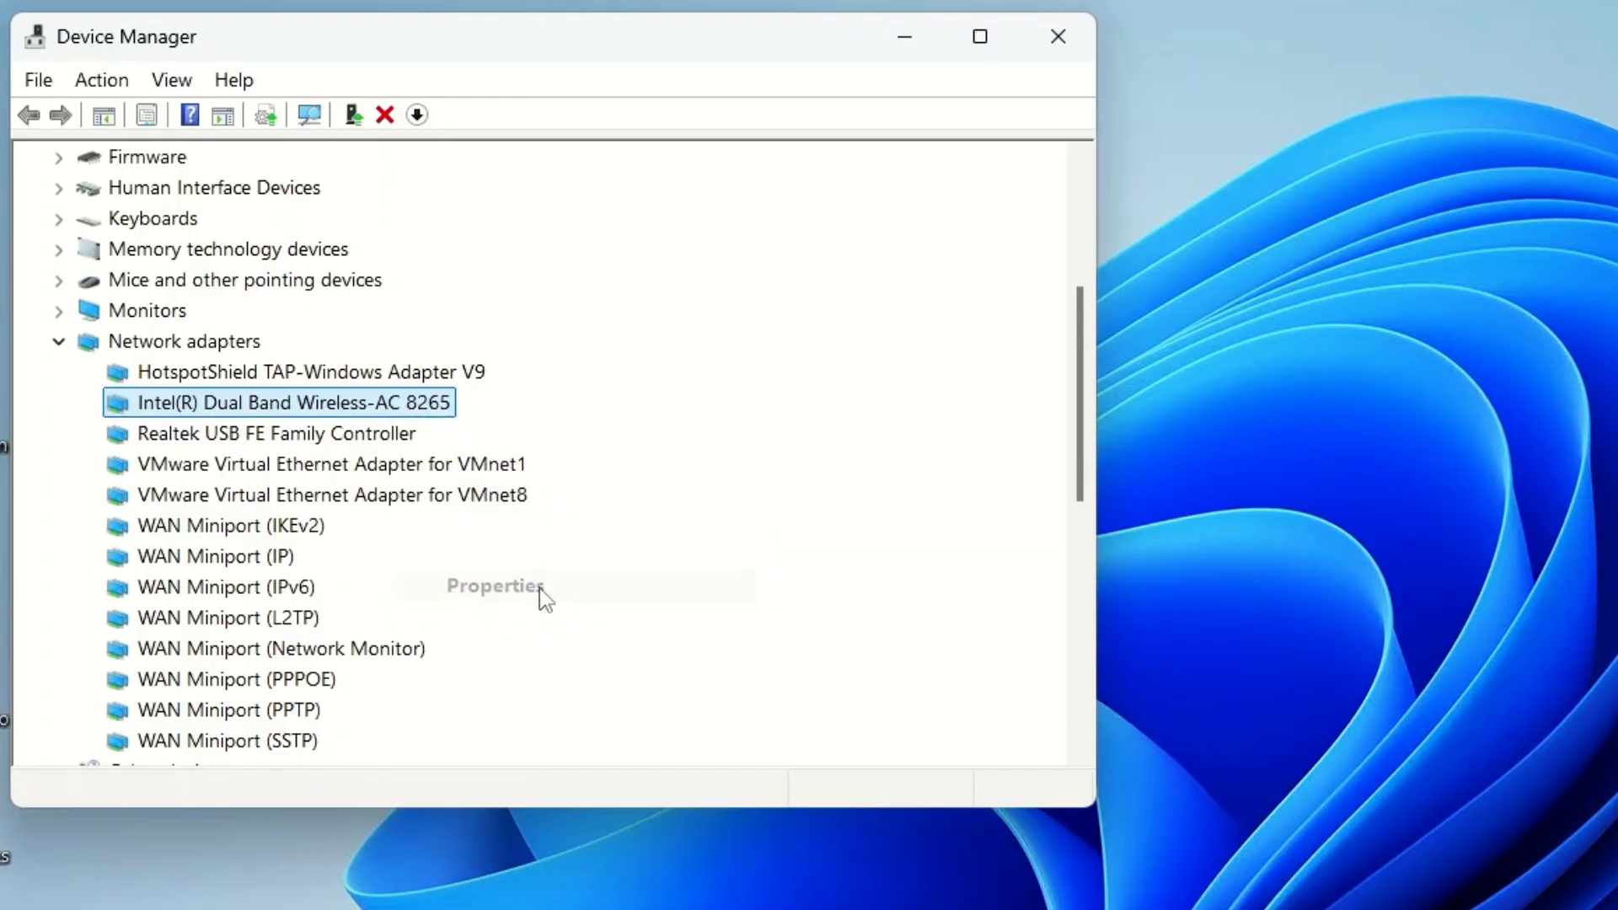
# - Show the Intel Wireless-AC 8265 driver details, version 20.70.21.2 from Intel
pyautogui.click(496, 585)
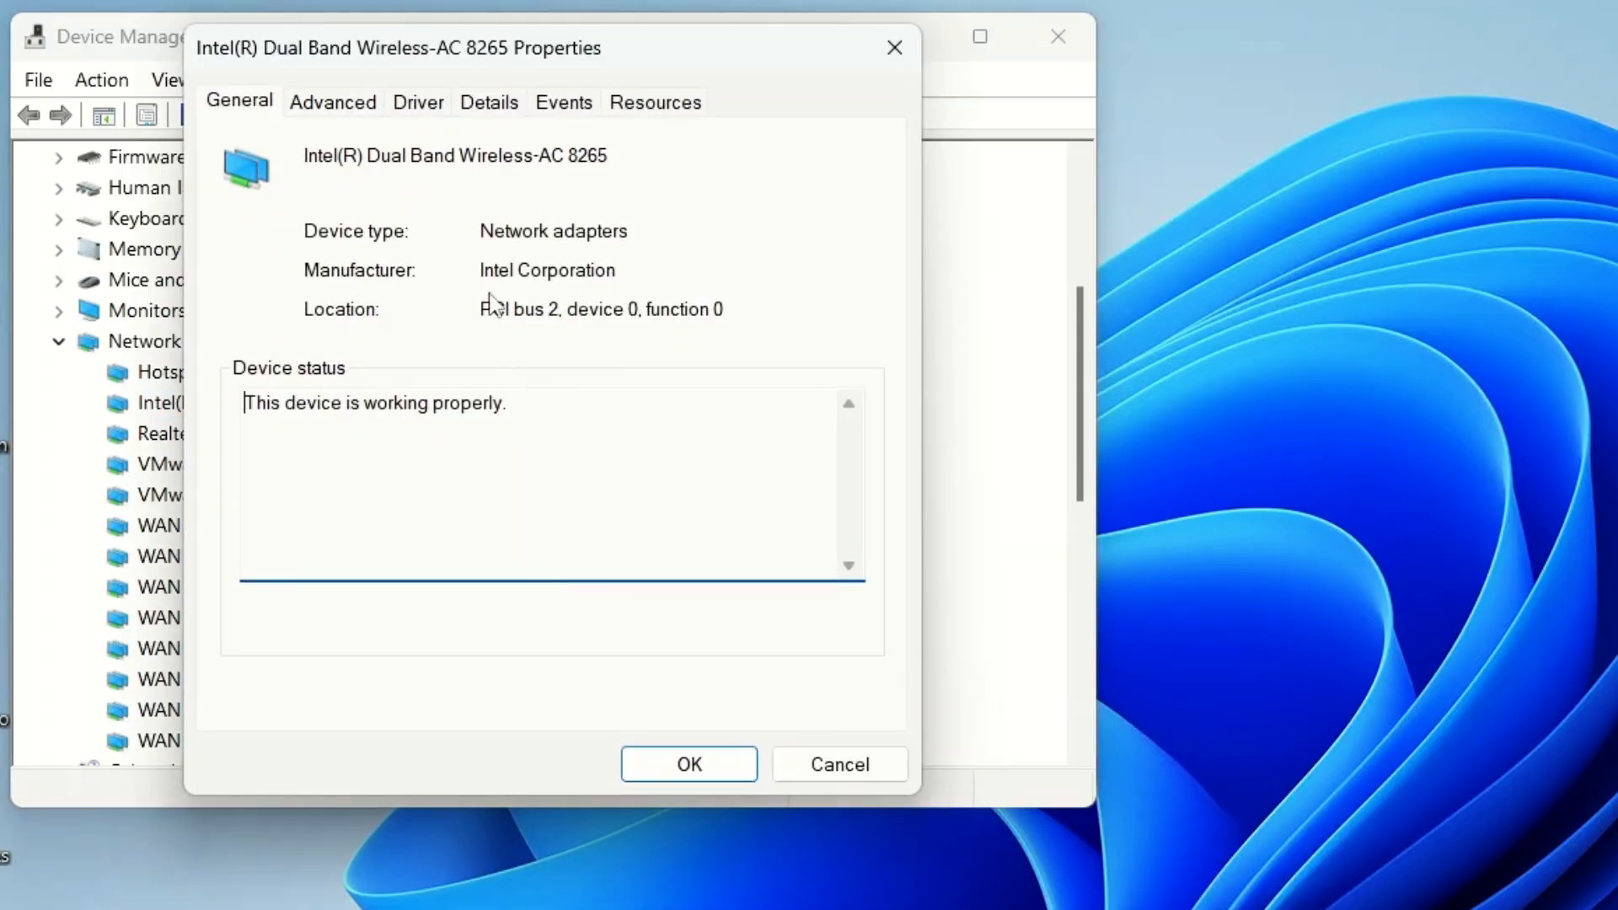
pyautogui.click(417, 101)
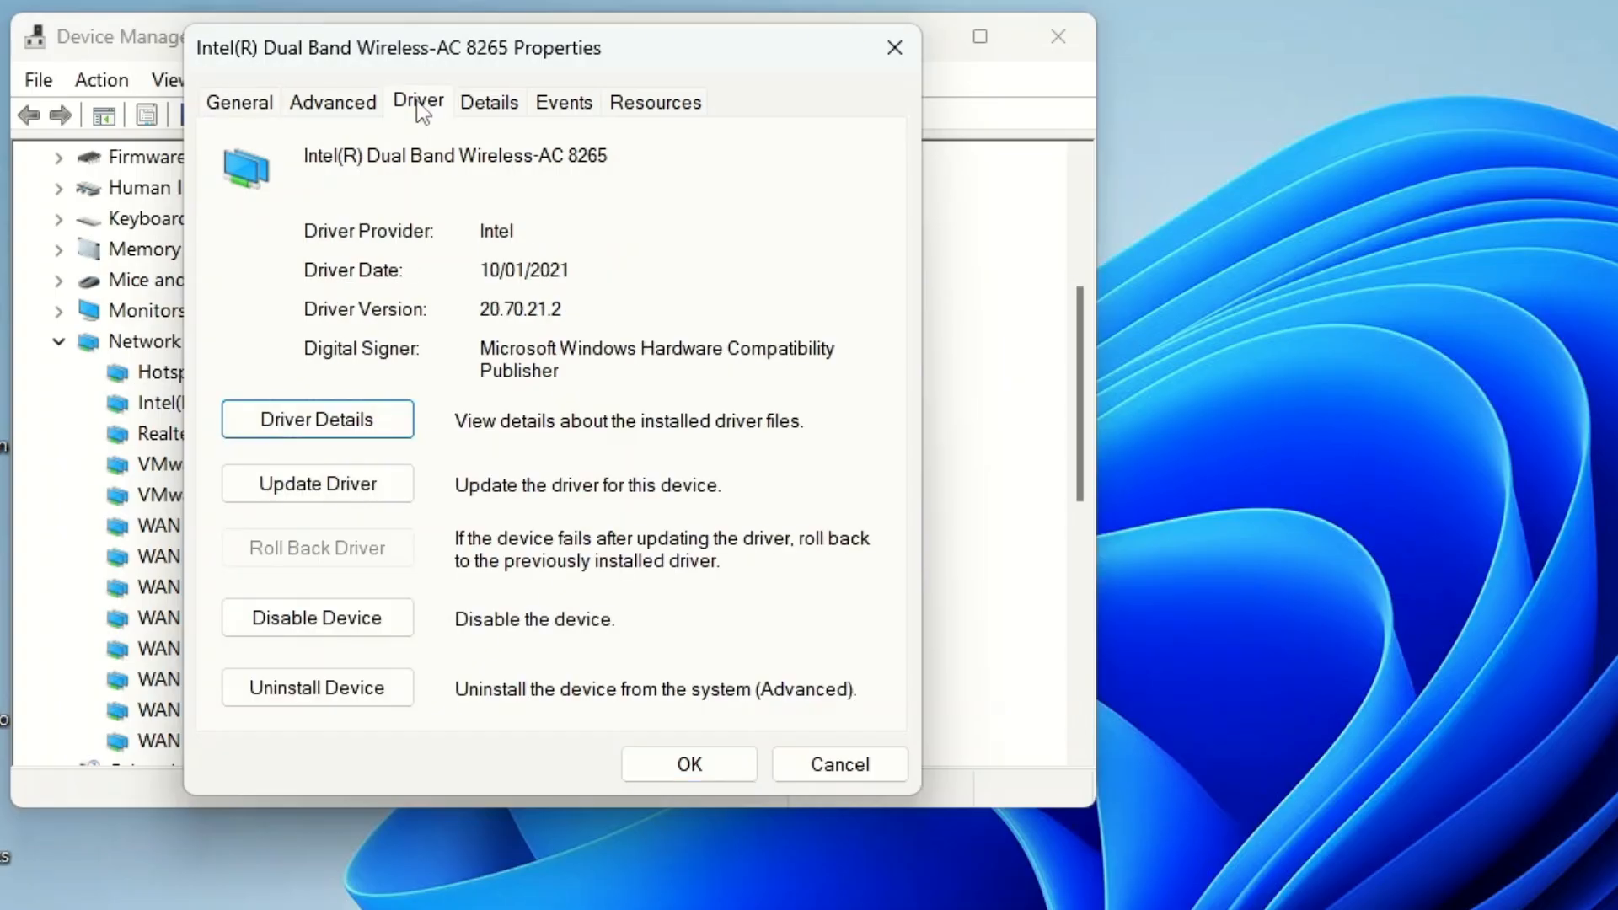
pyautogui.moveTo(521, 269)
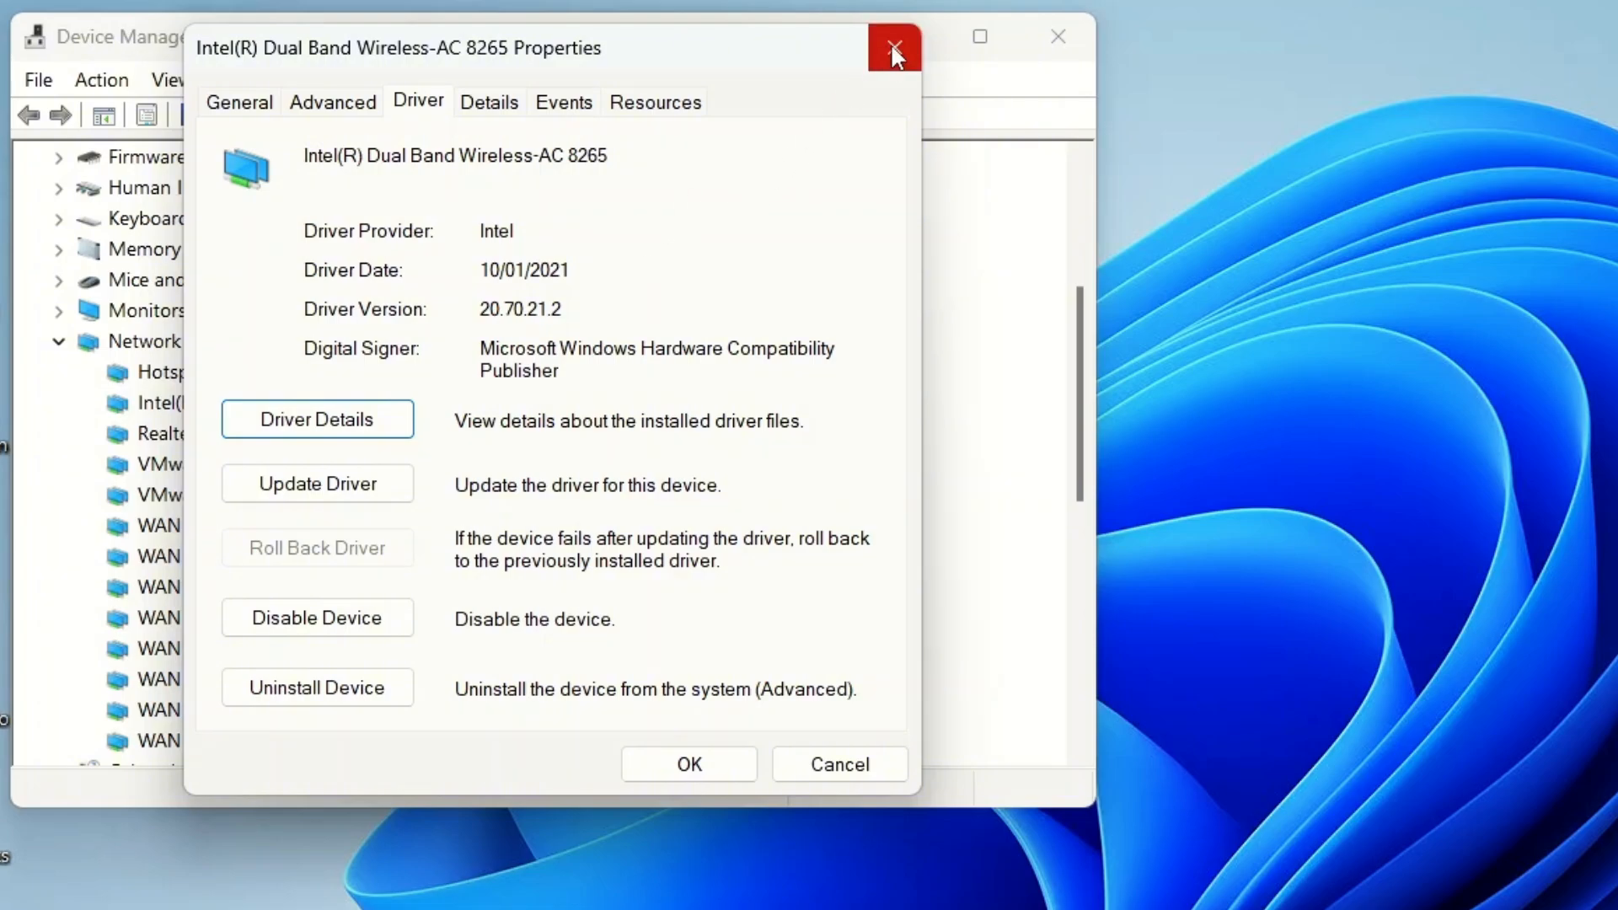
pyautogui.moveTo(892, 49)
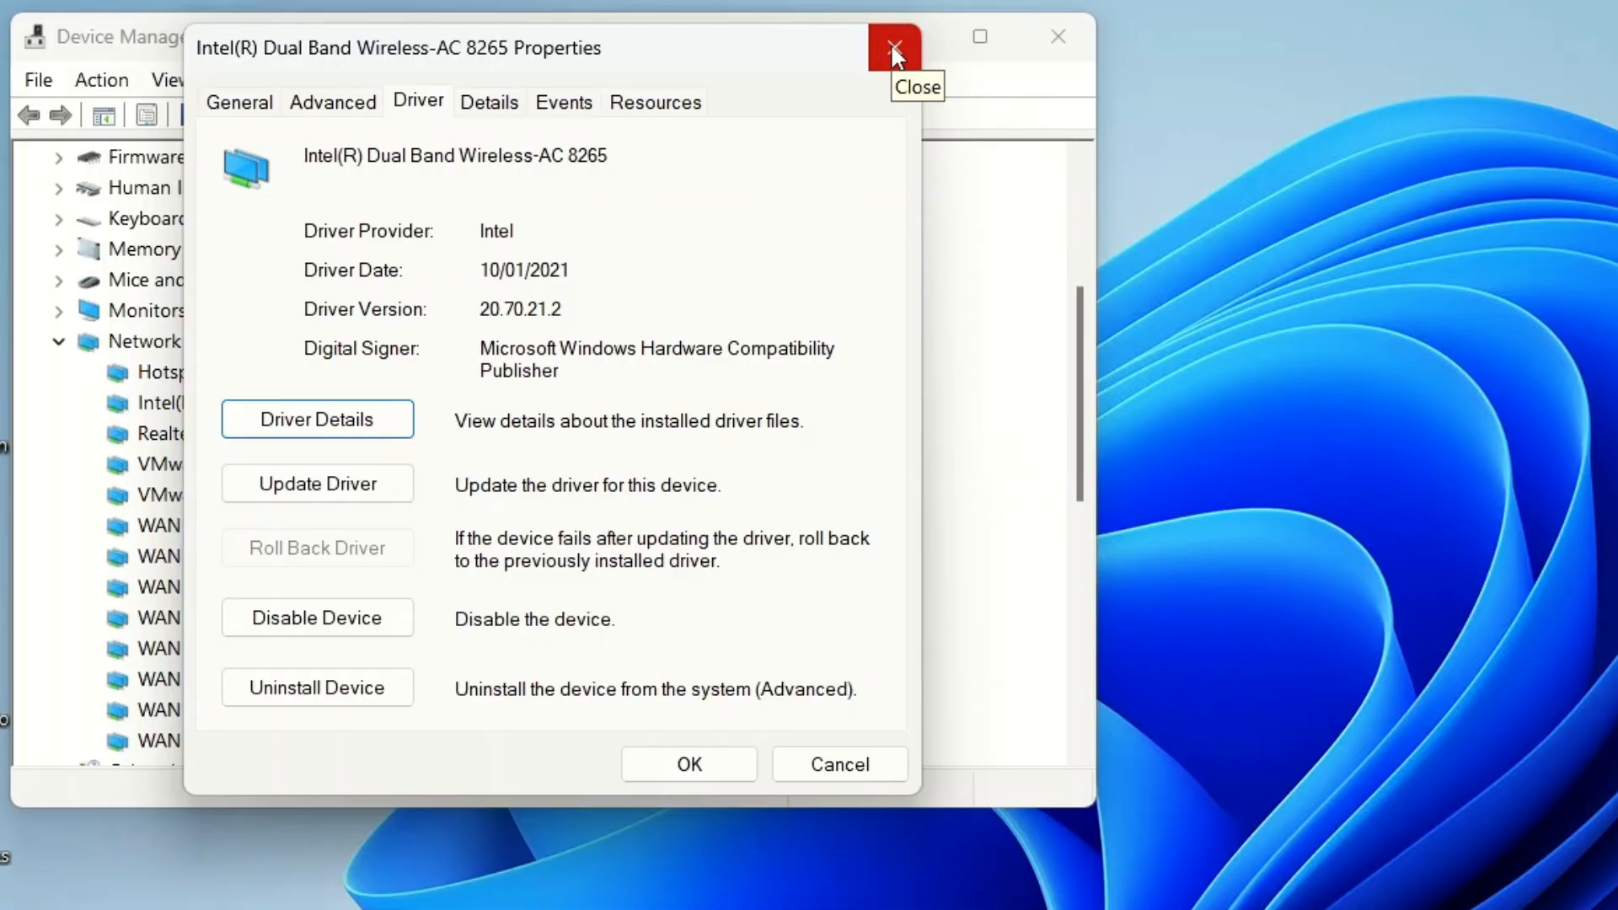
pyautogui.moveTo(820, 339)
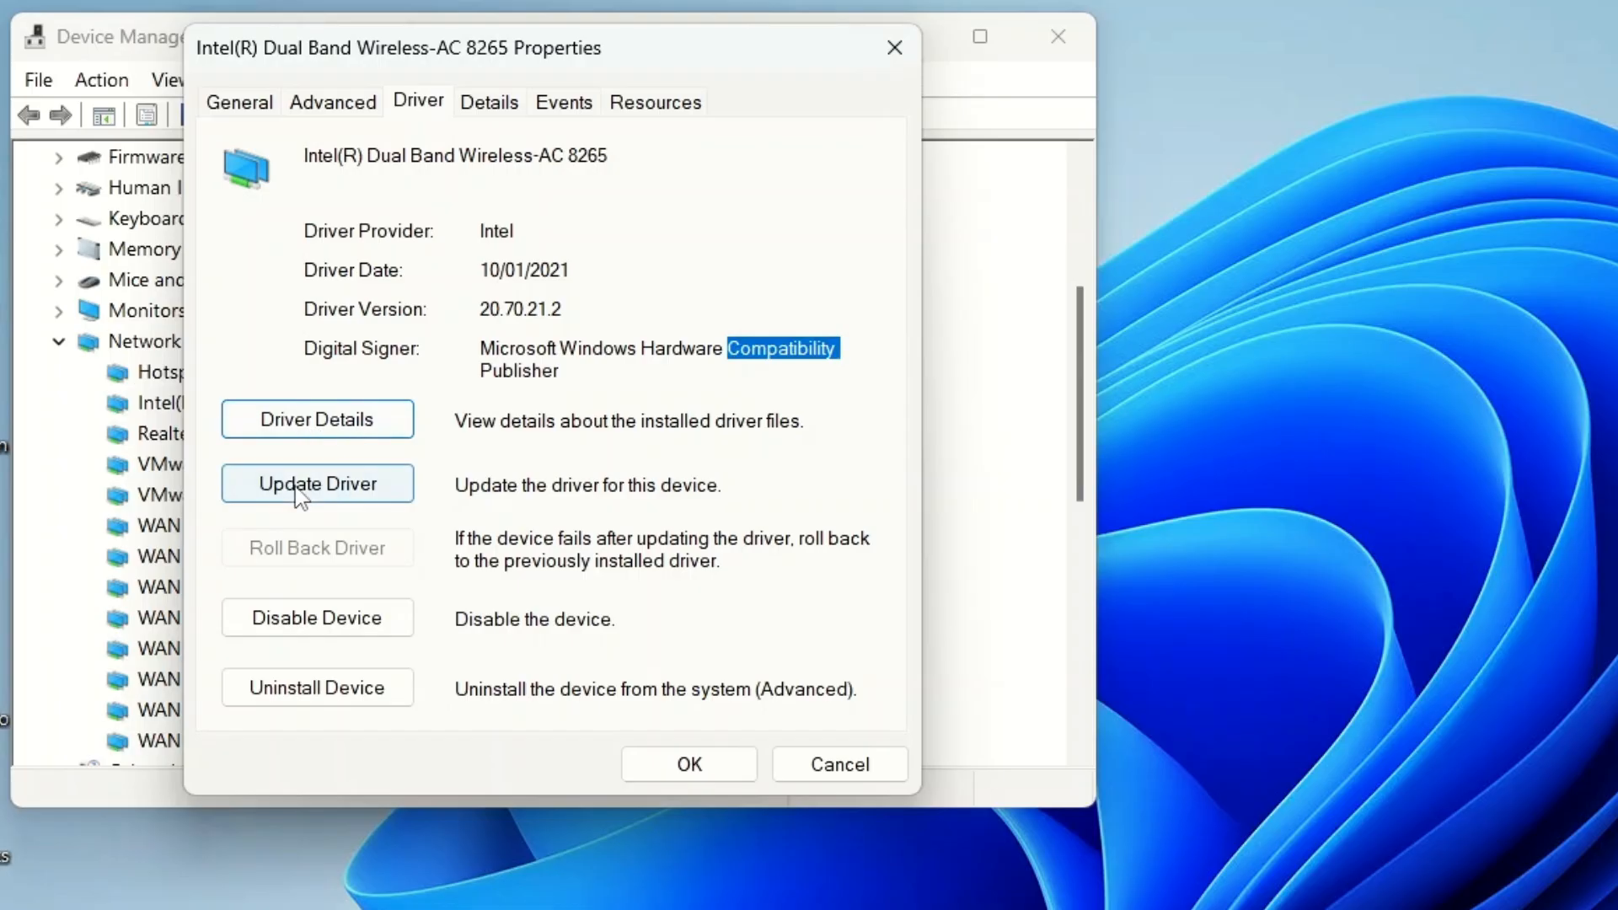
# - Auto-search for an Intel Wireless-AC 8265 driver update and close the 'already installed' result
pyautogui.click(317, 483)
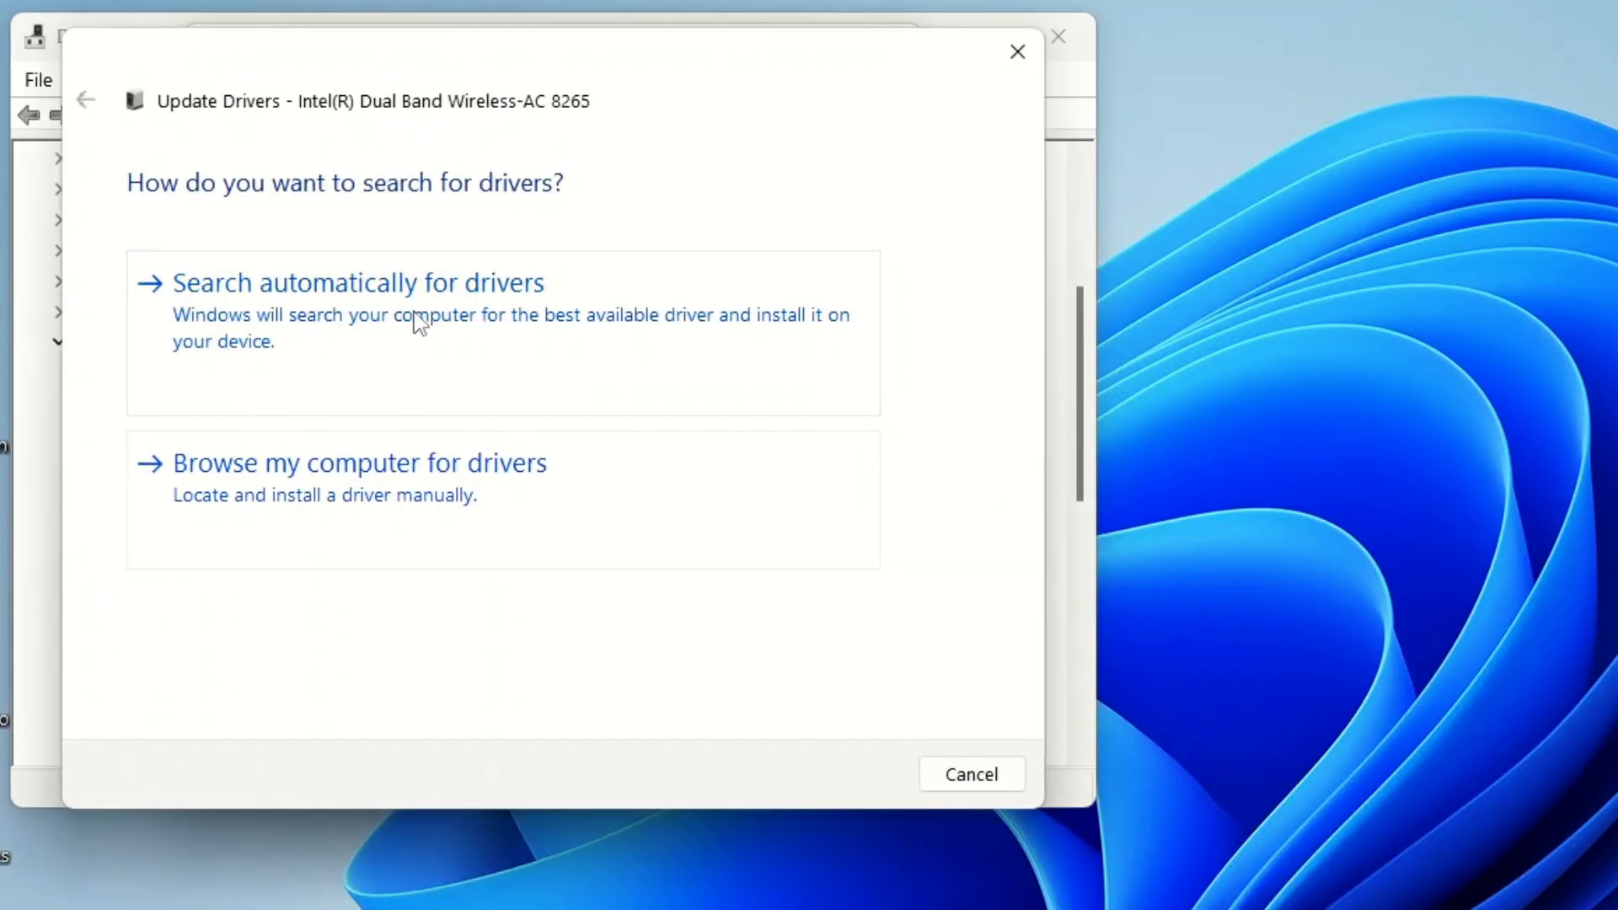
pyautogui.click(355, 281)
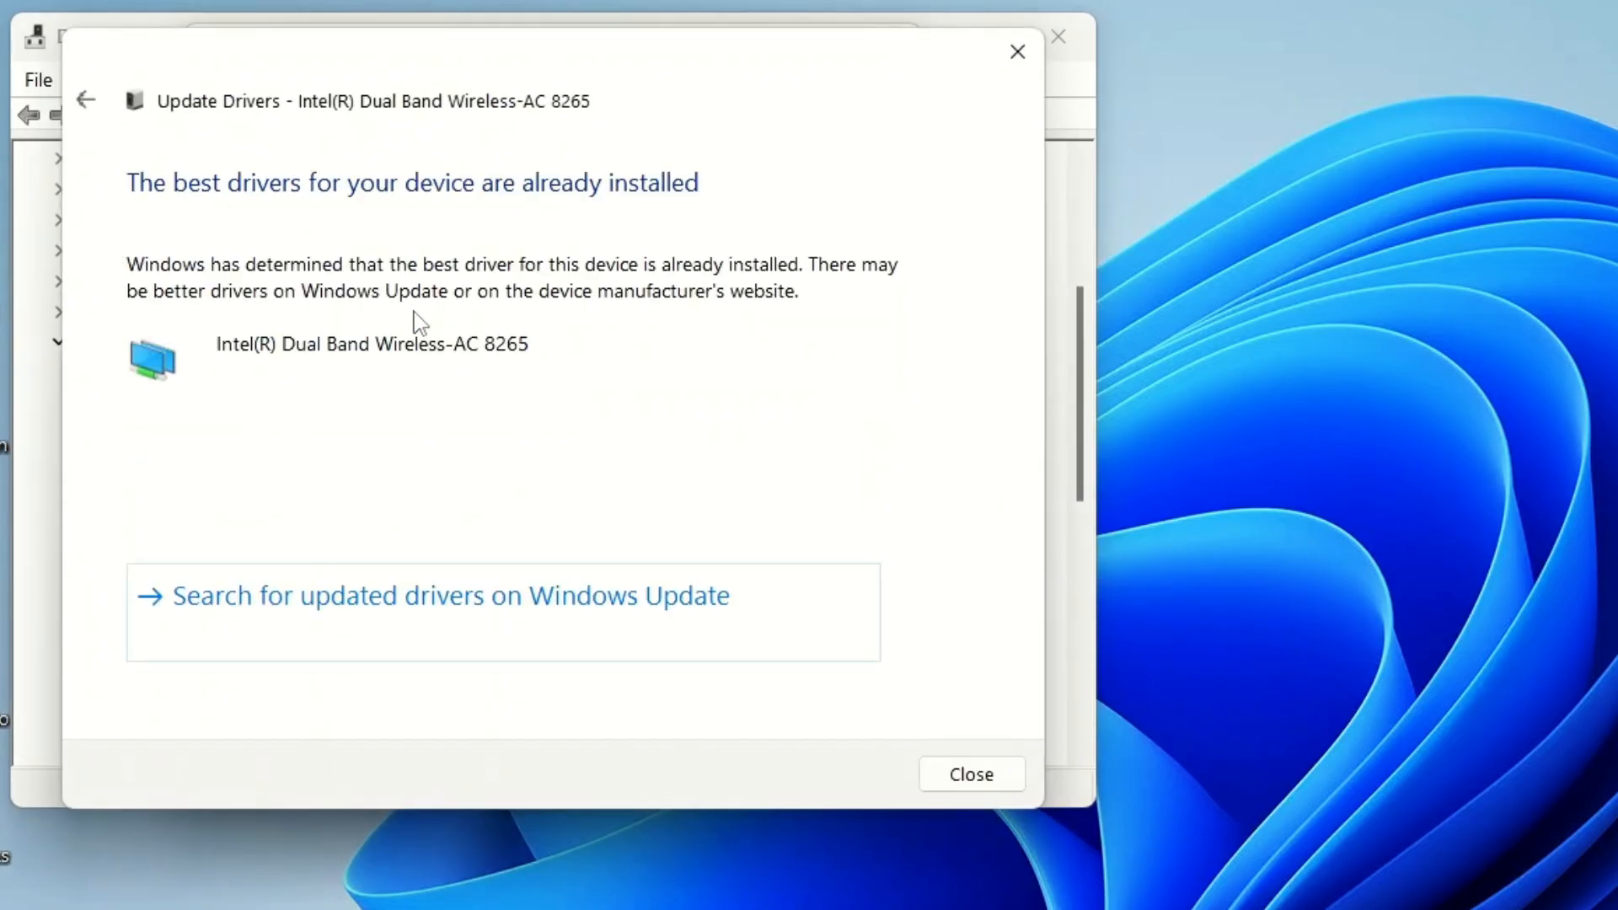
pyautogui.moveTo(892, 779)
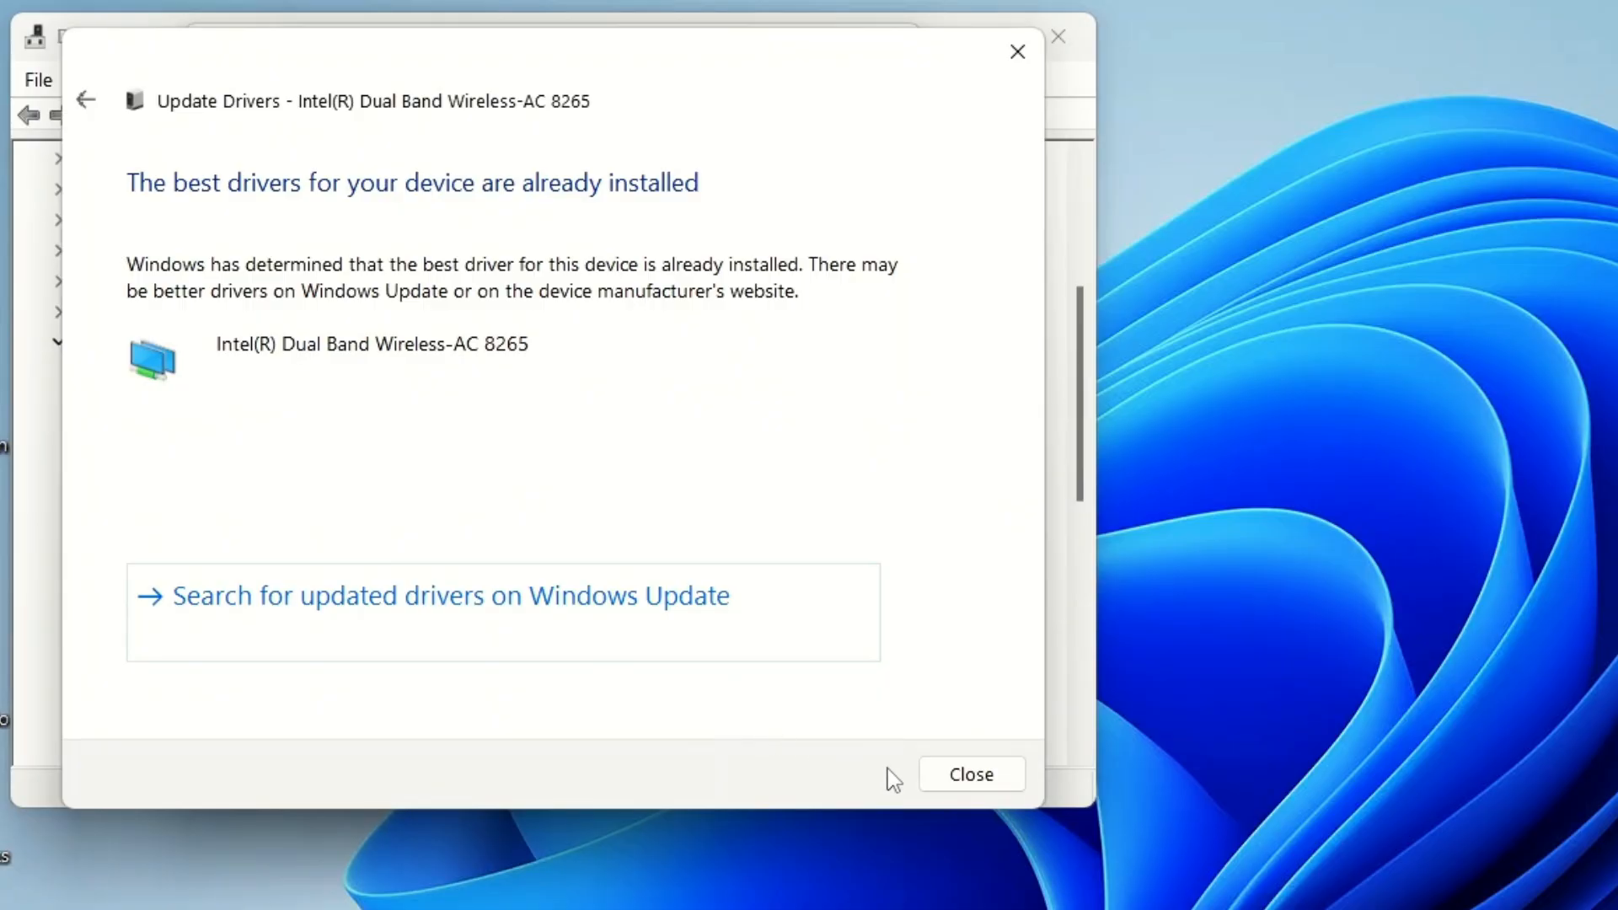
pyautogui.click(970, 773)
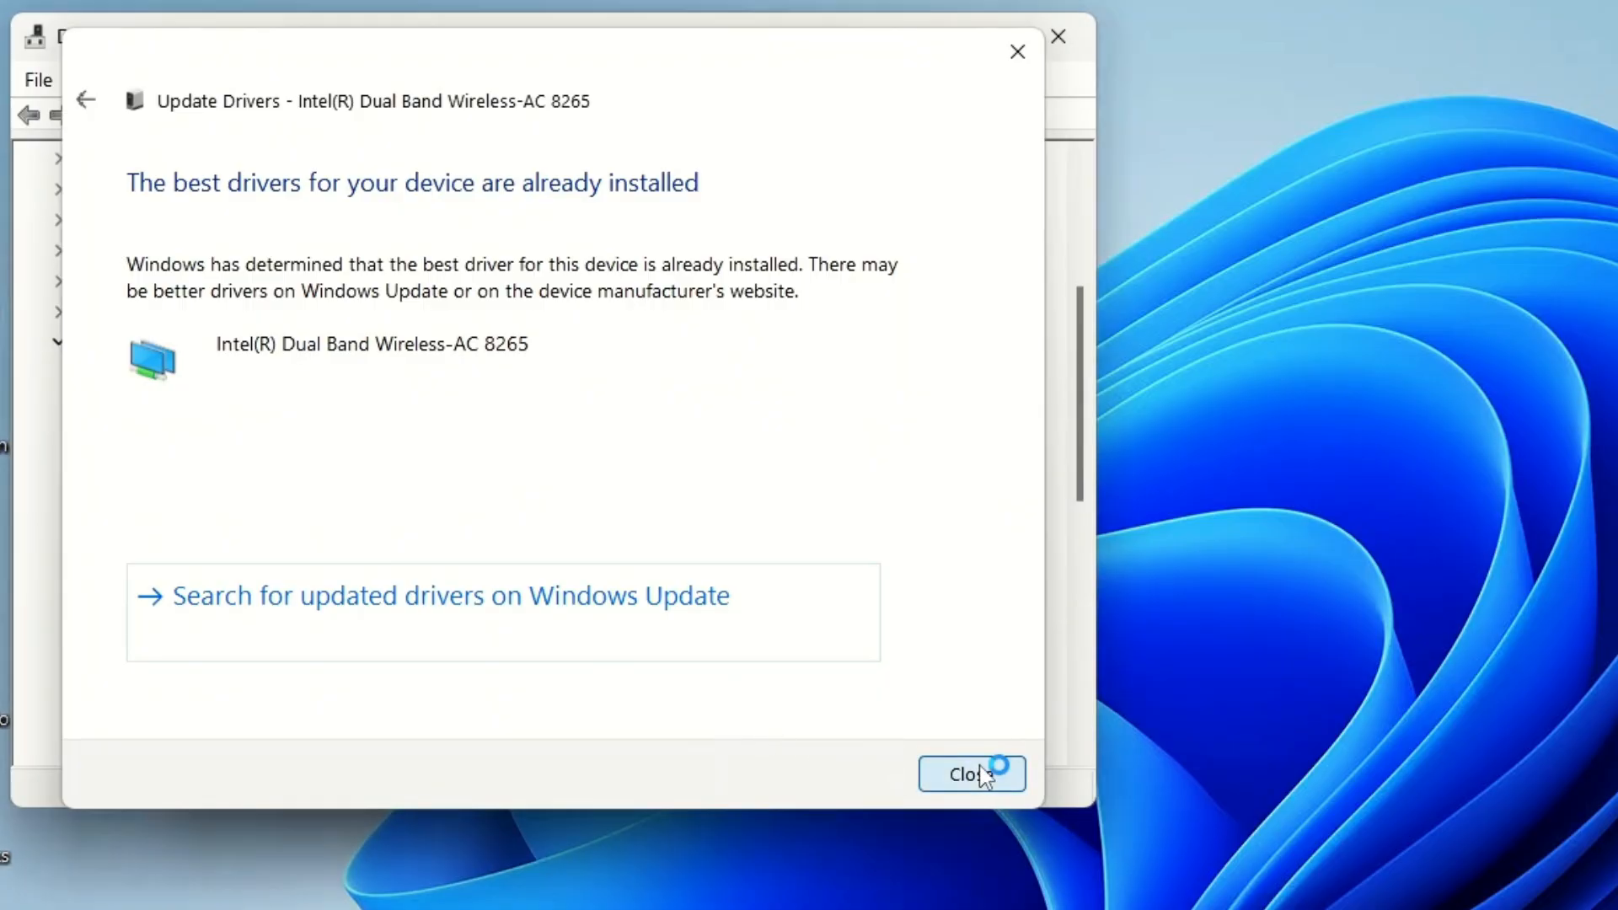
pyautogui.click(971, 774)
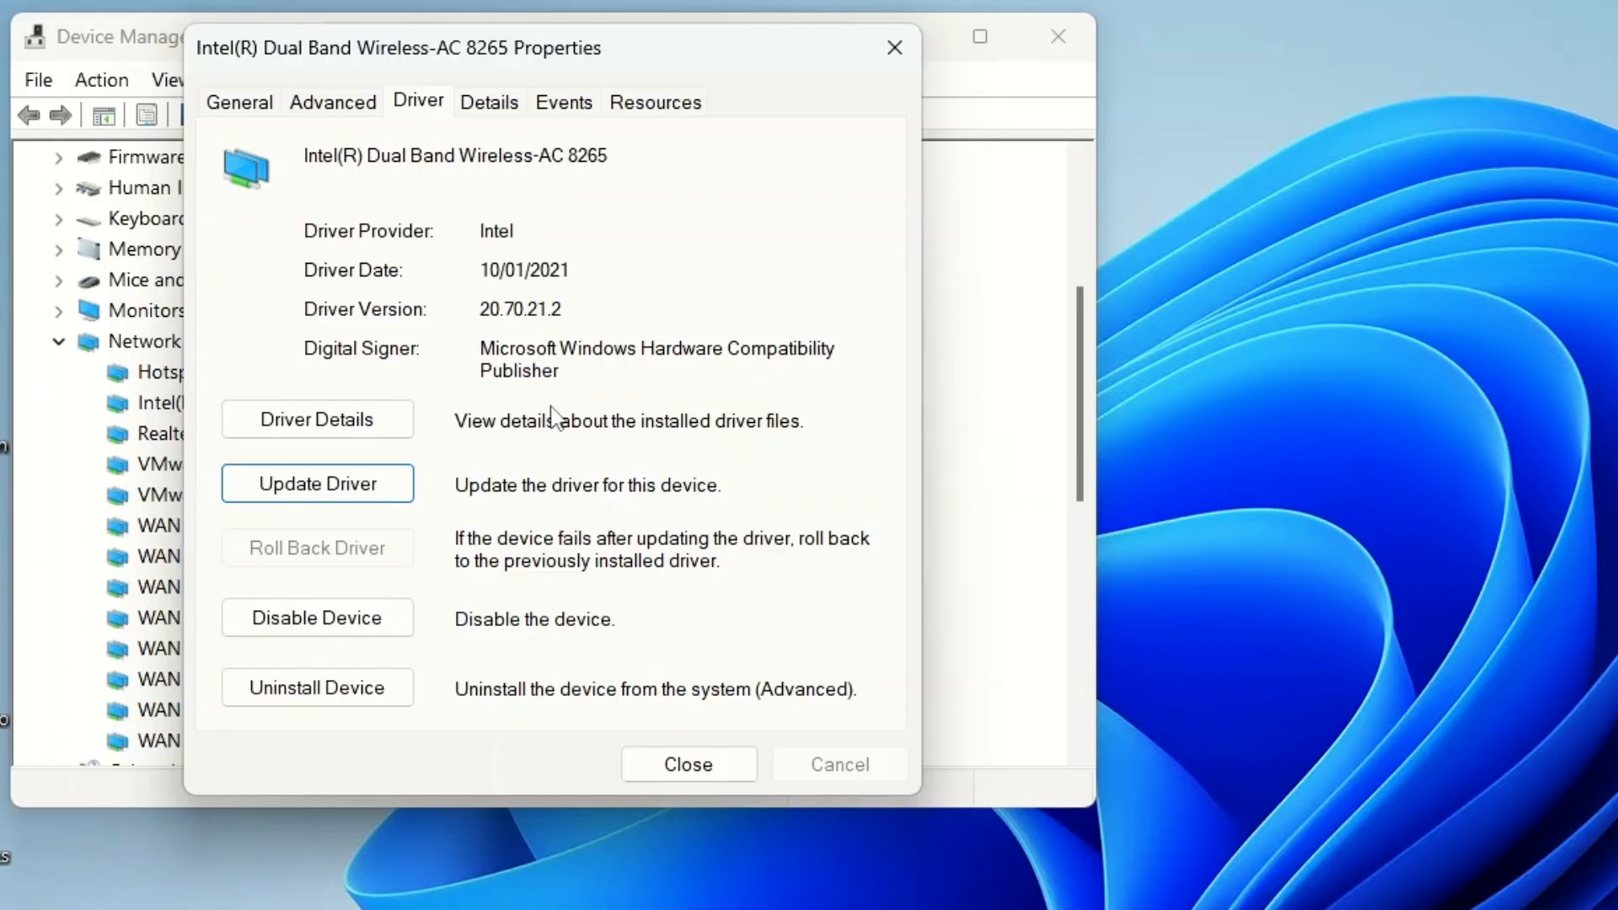
pyautogui.moveTo(559, 421)
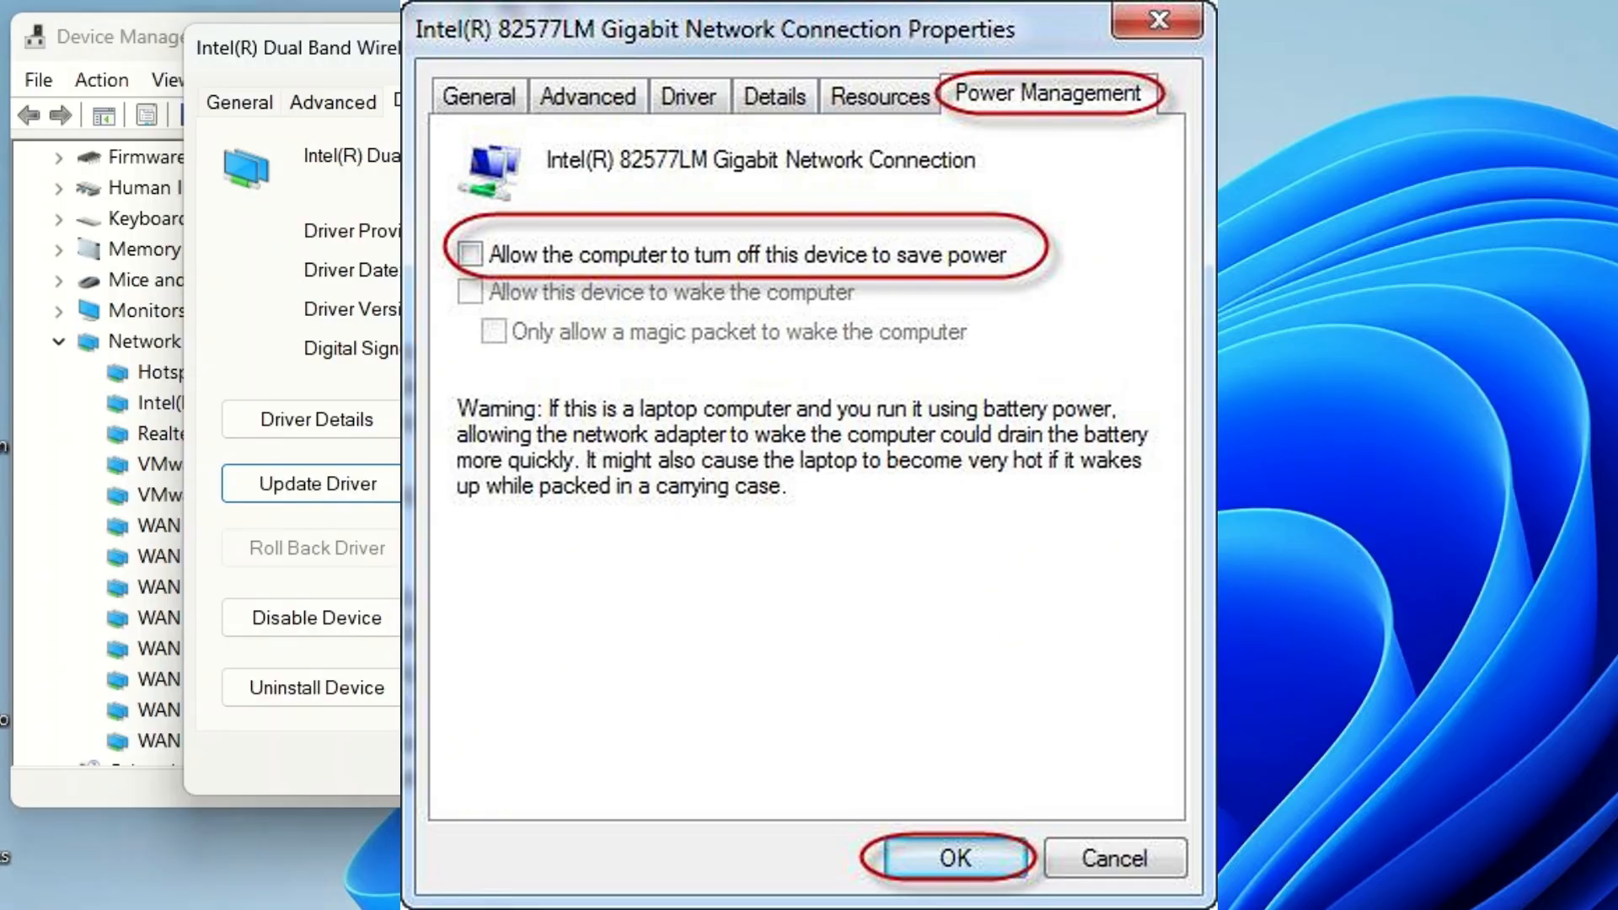
# - Dismiss the Intel Wireless-AC 8265 properties dialog
pyautogui.click(951, 858)
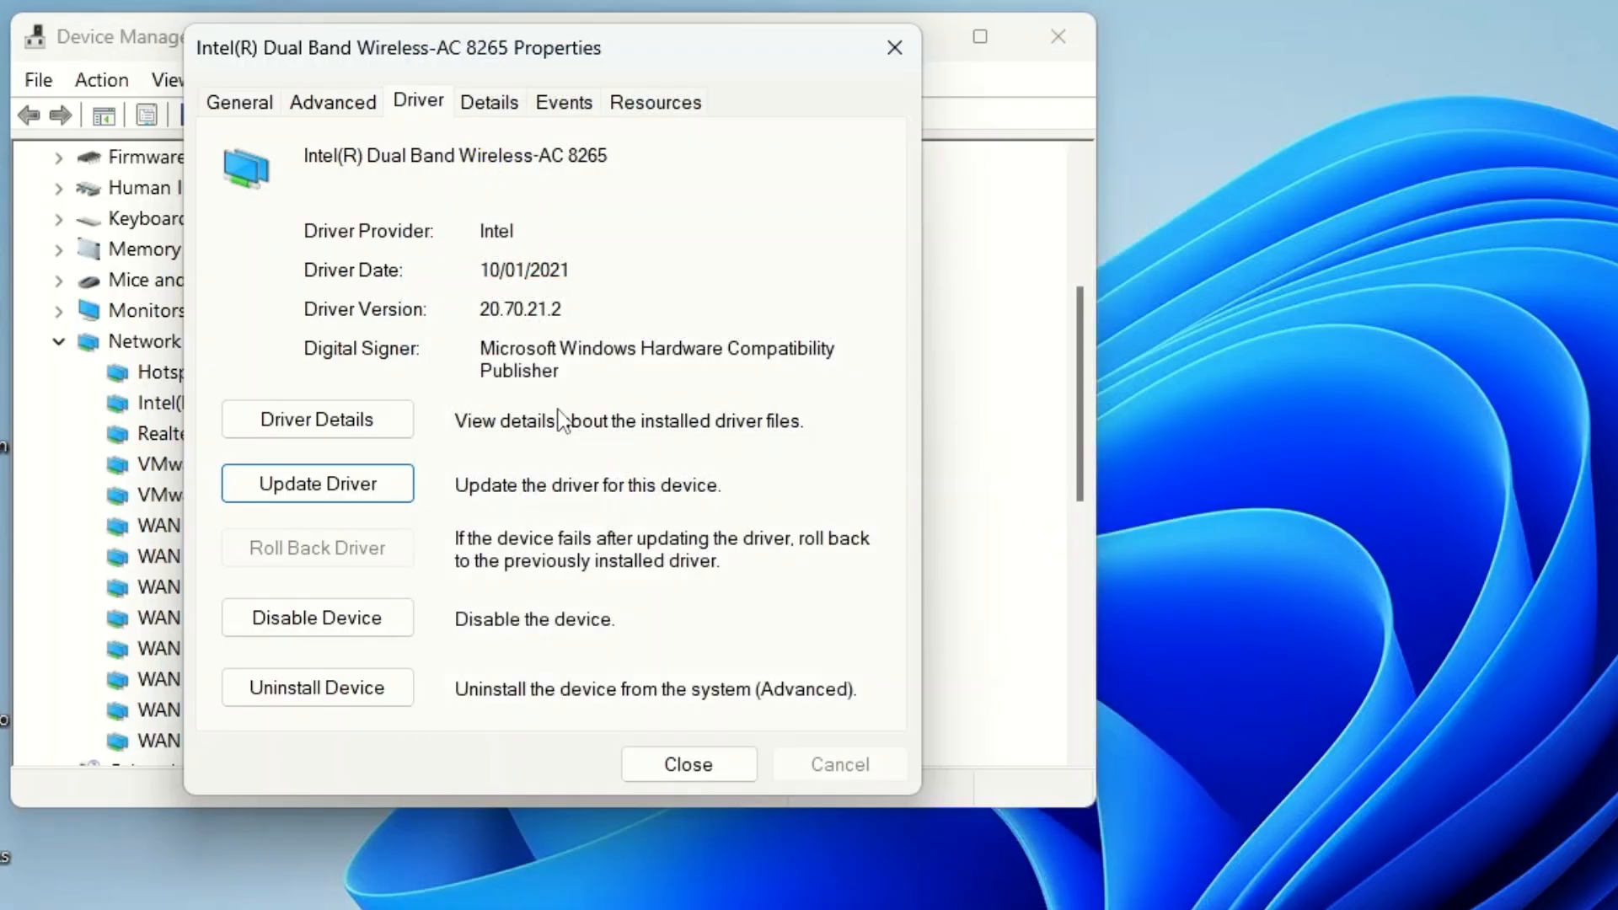
pyautogui.click(688, 764)
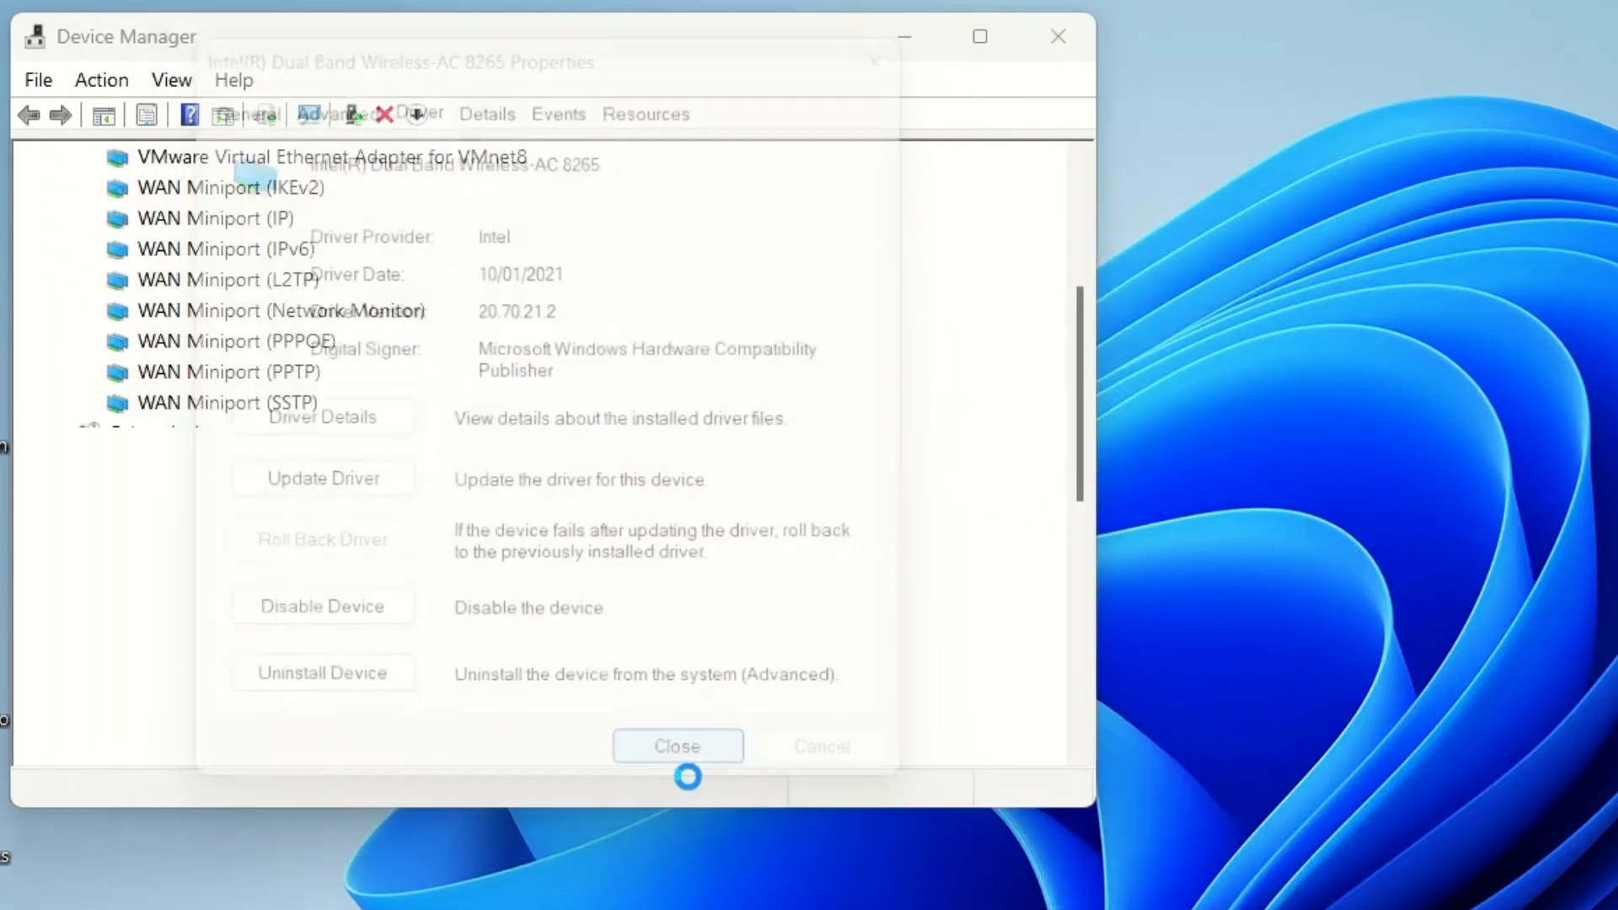
# - Exit the Device Manager window
pyautogui.click(678, 745)
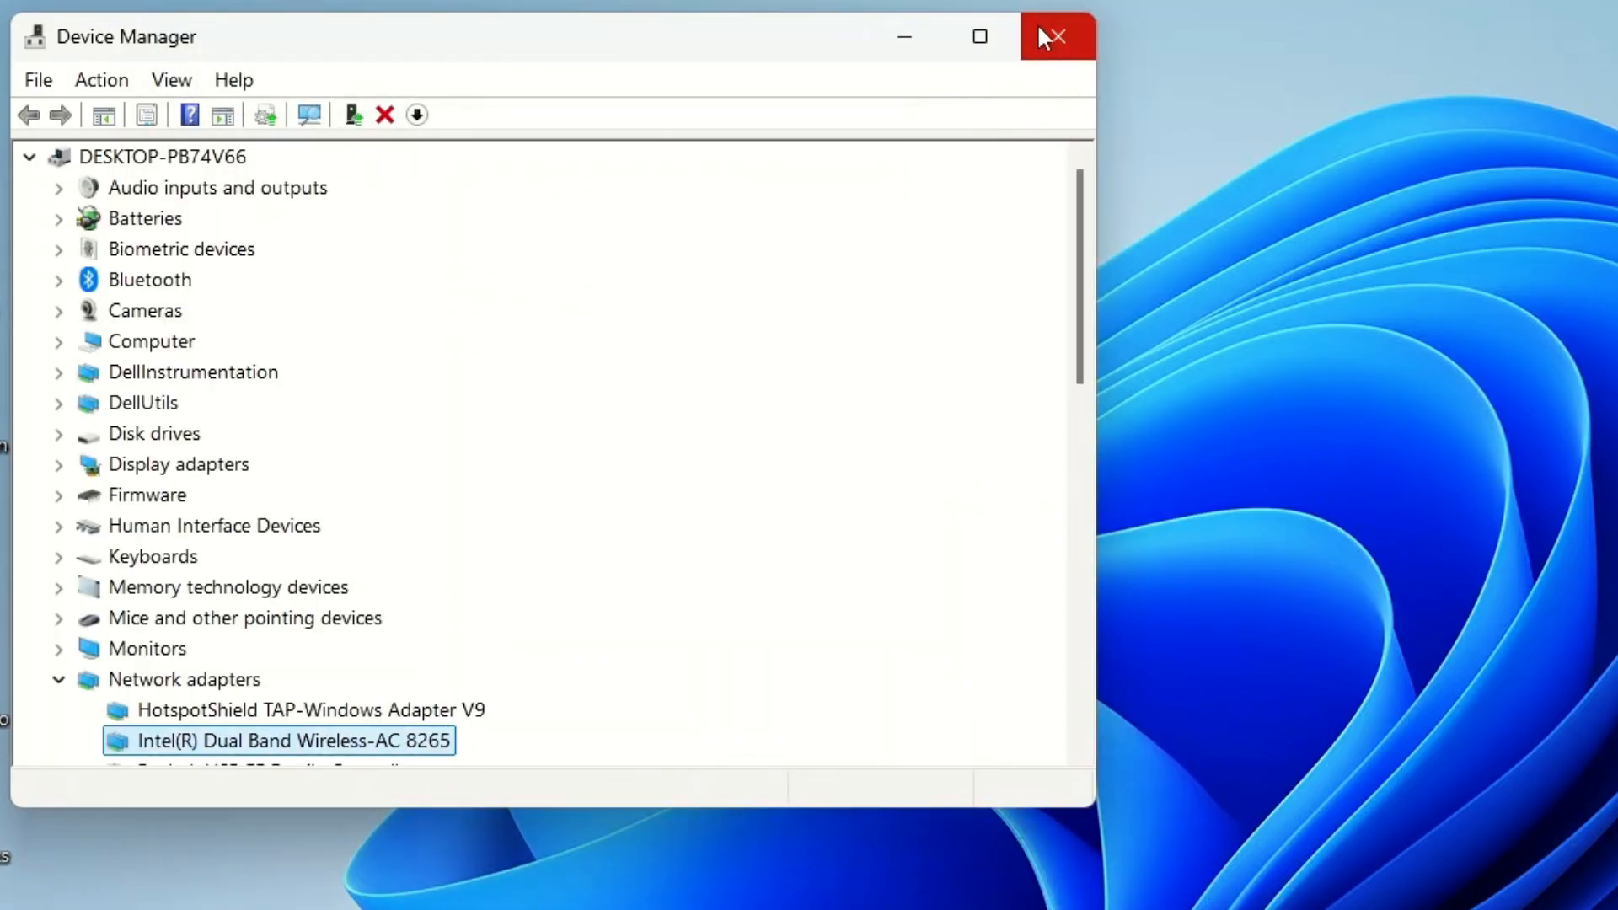
pyautogui.click(1056, 36)
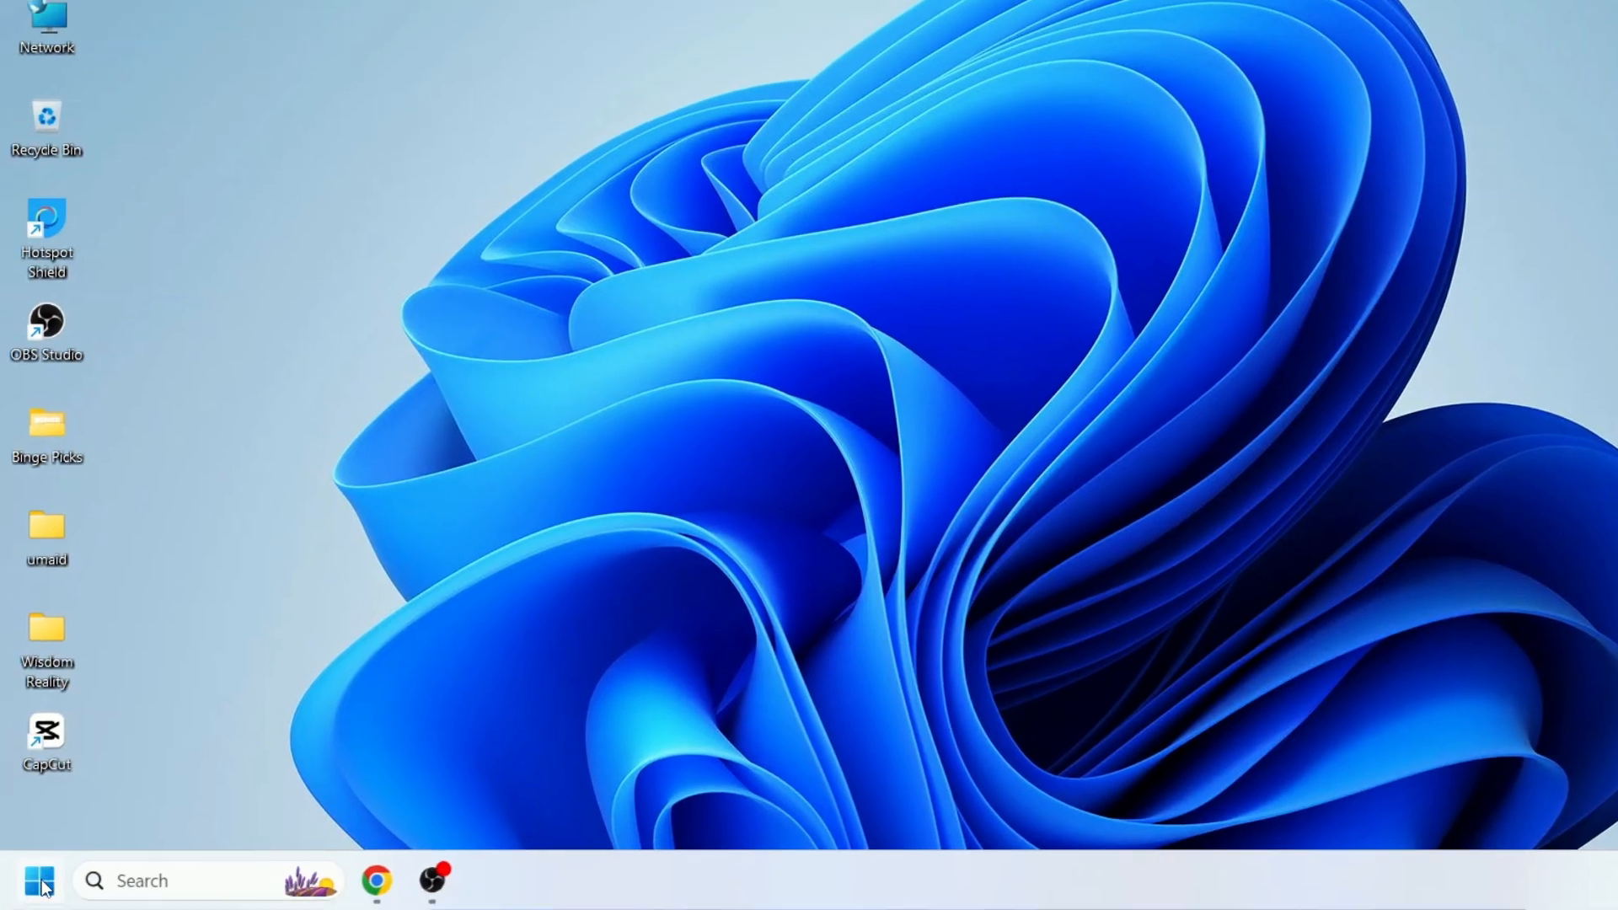
pyautogui.moveTo(39, 880)
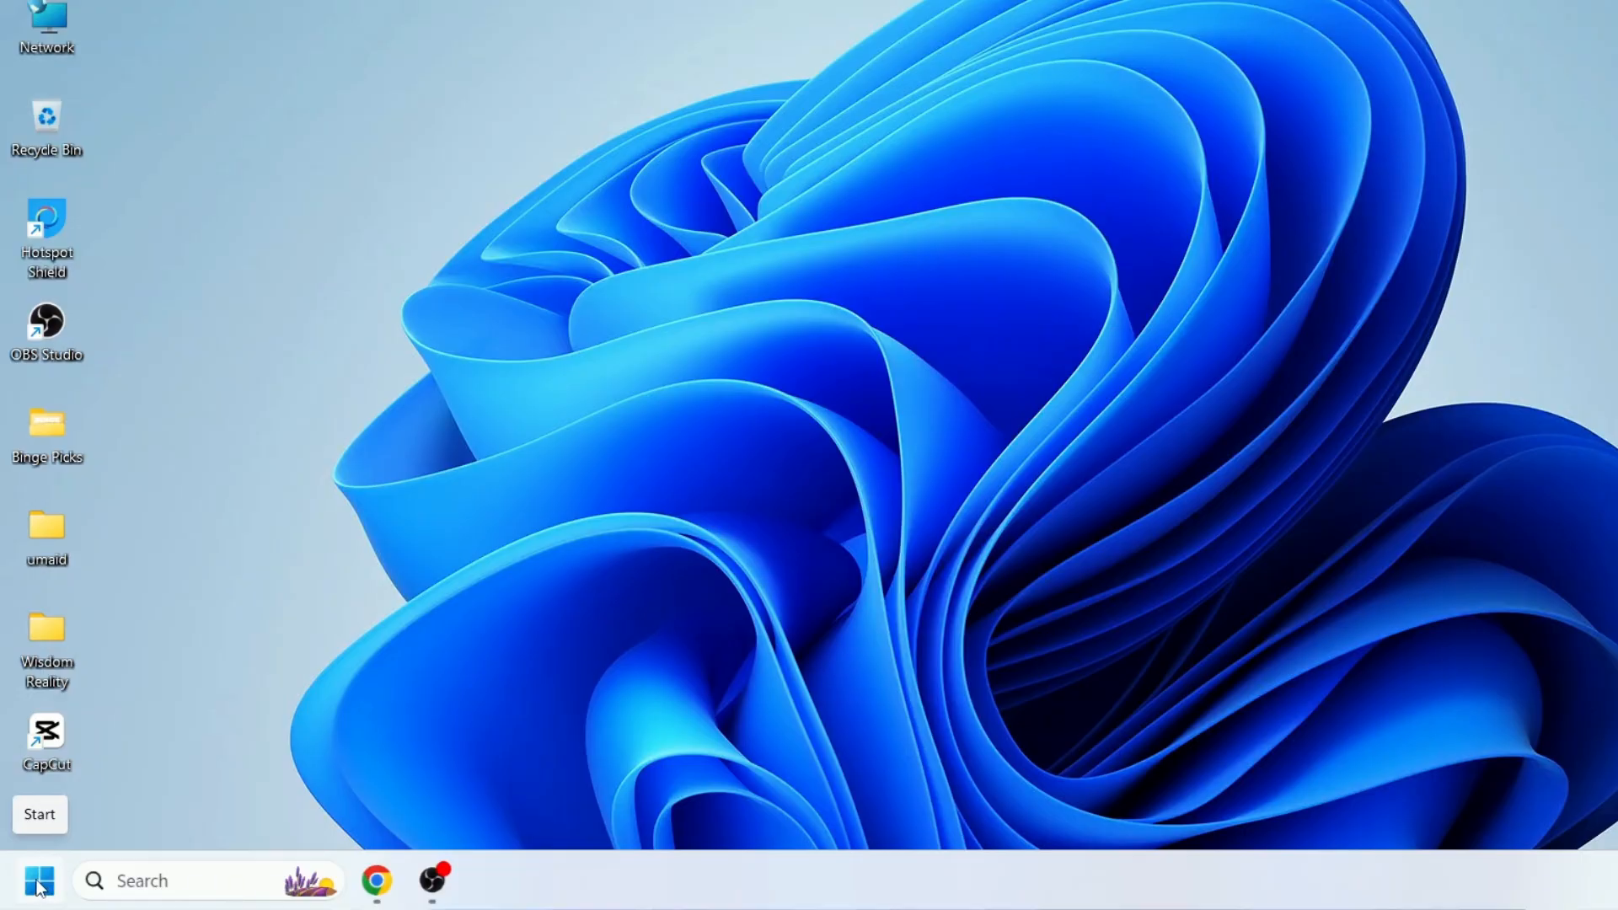
# - Launch Settings from the Start button's system shortcuts menu
pyautogui.rightClick(40, 880)
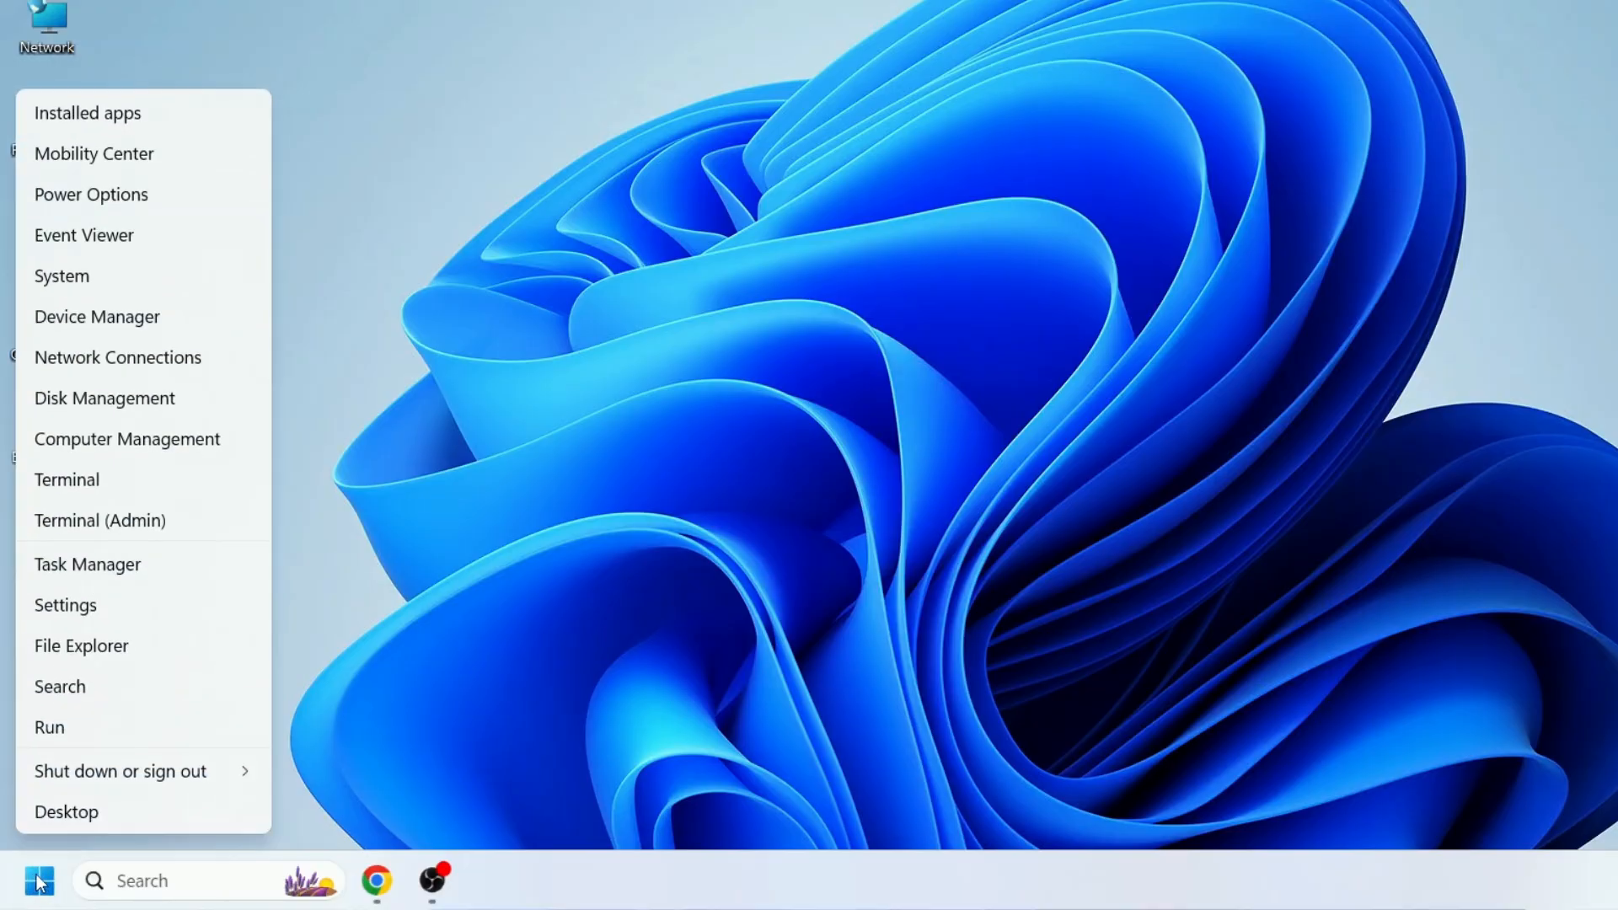
pyautogui.moveTo(88, 615)
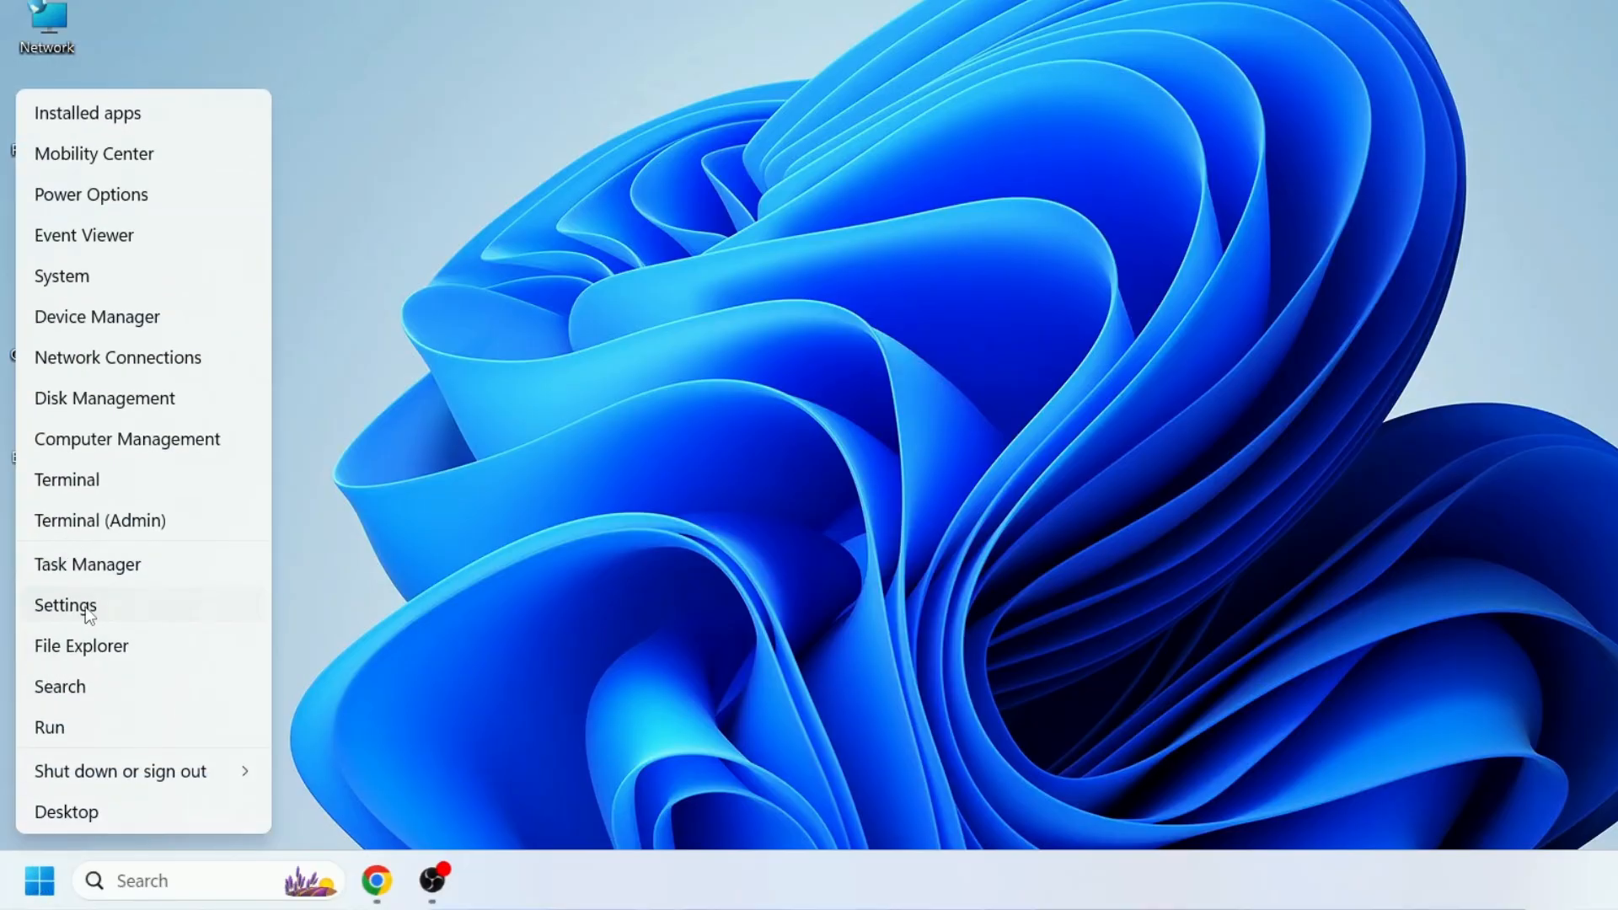
pyautogui.click(65, 605)
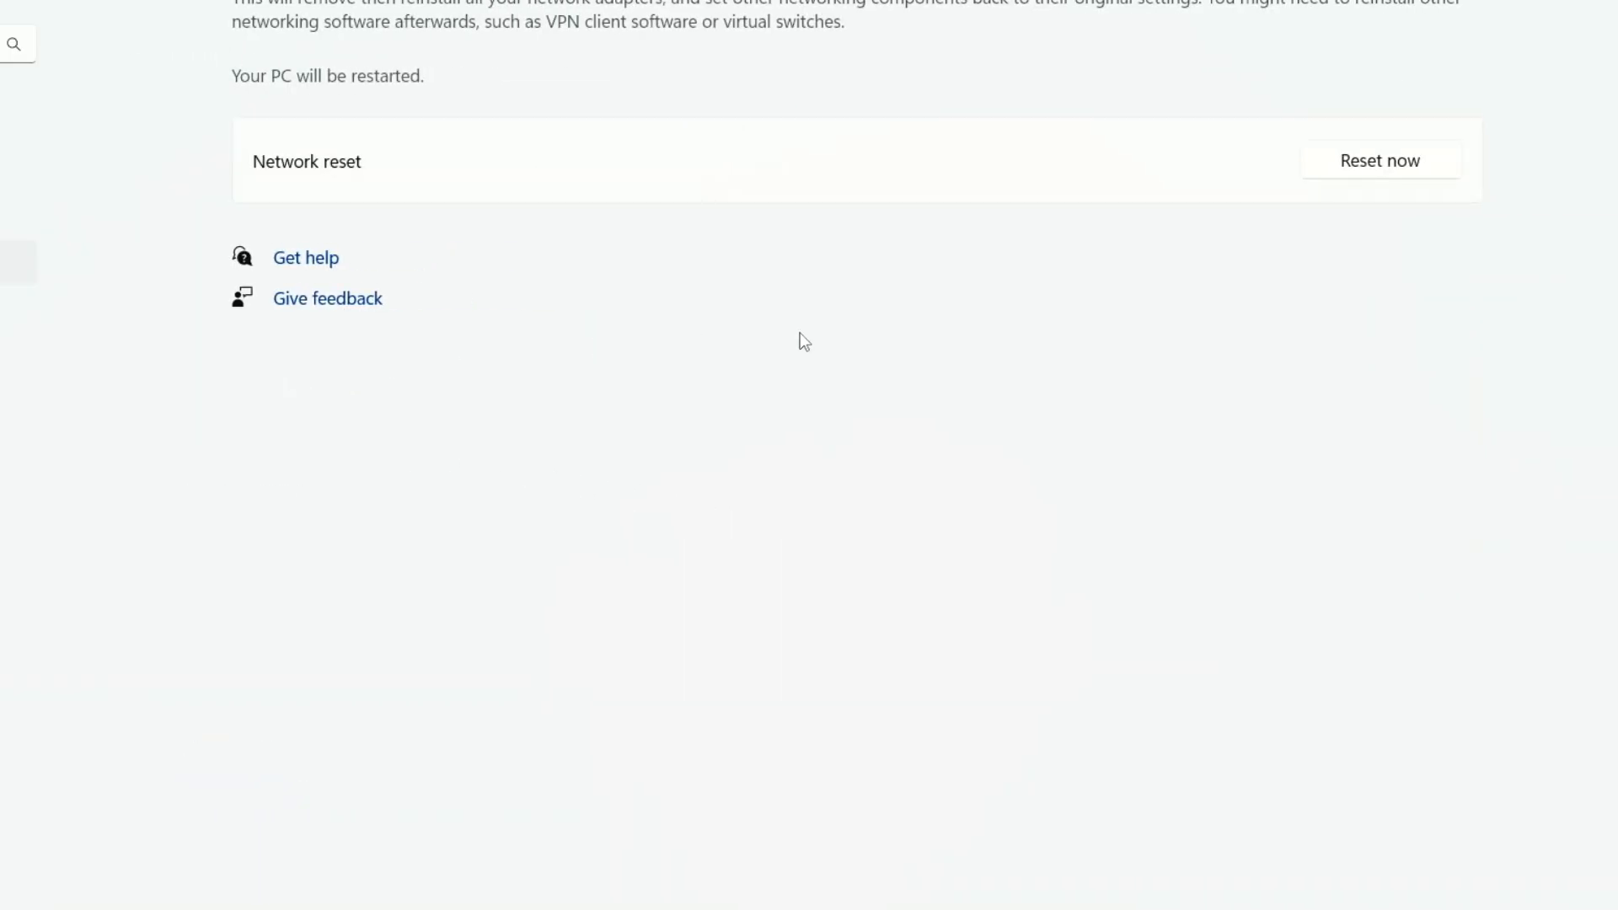
pyautogui.moveTo(1389, 176)
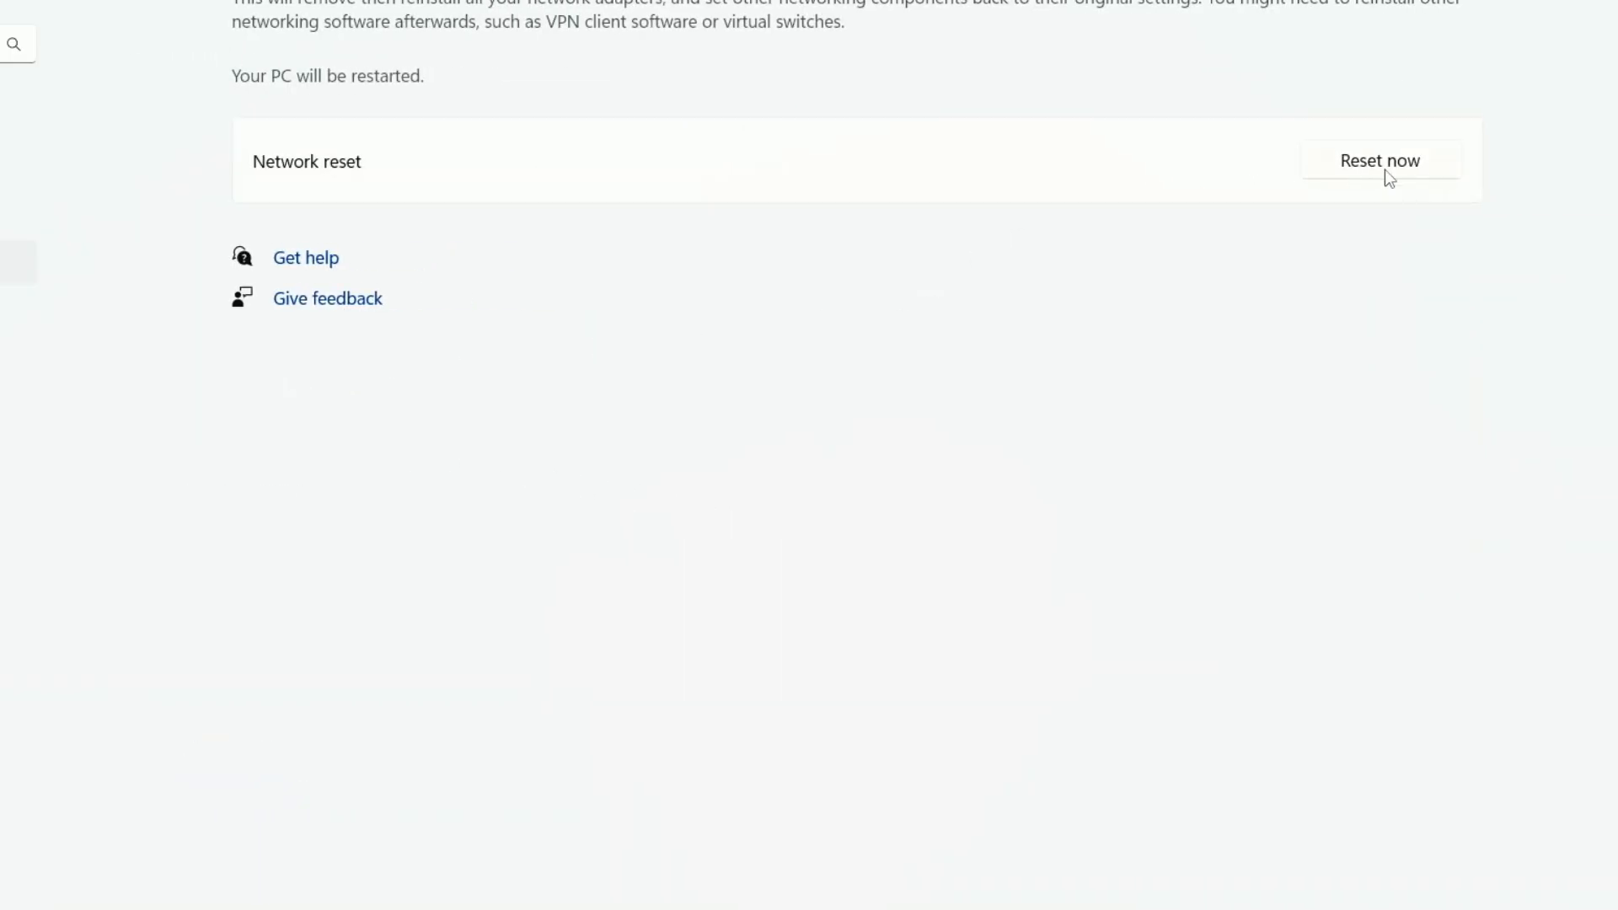
# - Start a network reset with Reset now and respond to the confirmation prompt
pyautogui.click(1380, 160)
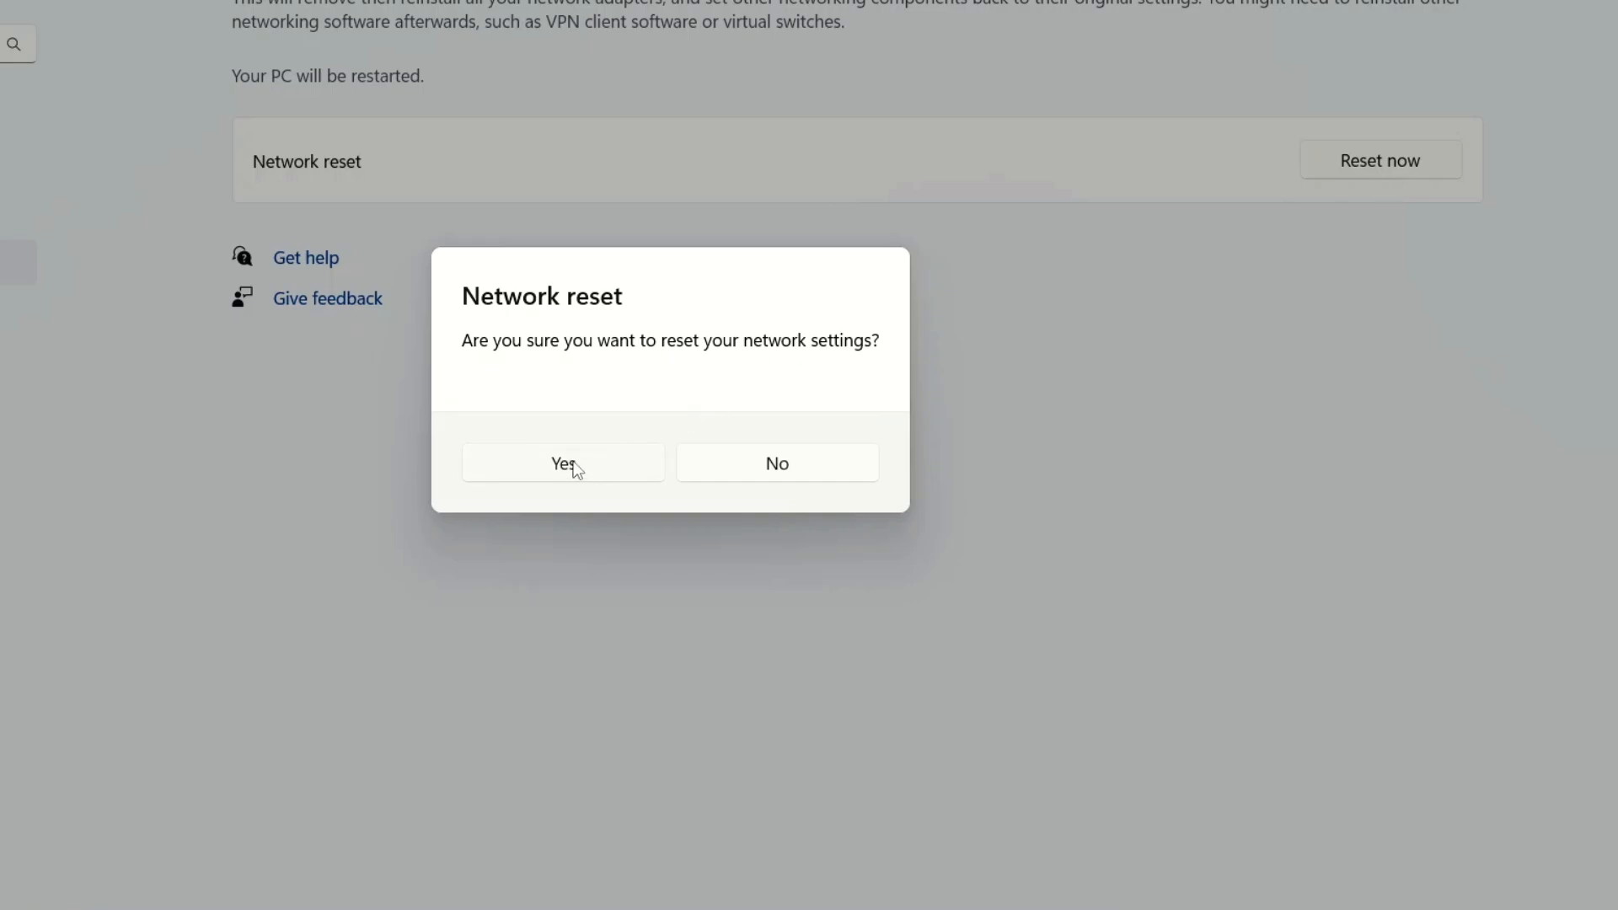
pyautogui.moveTo(777, 462)
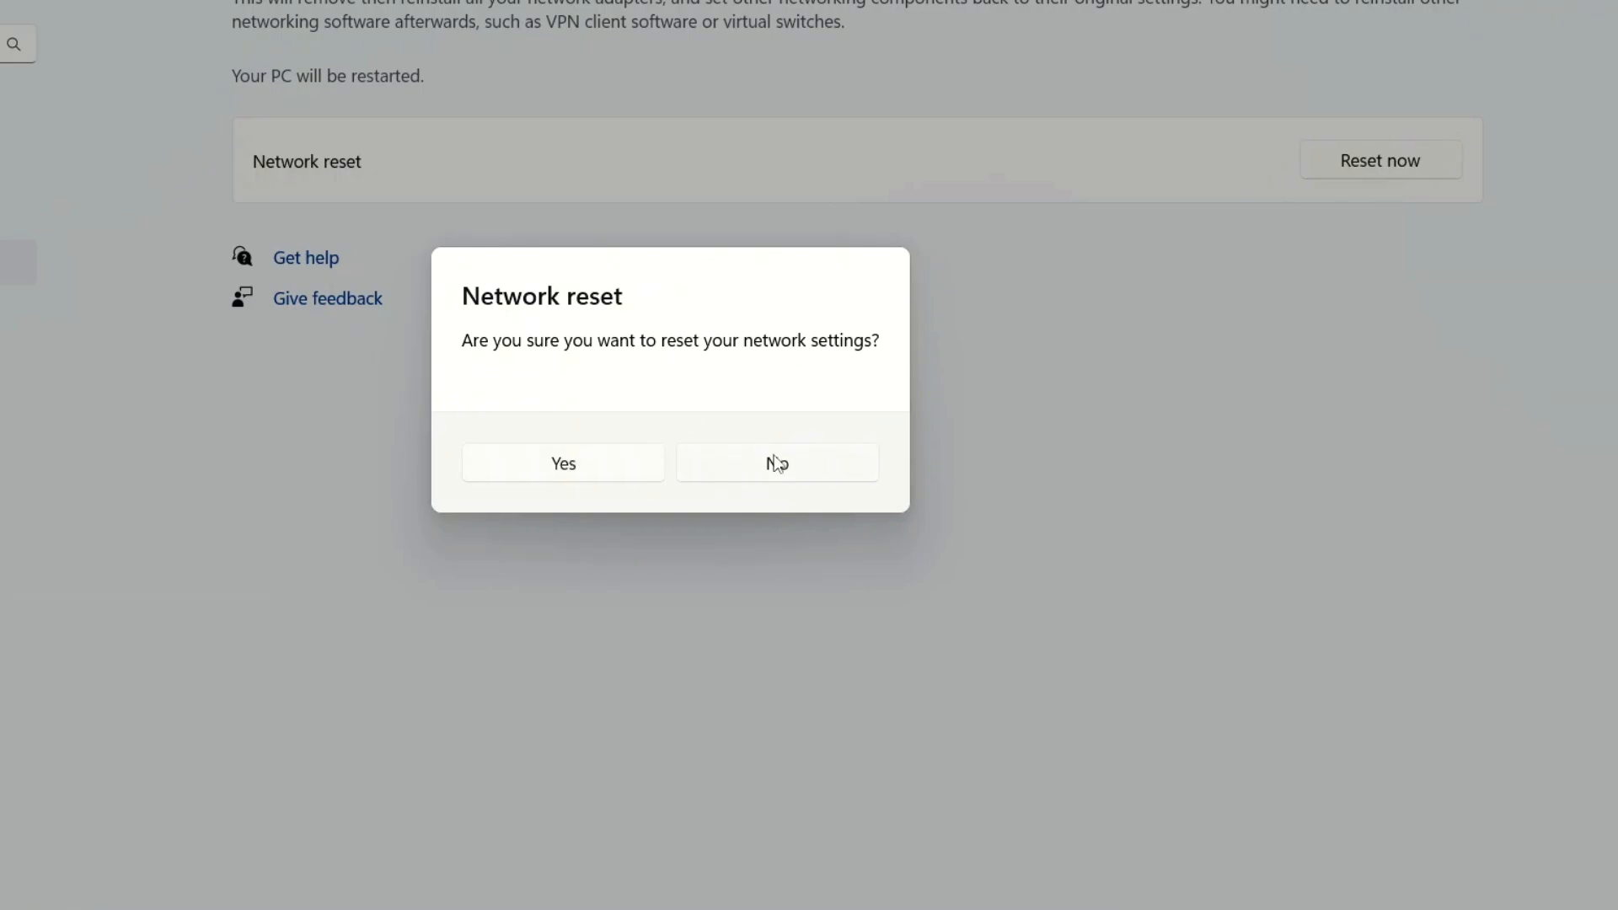
pyautogui.click(777, 462)
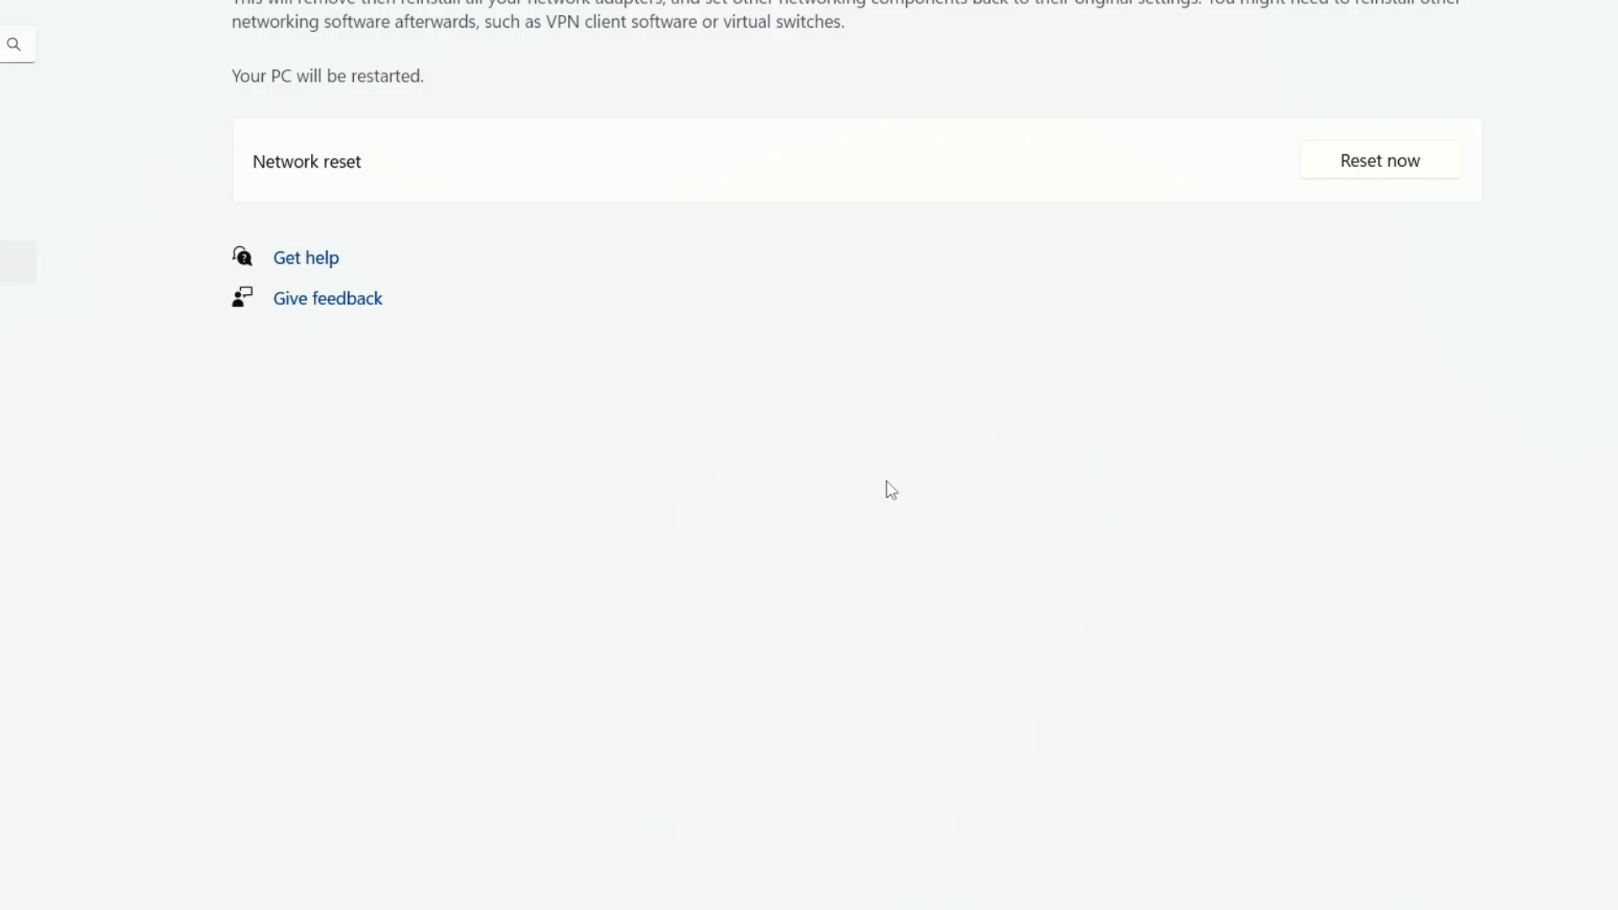
pyautogui.moveTo(1447, 86)
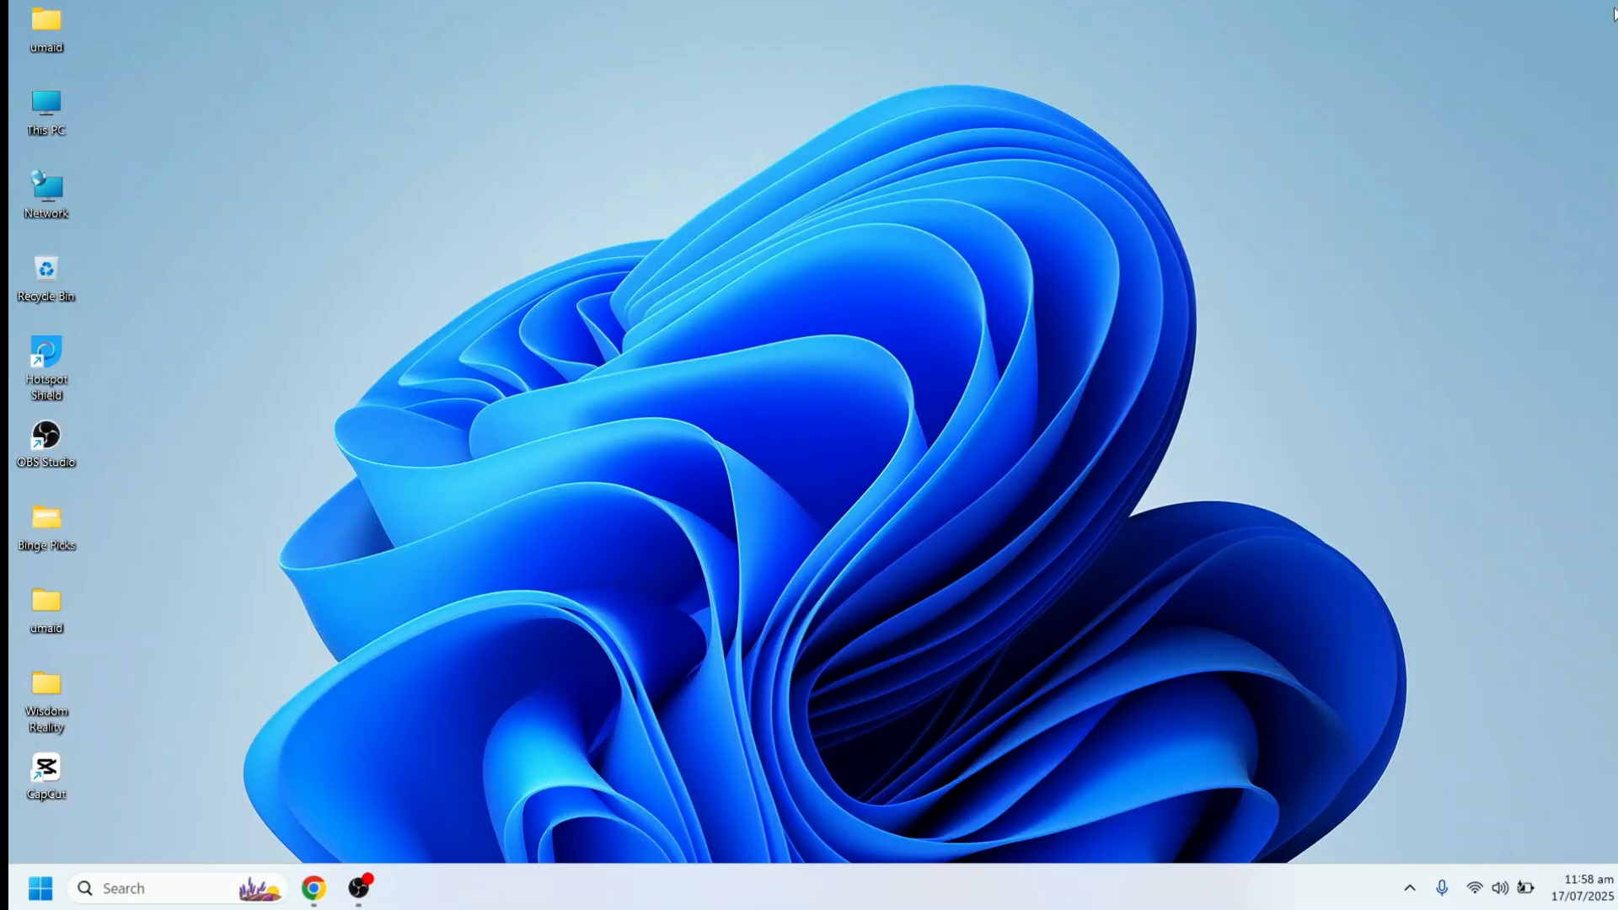
pyautogui.moveTo(1068, 617)
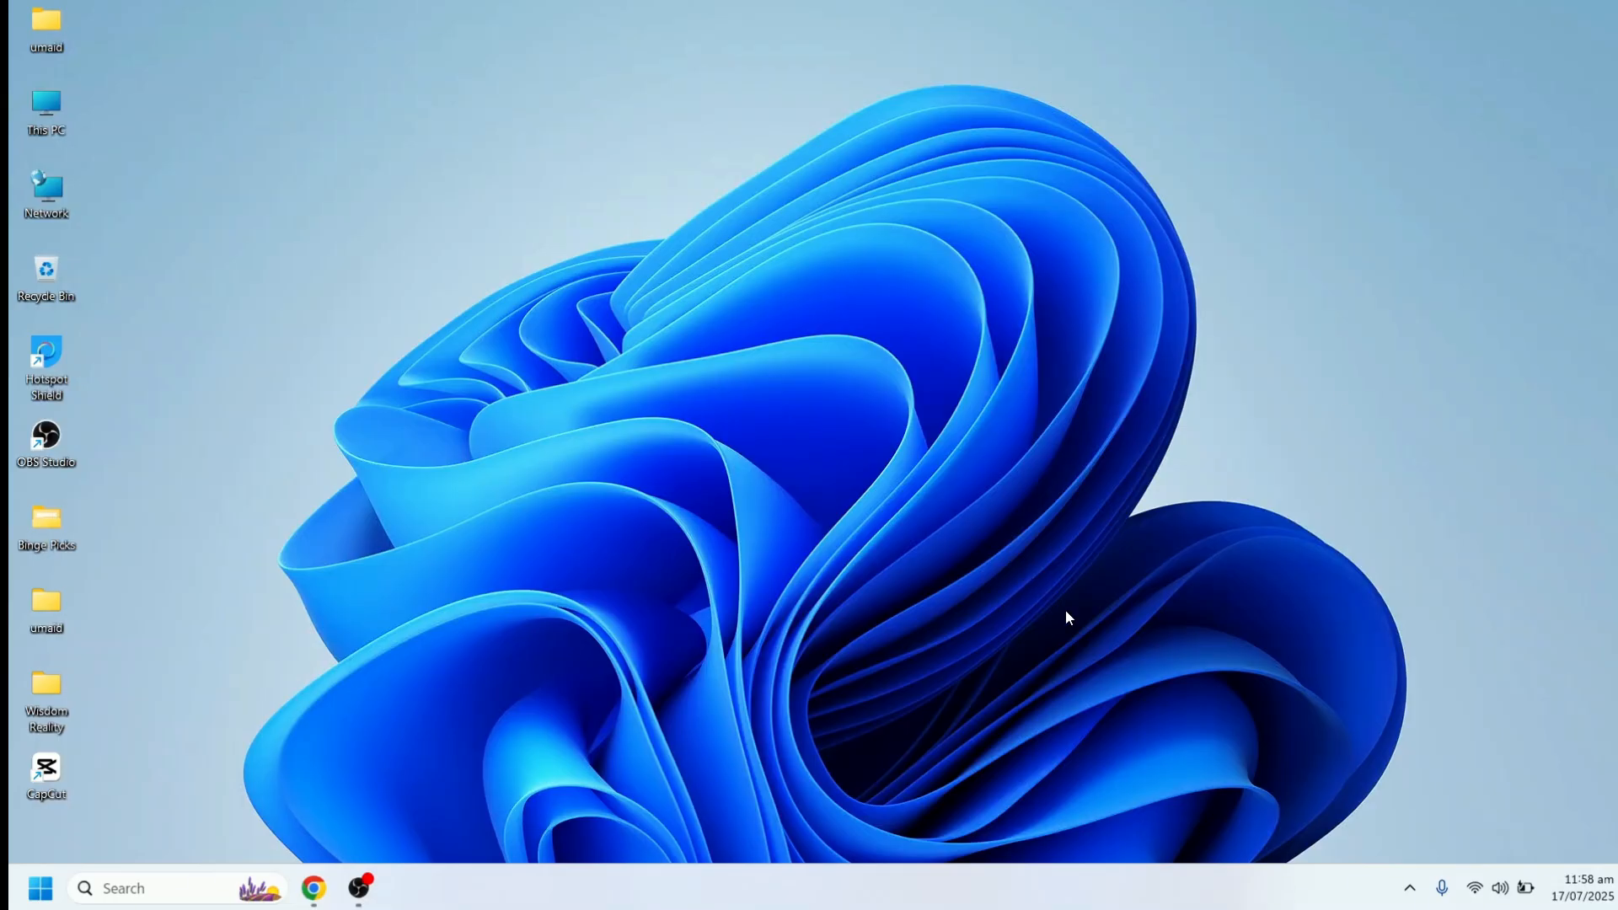
pyautogui.moveTo(1476, 883)
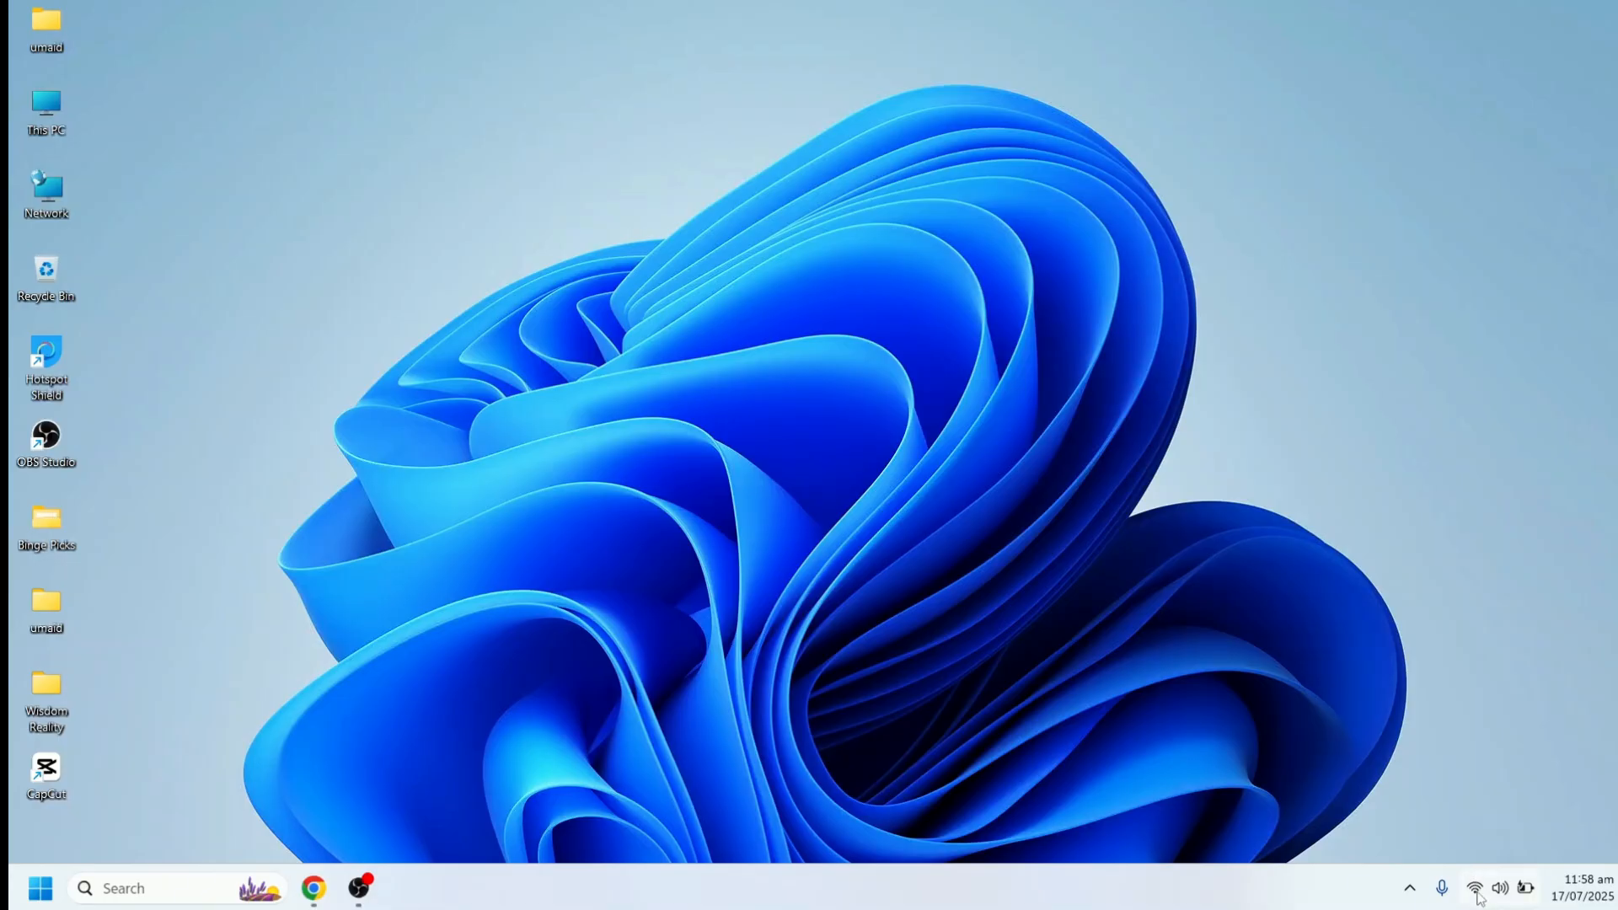
pyautogui.click(1478, 888)
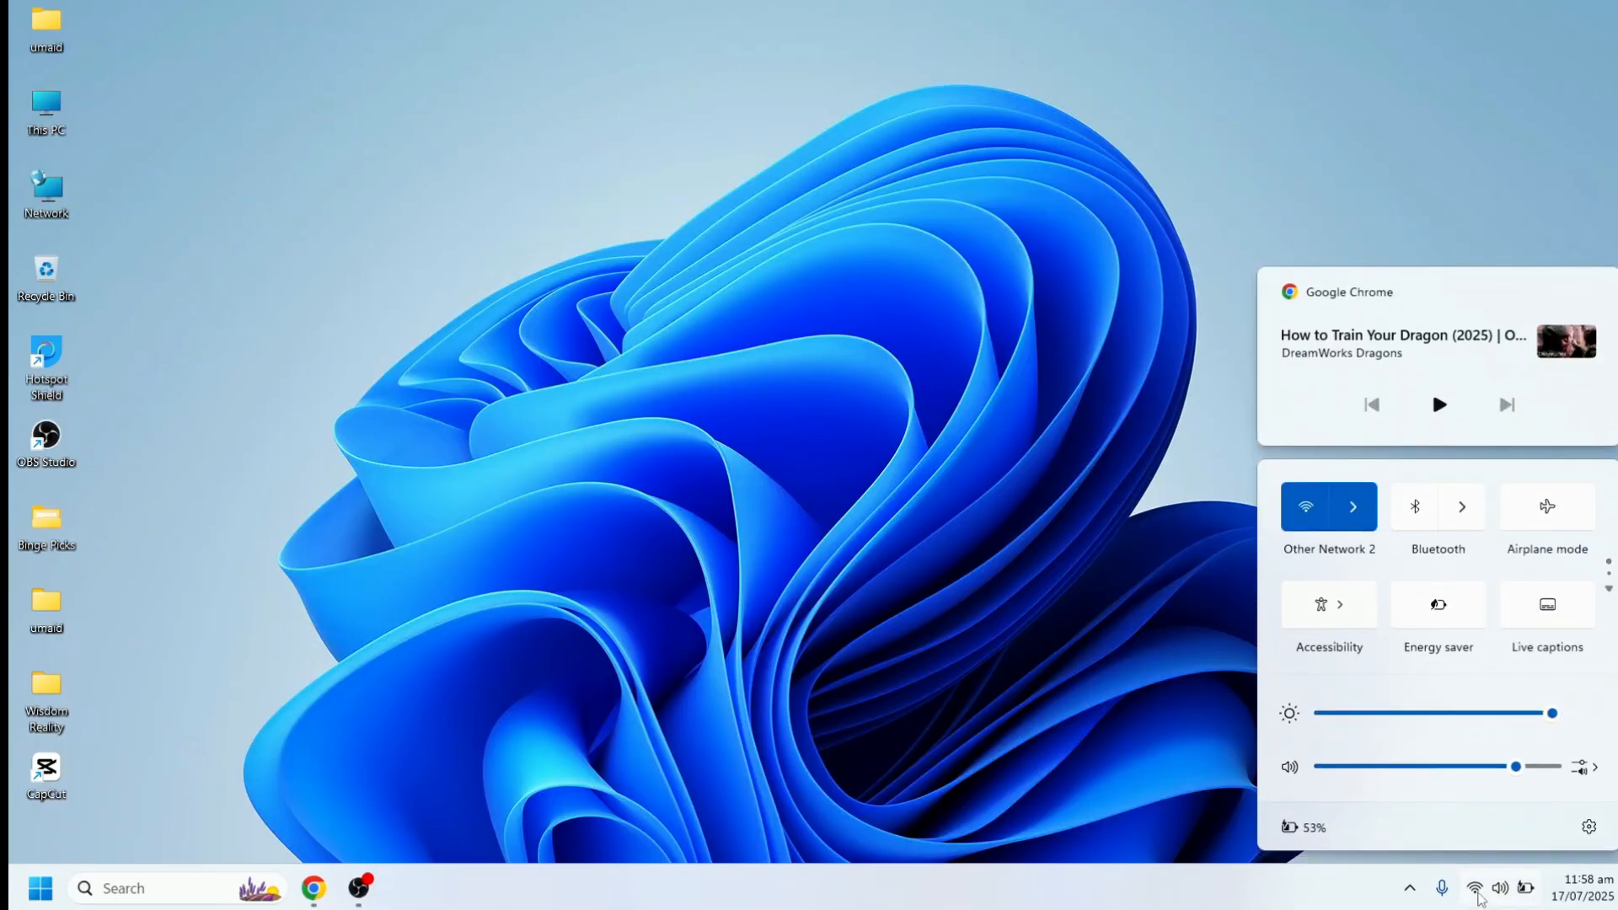
pyautogui.click(1353, 507)
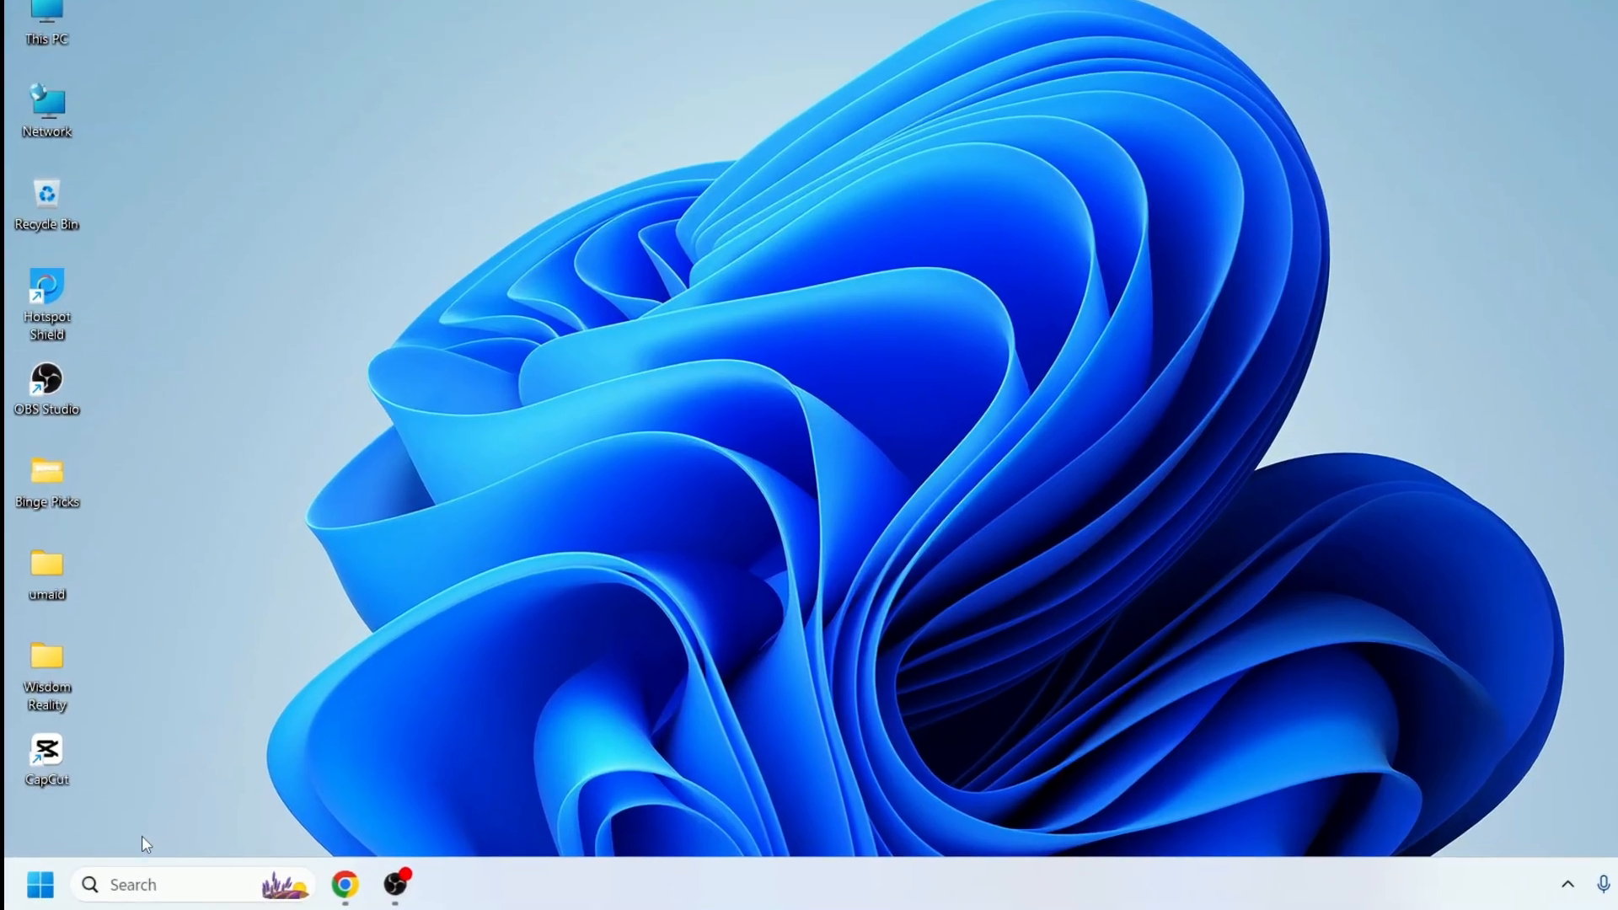
# - Search 'trouble' and run the Network and Internet troubleshooter, closing its no-problems report
pyautogui.click(155, 884)
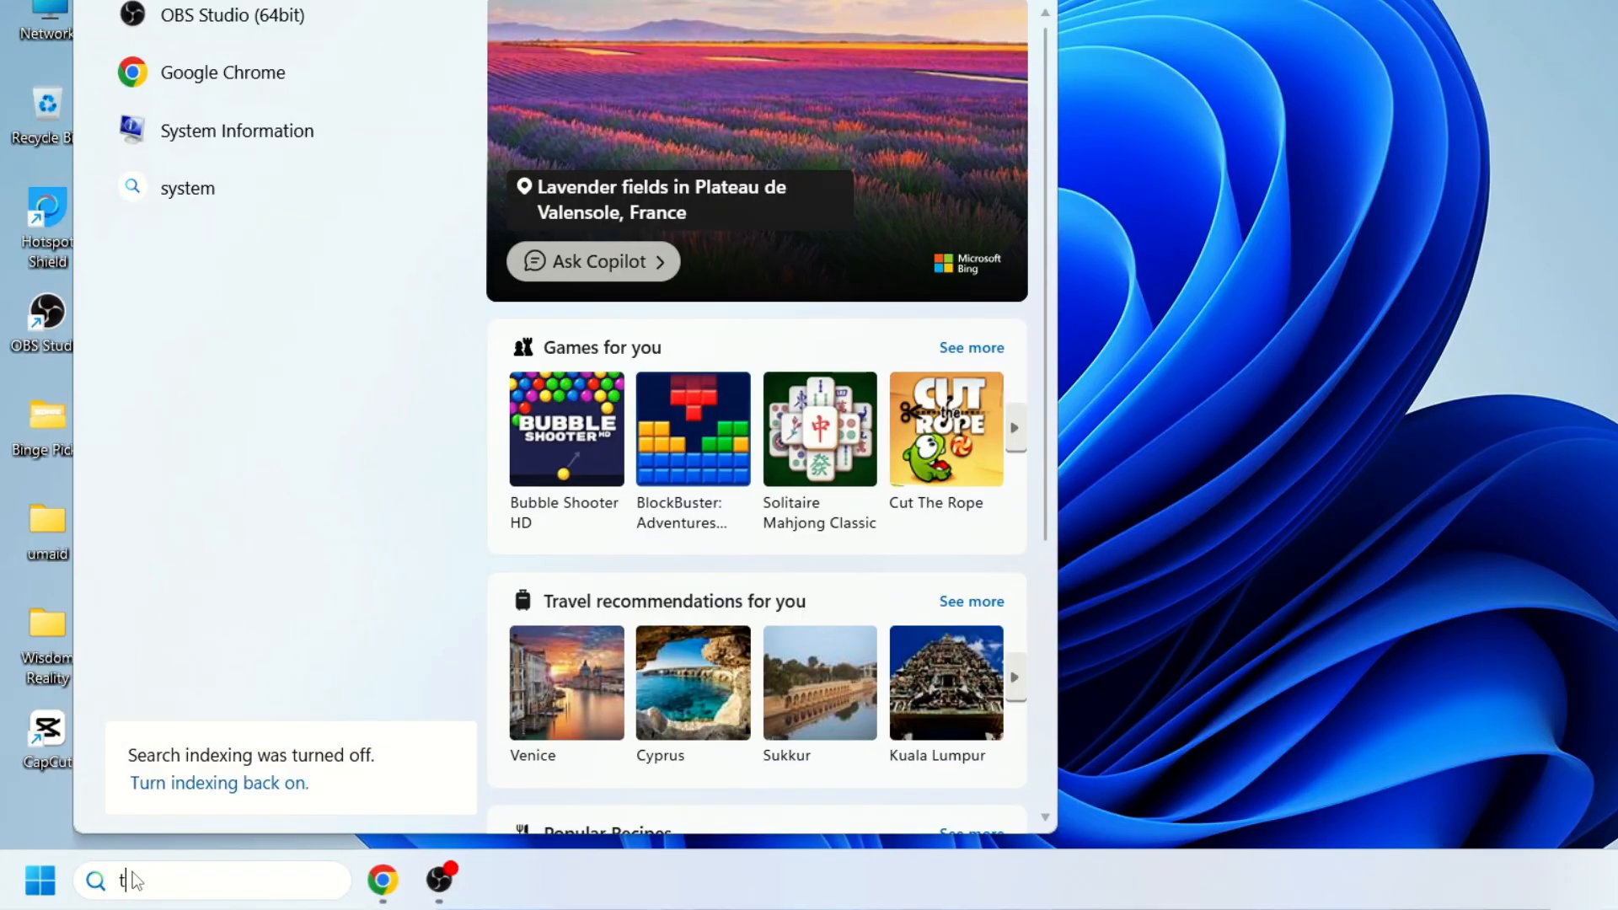
pyautogui.write('rouble')
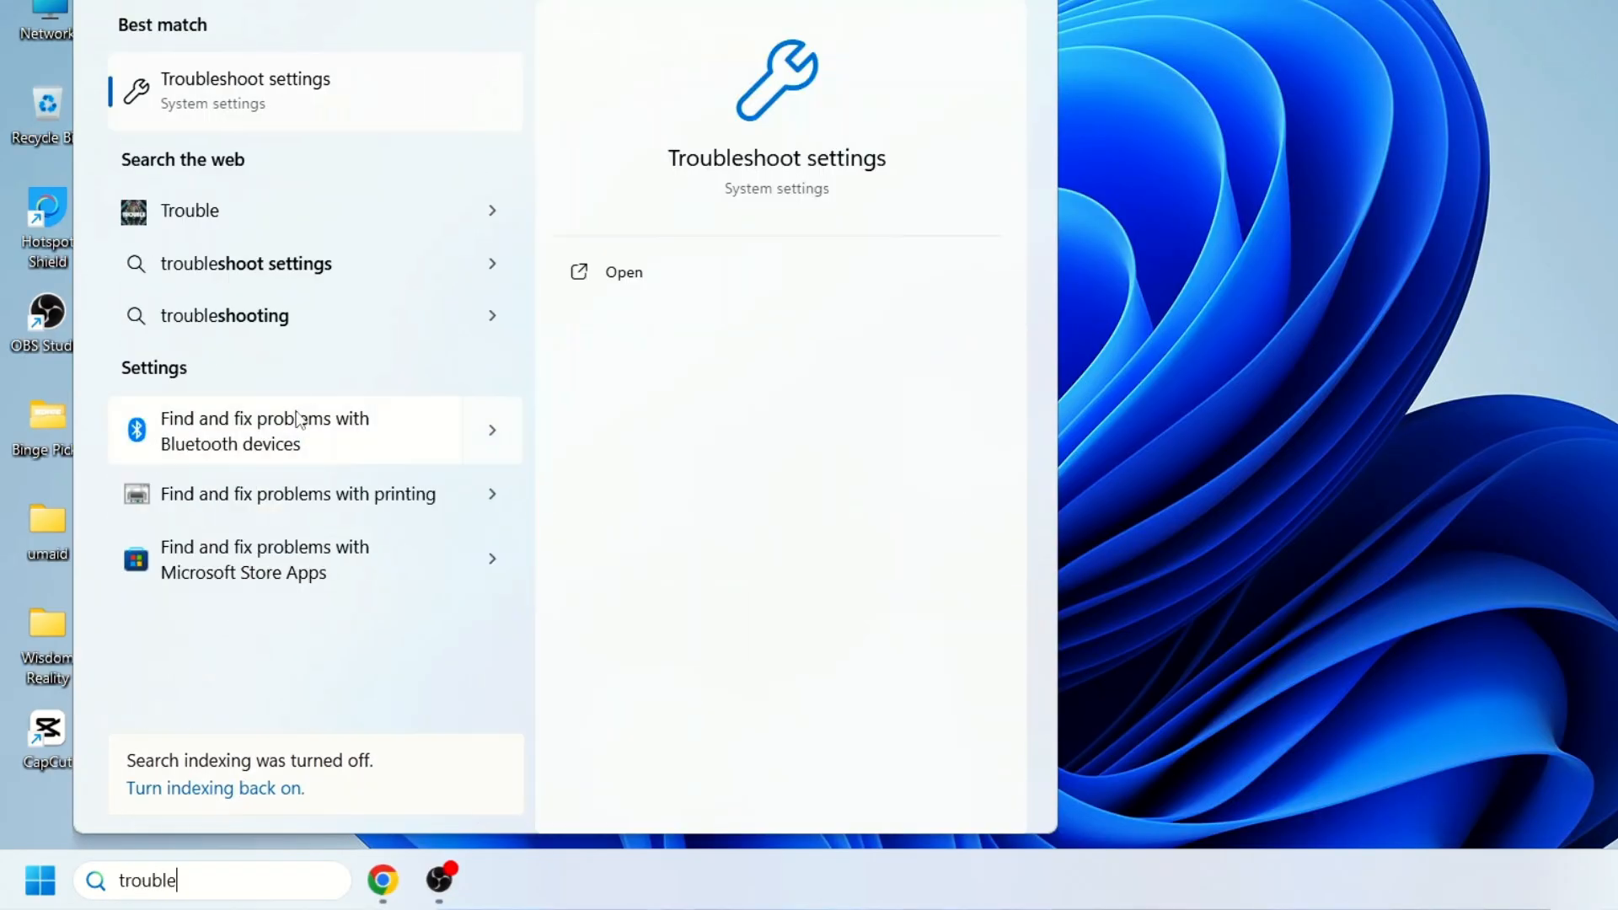
pyautogui.click(624, 272)
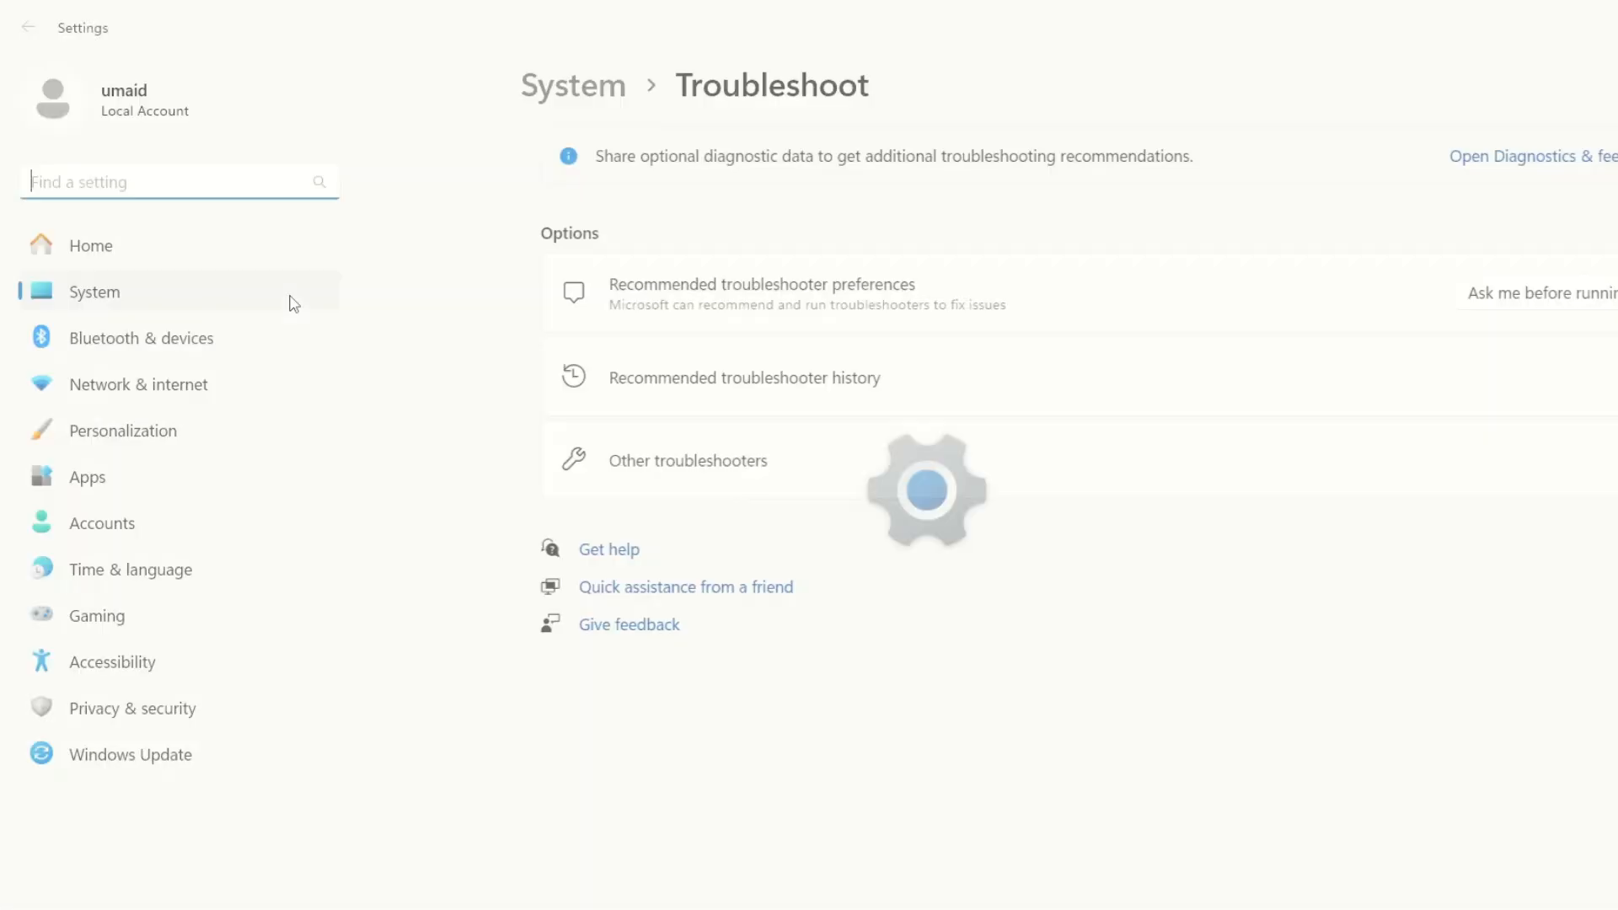
pyautogui.click(667, 461)
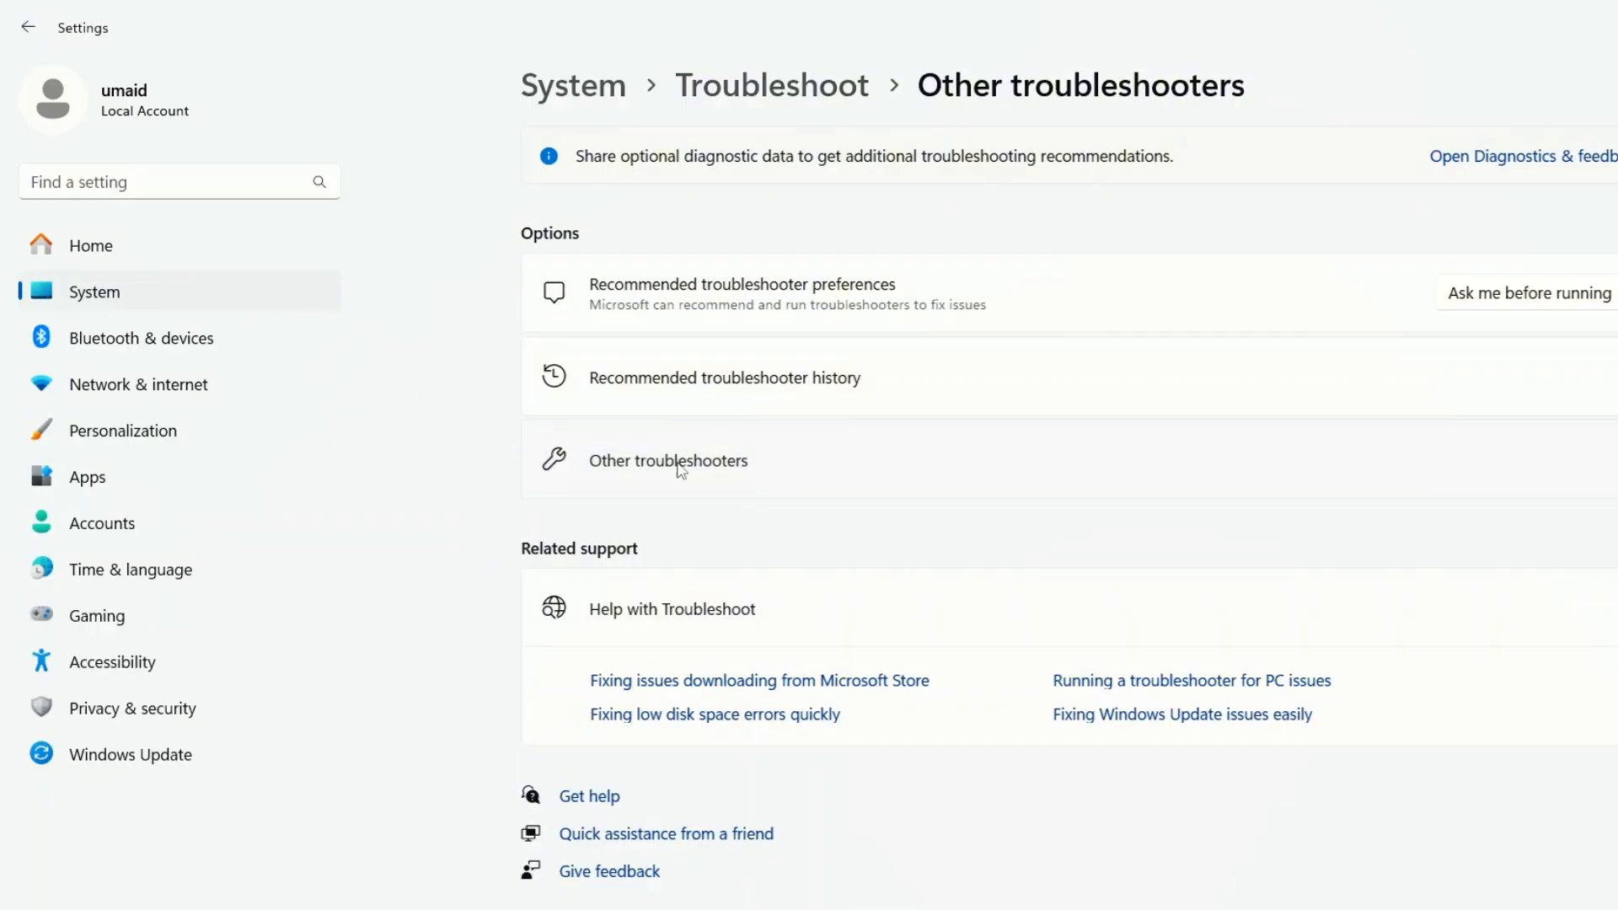
pyautogui.click(668, 461)
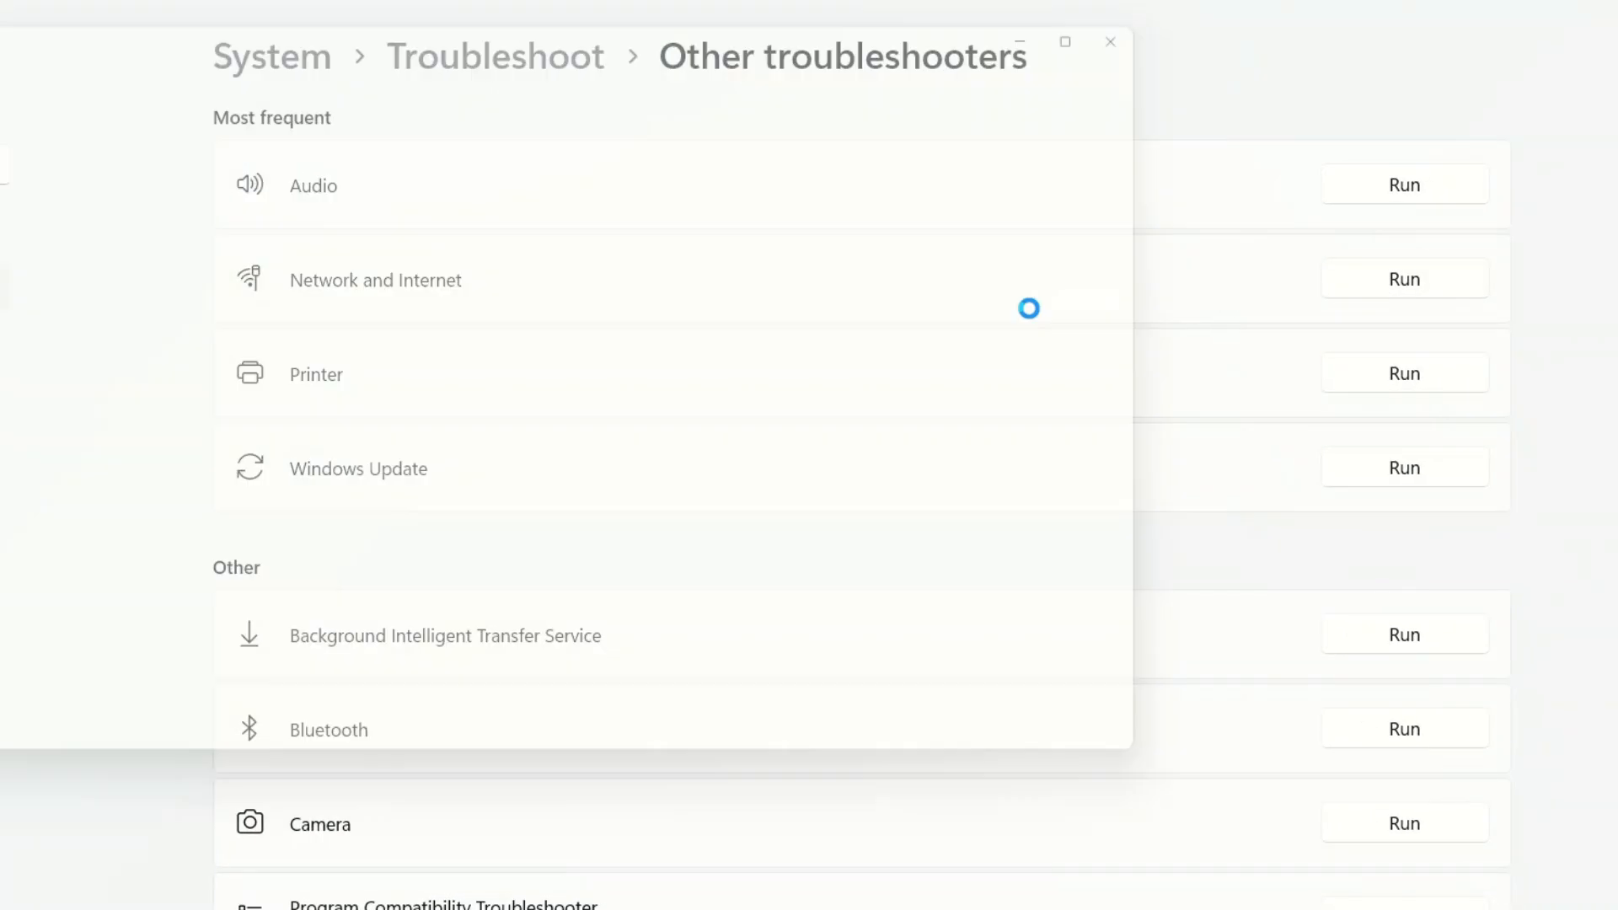
pyautogui.click(1403, 277)
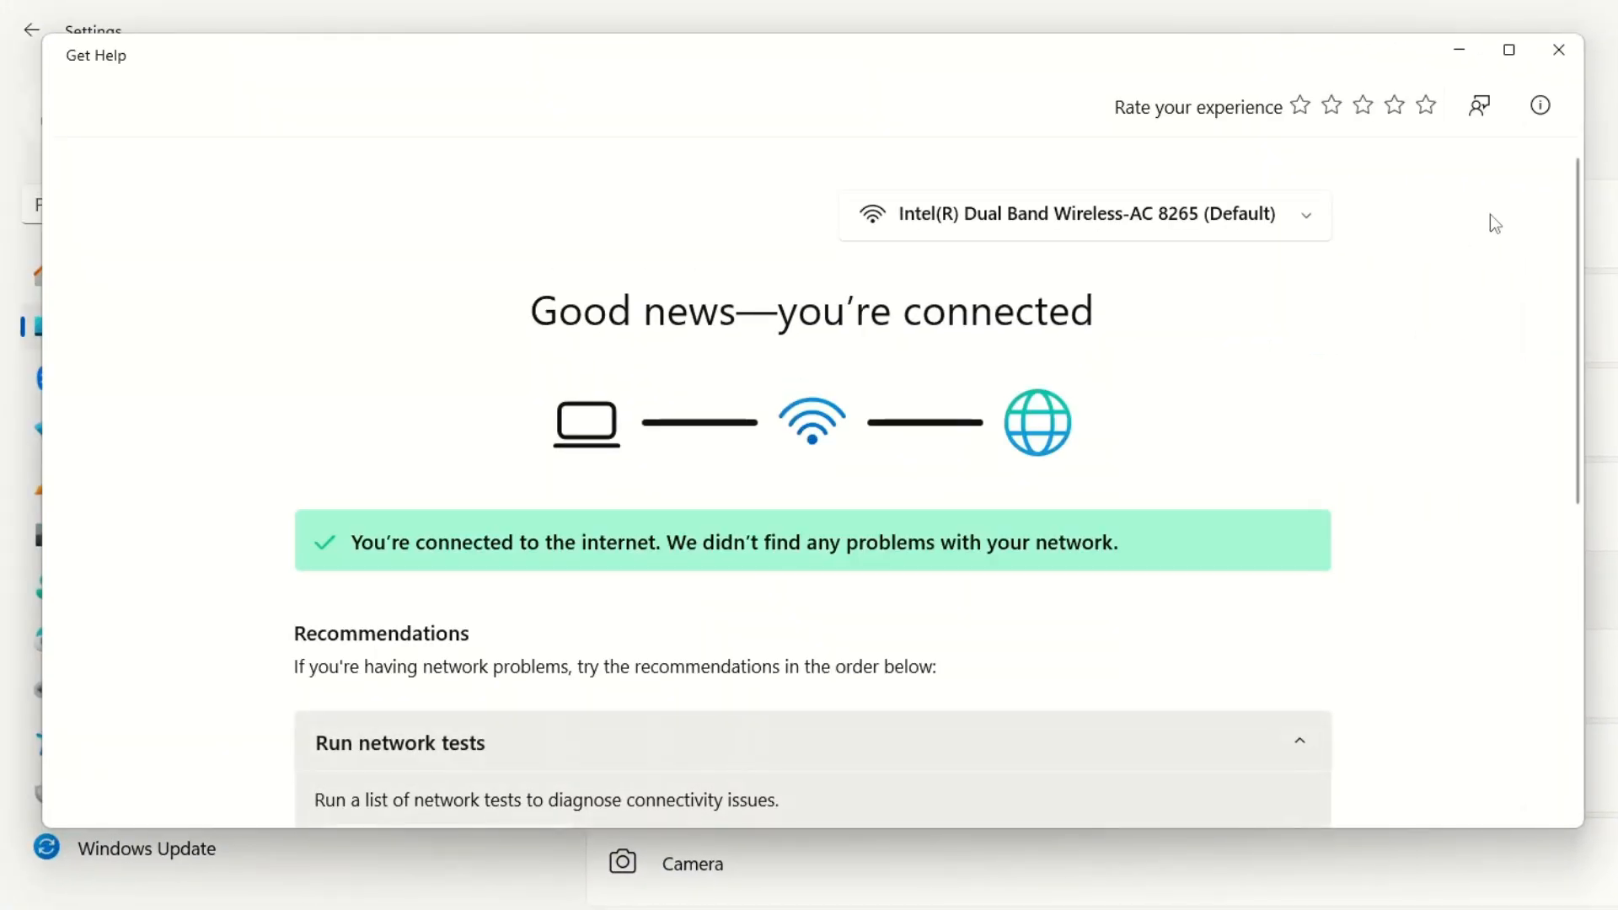
pyautogui.click(1558, 50)
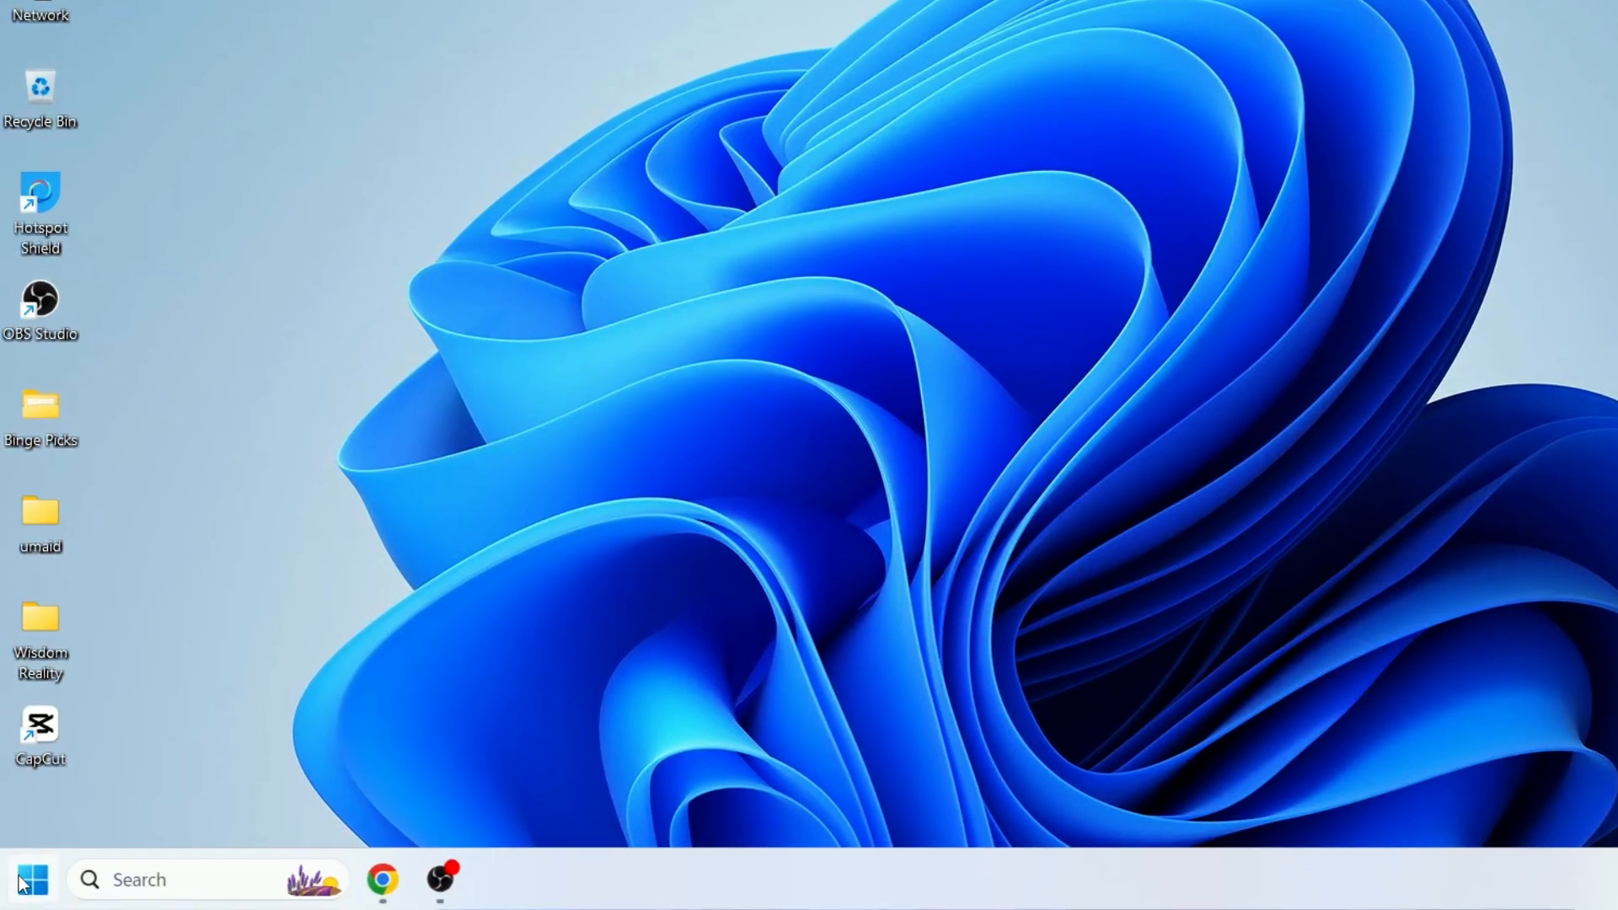
# - Launch ncpa.cpl from the Run box to show the network adapters
pyautogui.rightClick(31, 880)
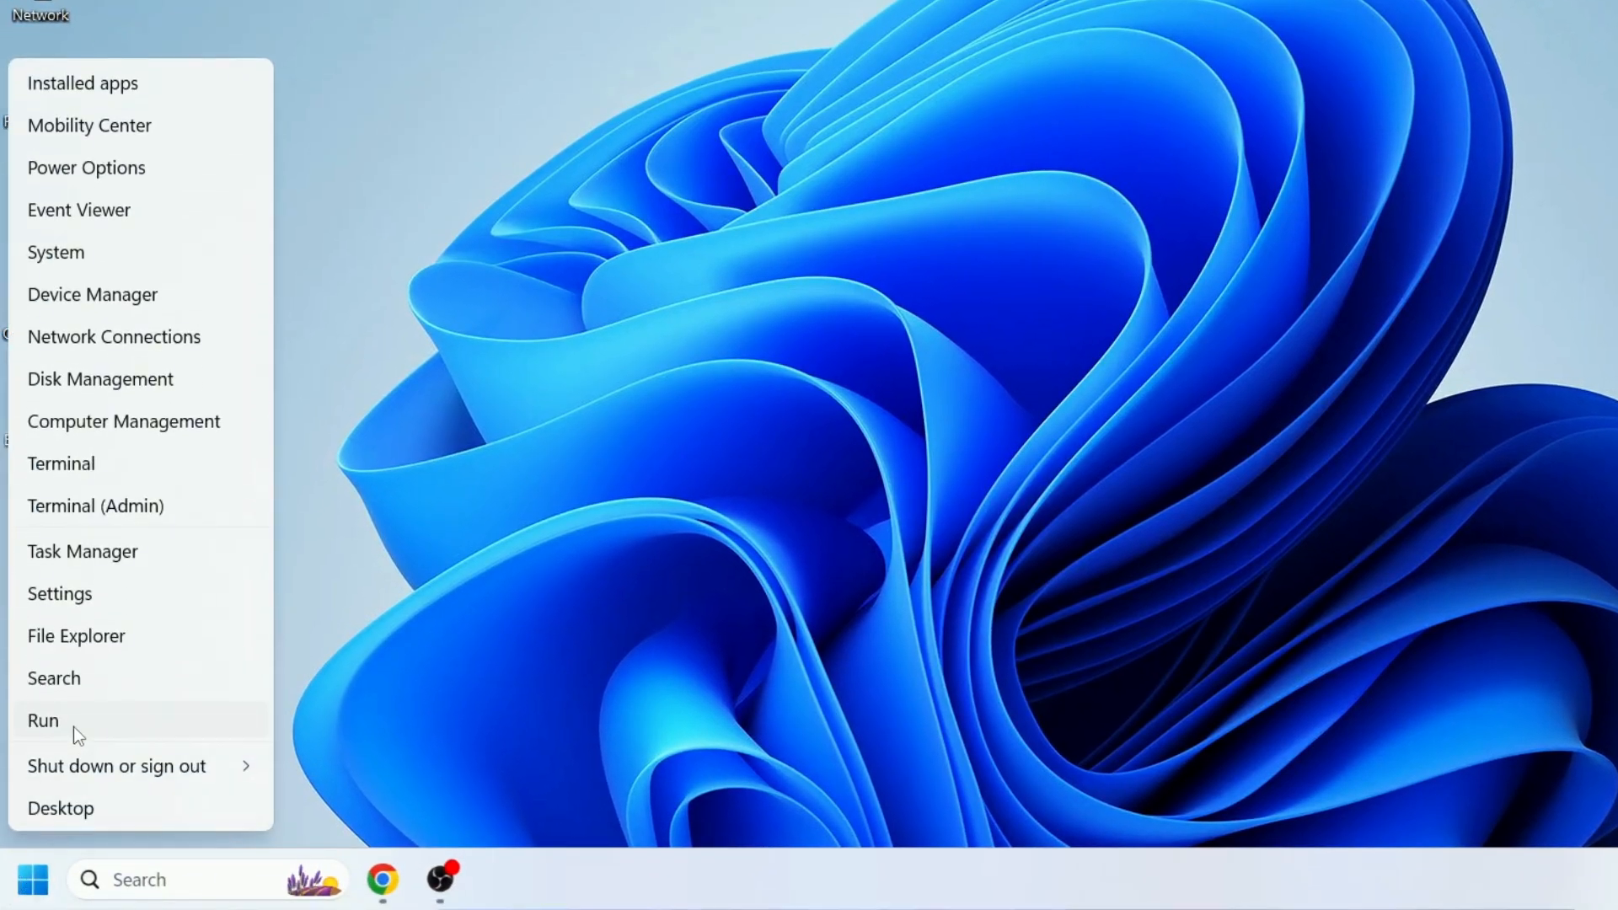
pyautogui.click(42, 719)
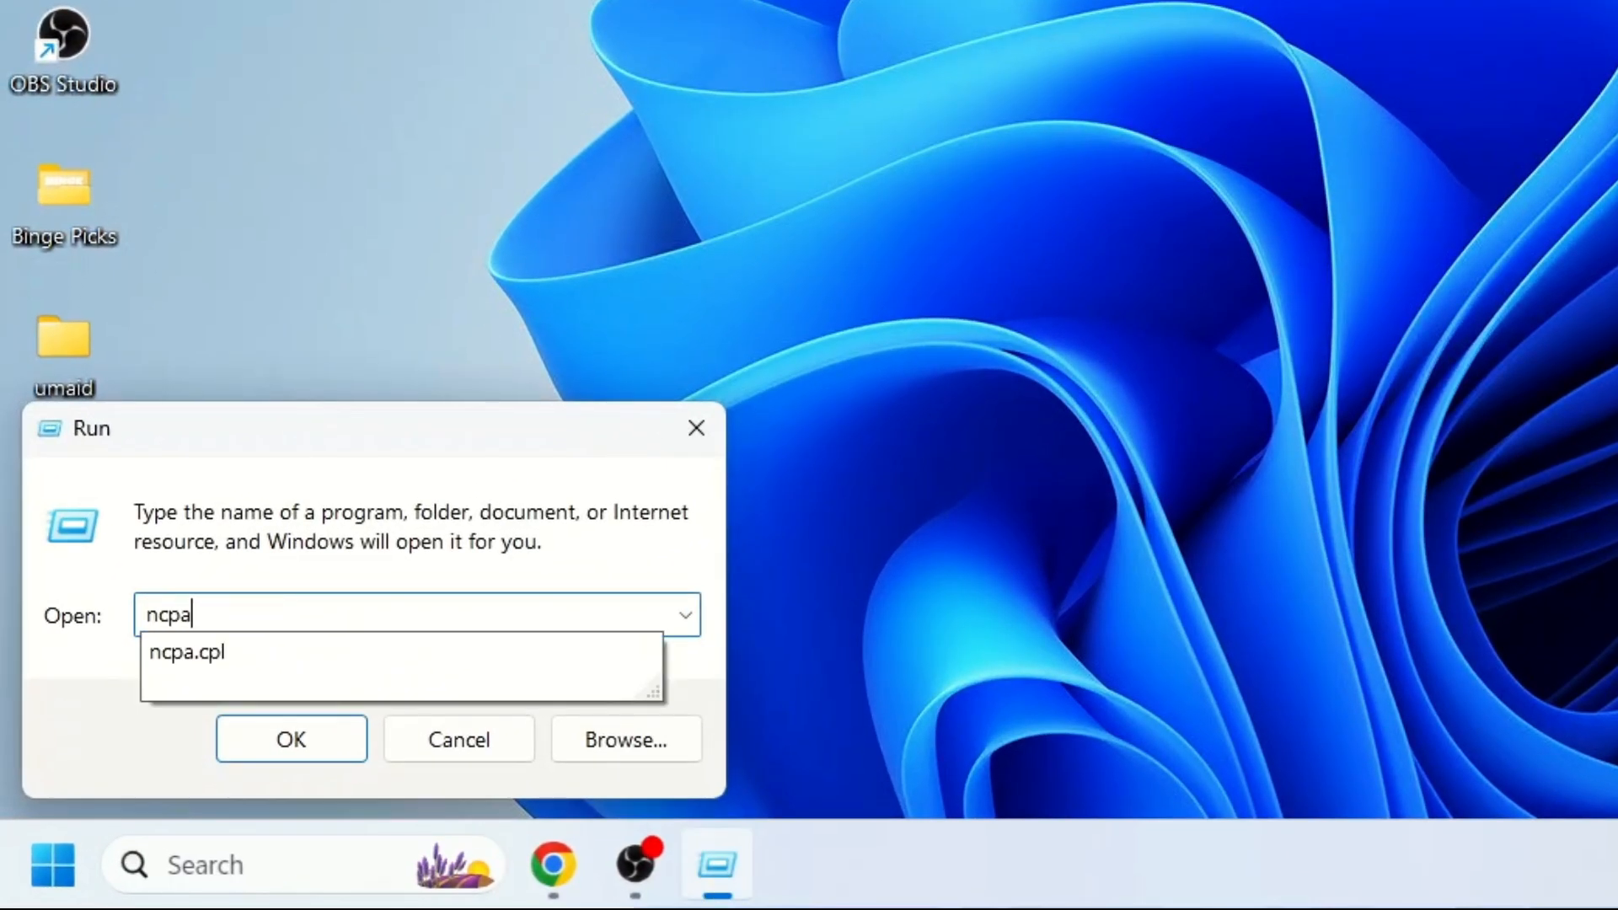
pyautogui.write('.cp')
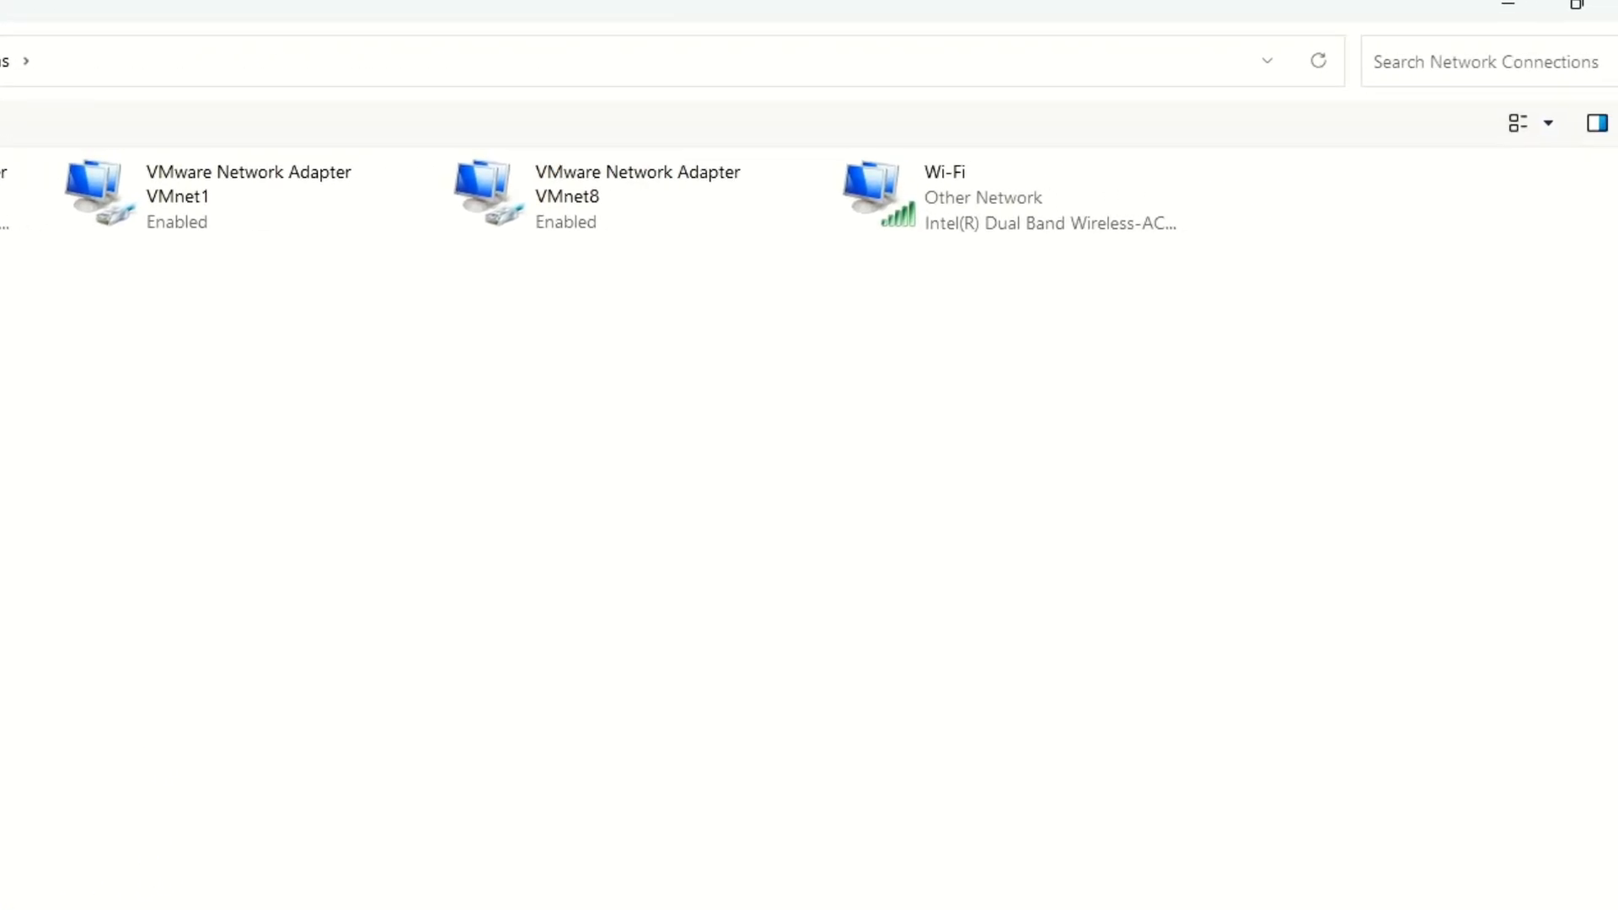
# - Open Internet Protocol Version 4 (TCP/IPv4) properties from the Wi-Fi connection's Properties
pyautogui.rightClick(944, 196)
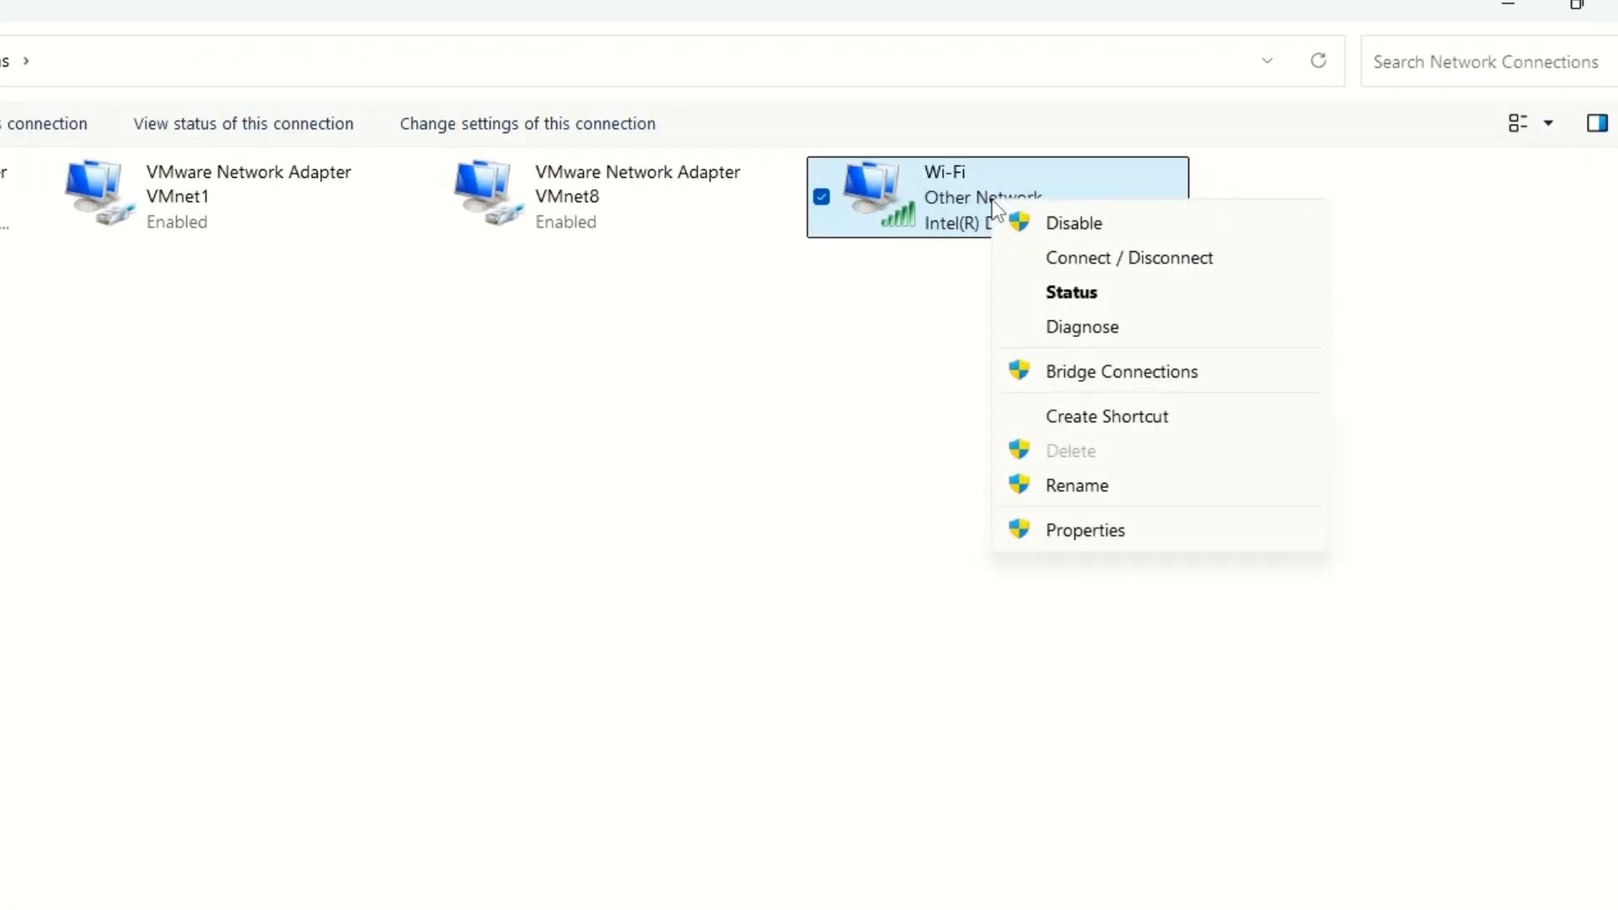
pyautogui.moveTo(1084, 529)
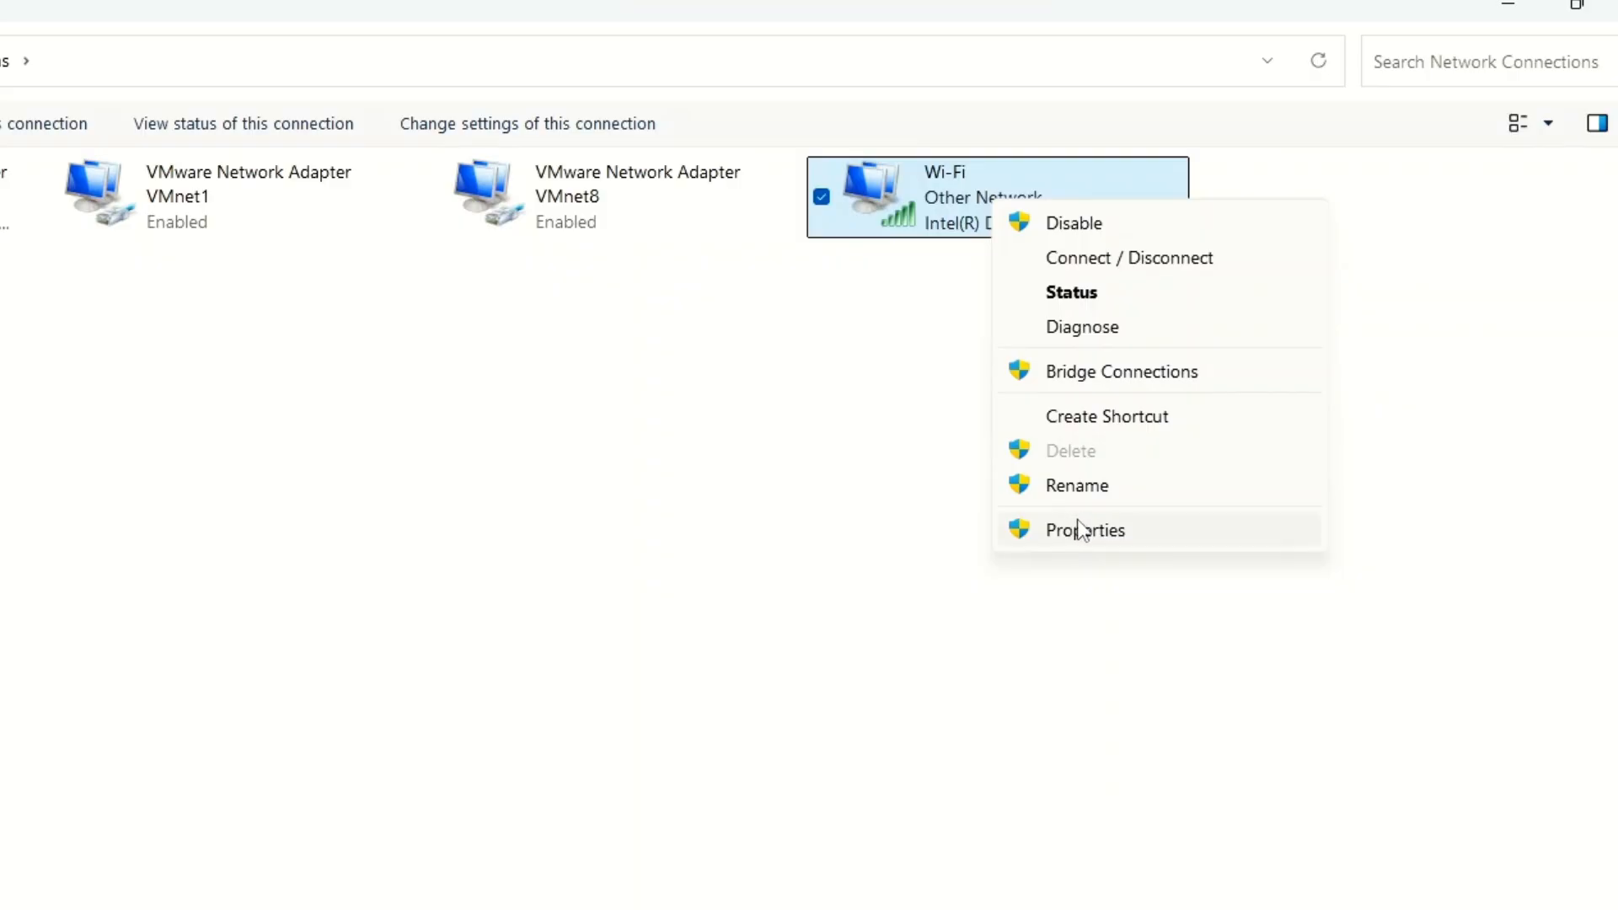
pyautogui.click(1084, 529)
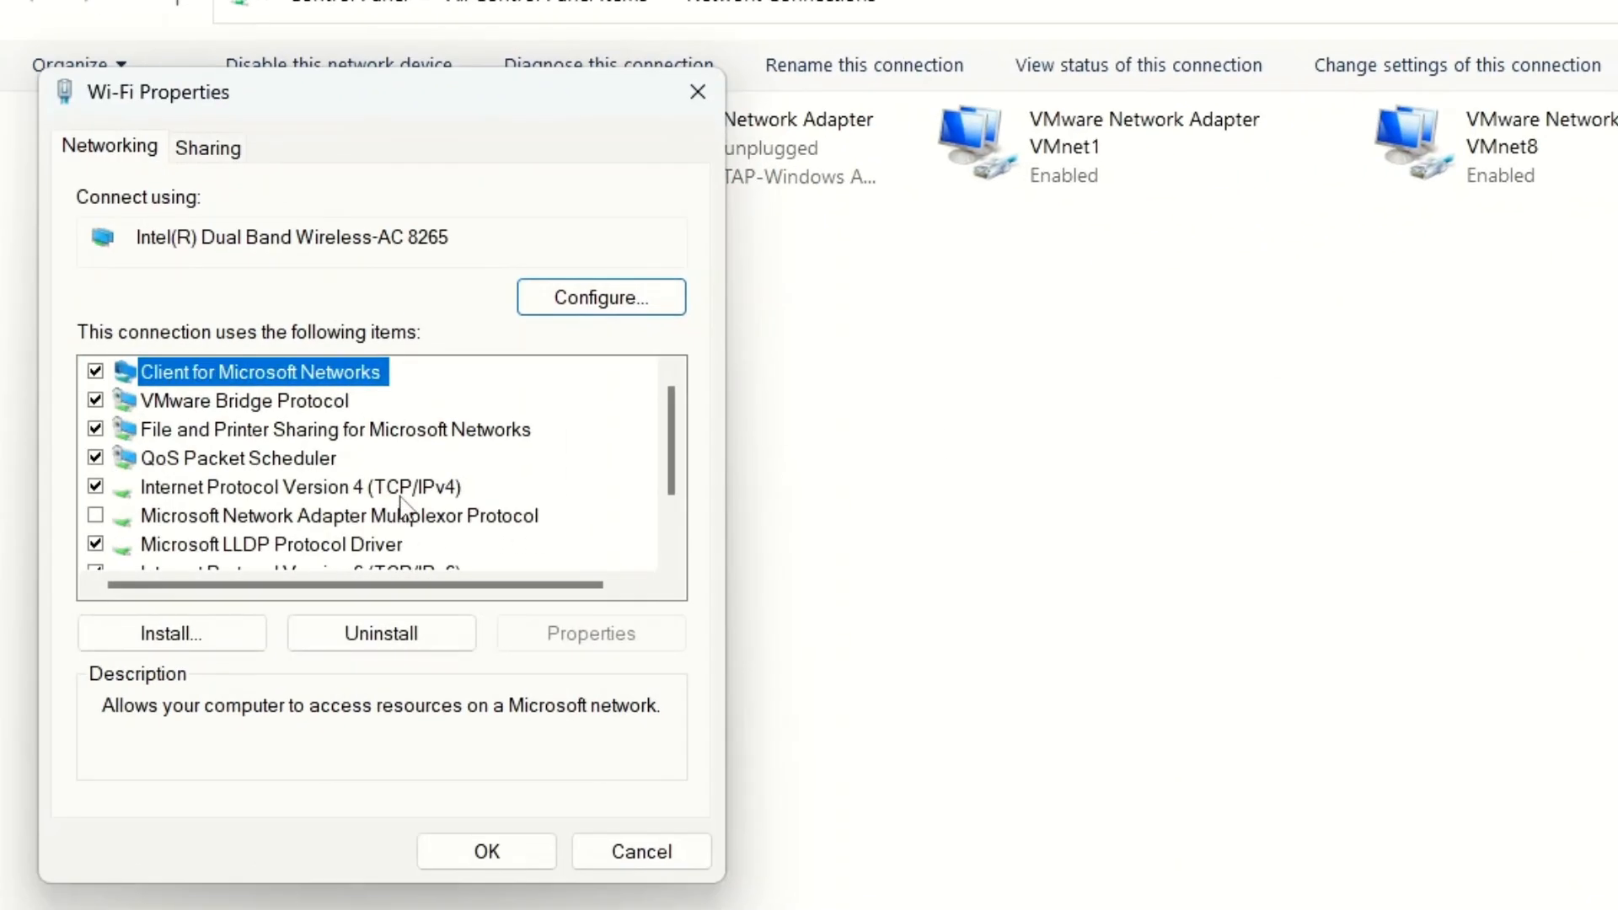
pyautogui.click(299, 487)
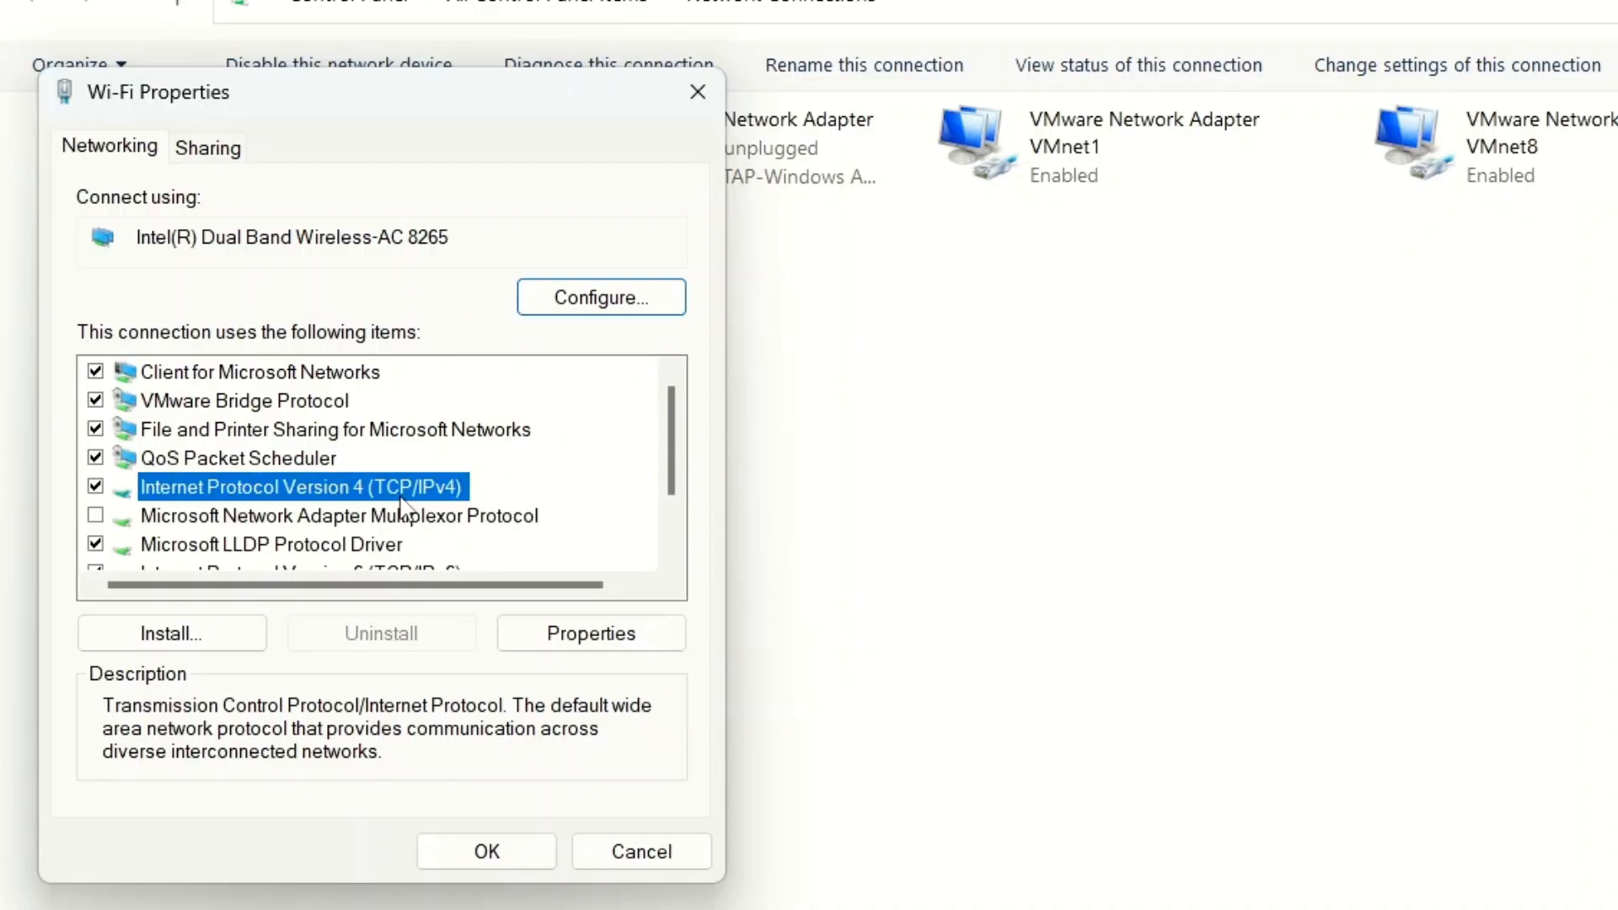
pyautogui.click(590, 633)
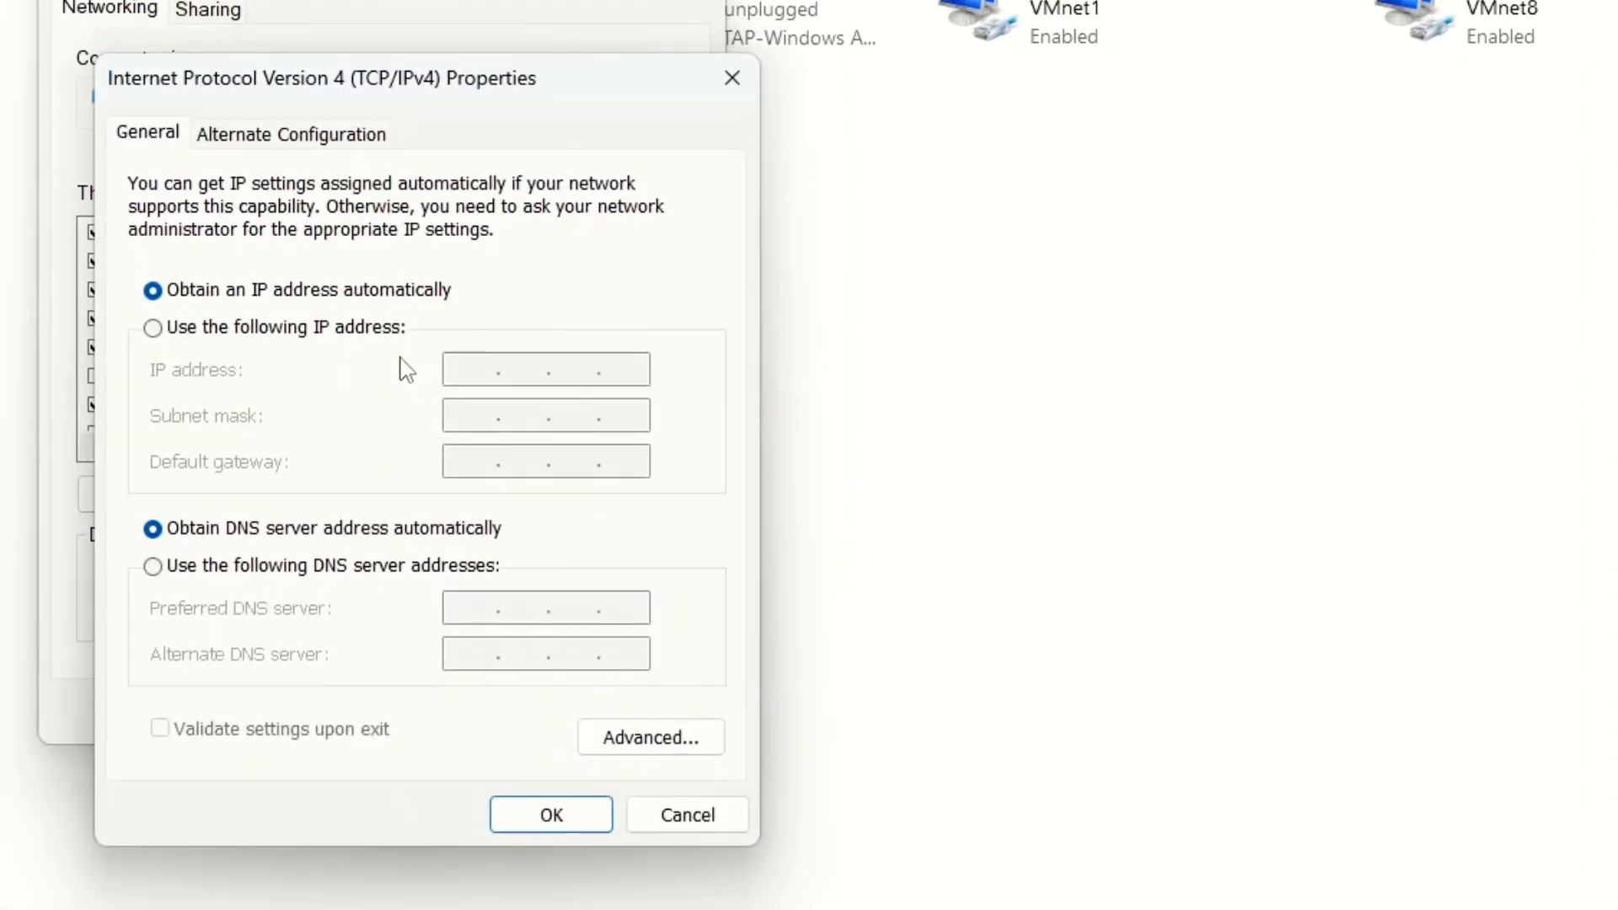
pyautogui.moveTo(427, 606)
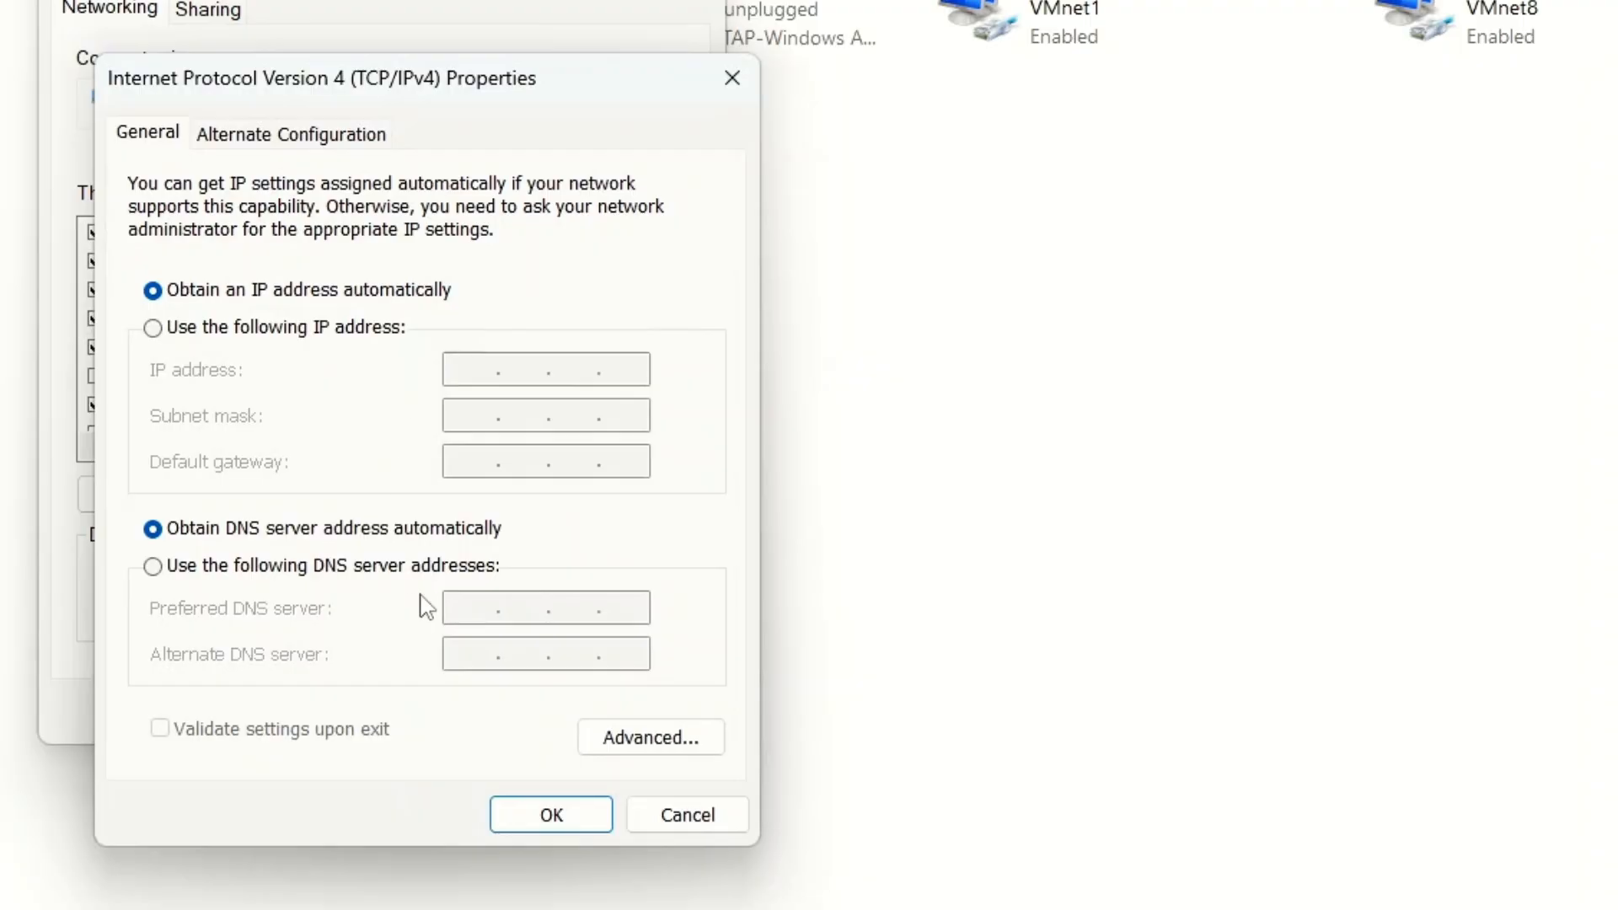
# - Use manual DNS servers 8.8.8.8 and 8.8.4.4 for Wi-Fi IPv4, confirming both dialogs
pyautogui.click(152, 566)
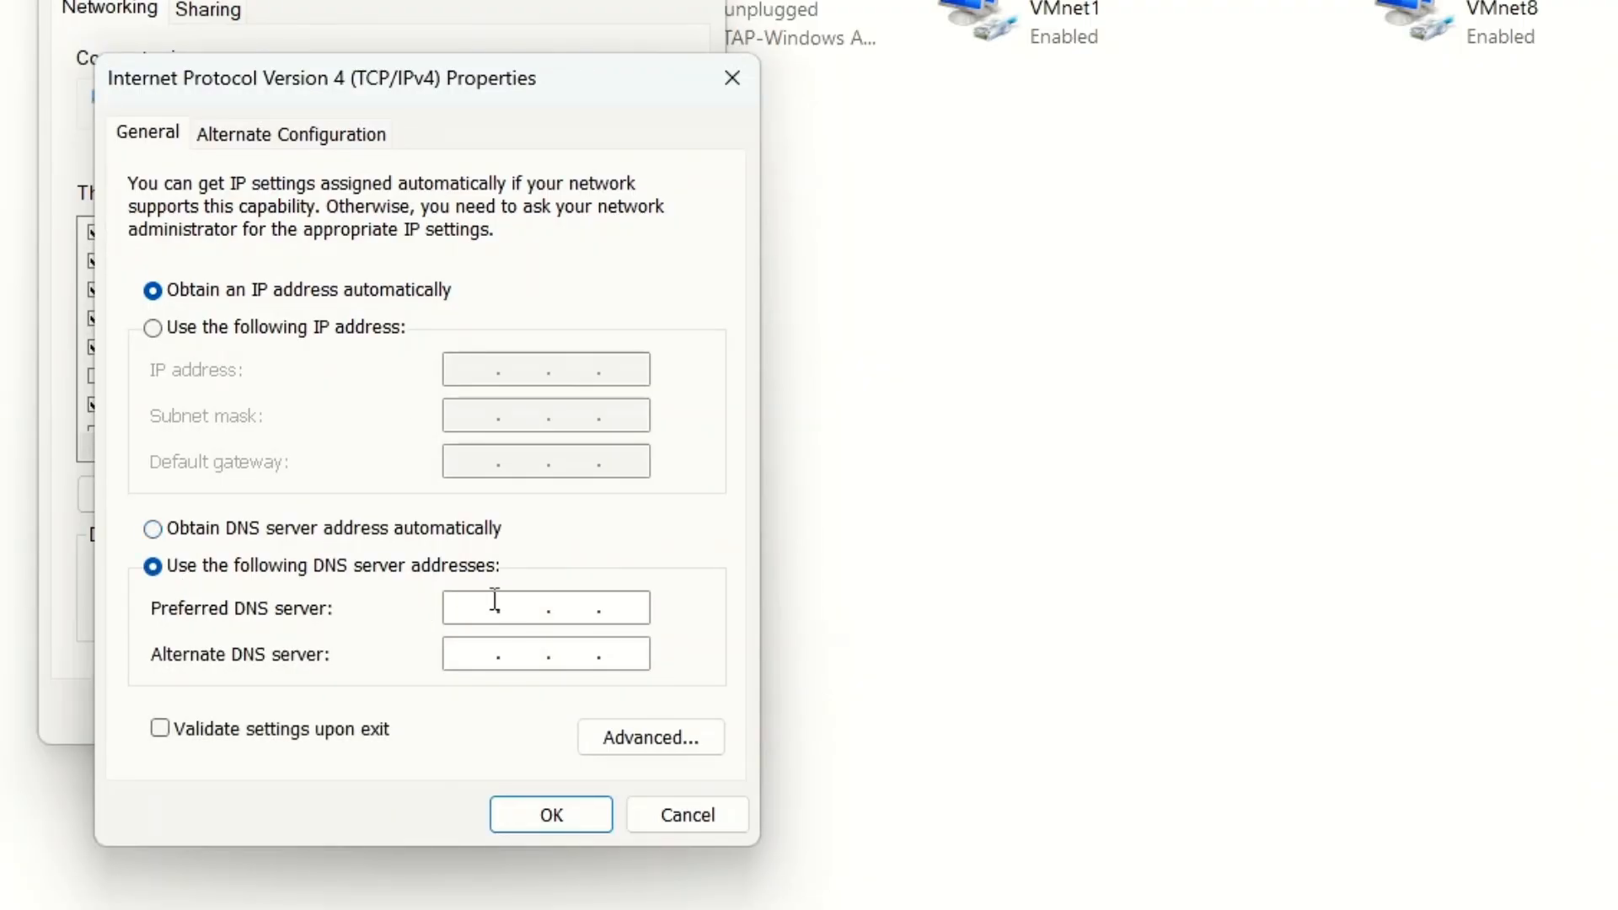
pyautogui.write('8')
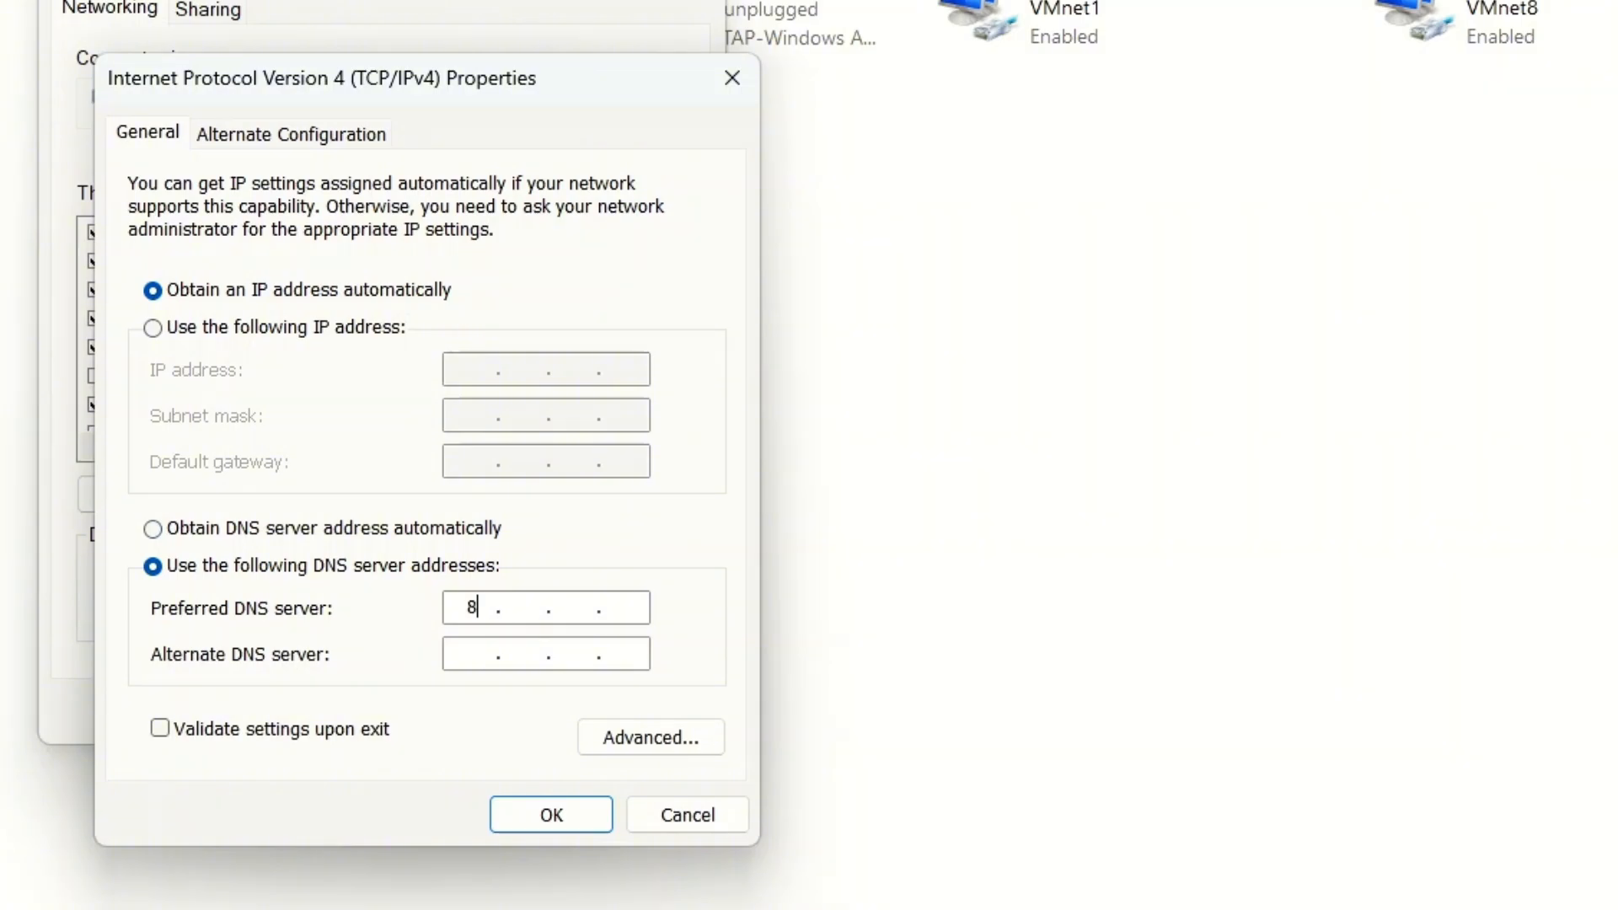
pyautogui.write('8.8.8')
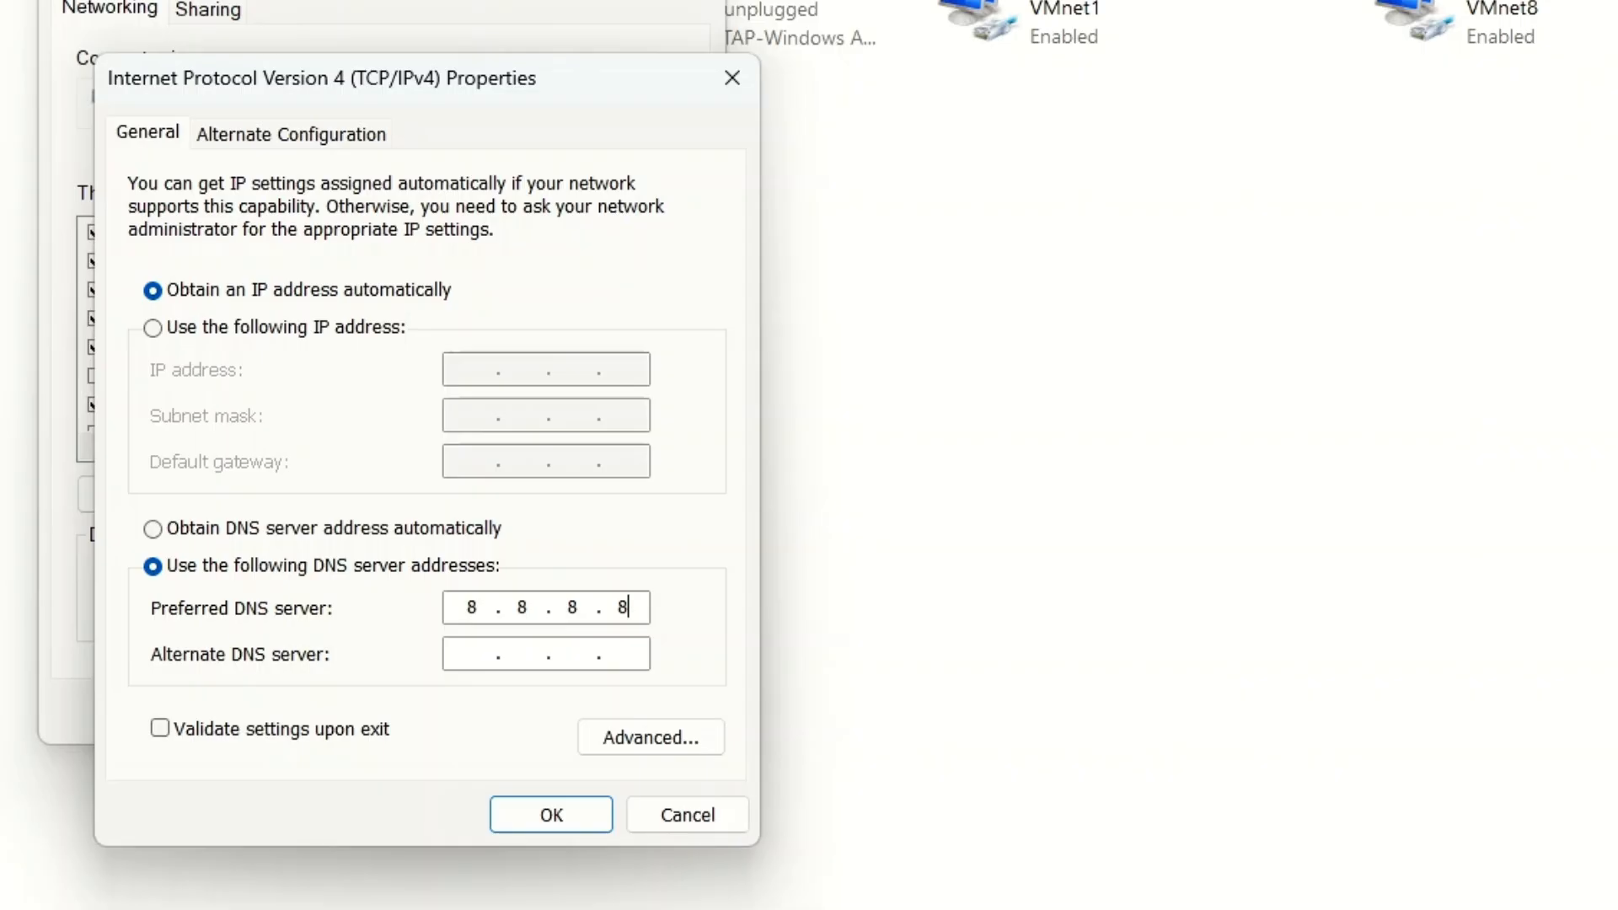
pyautogui.write('8.8..')
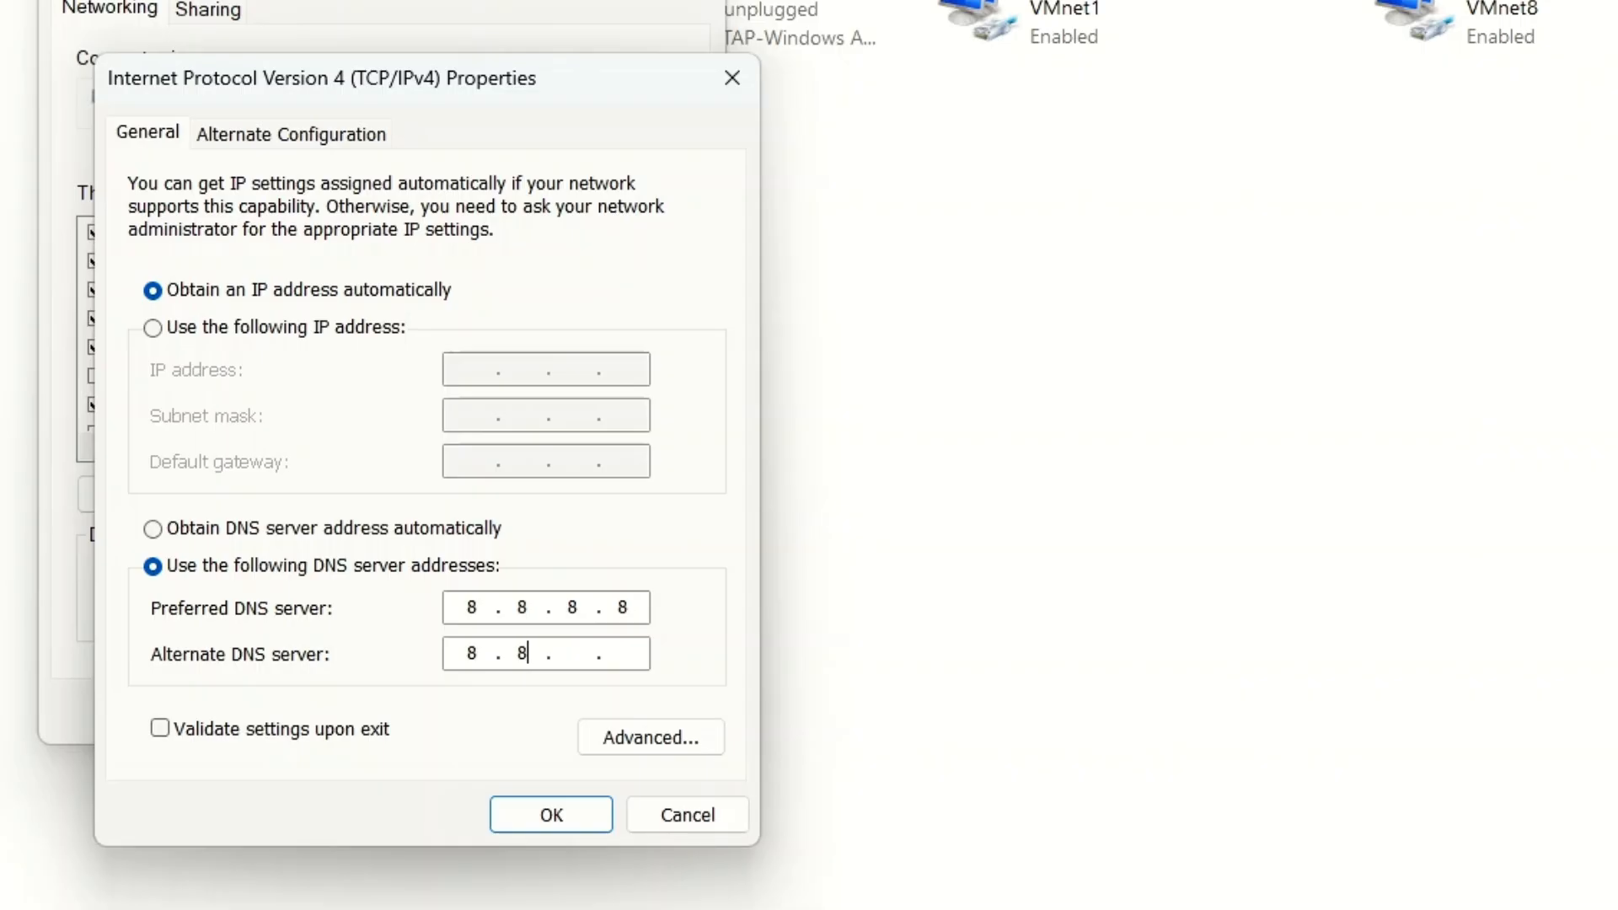
pyautogui.write('4.4')
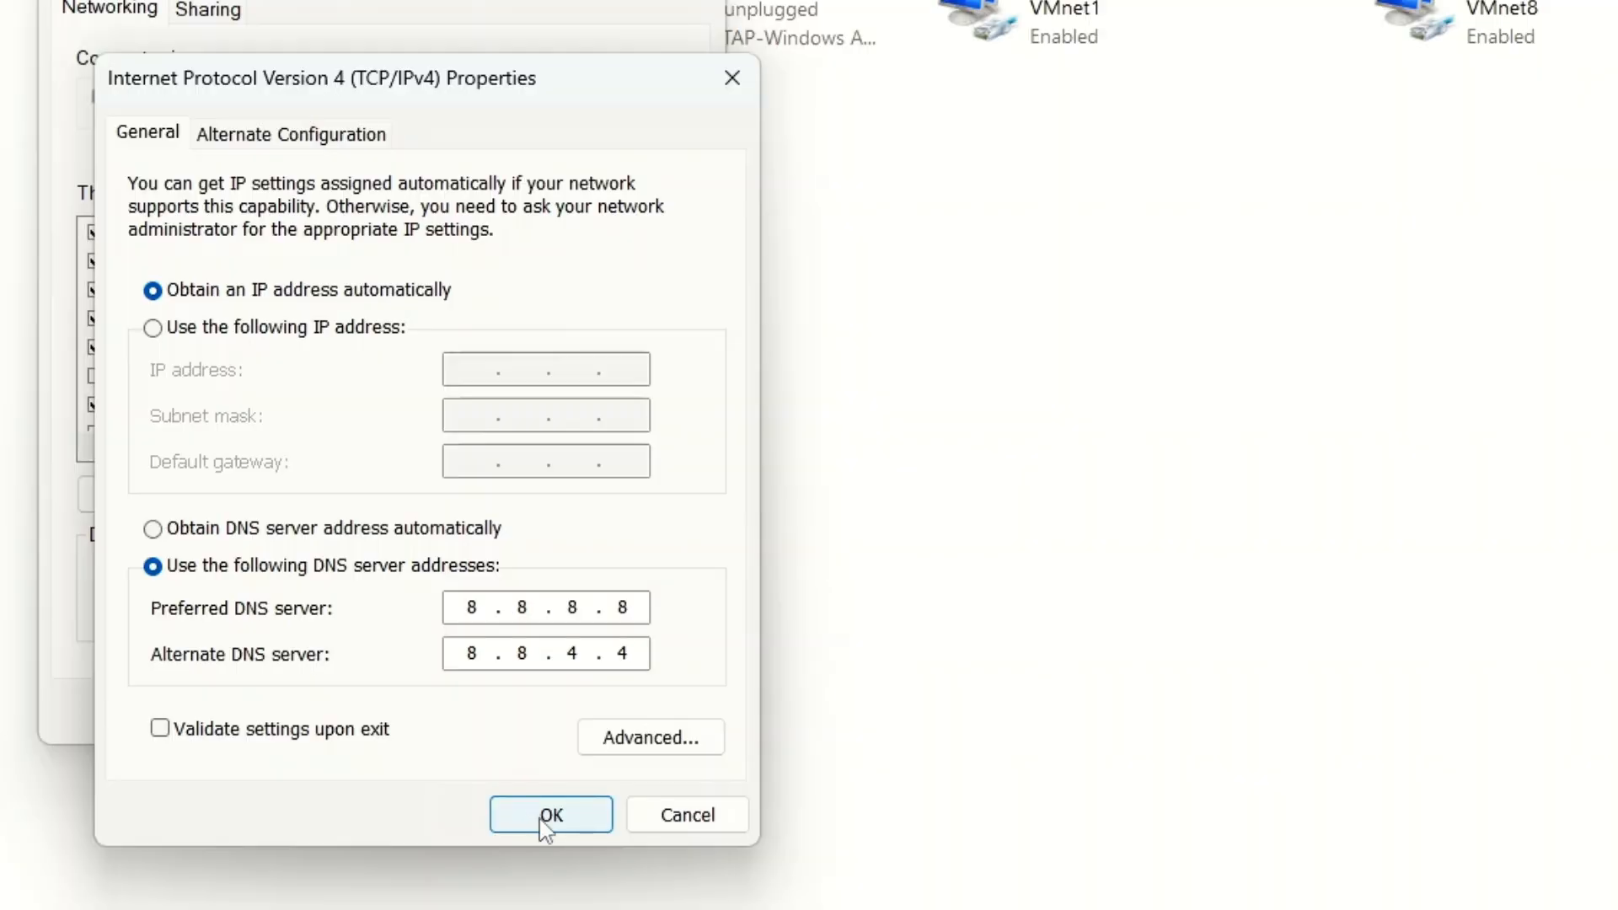
pyautogui.click(551, 814)
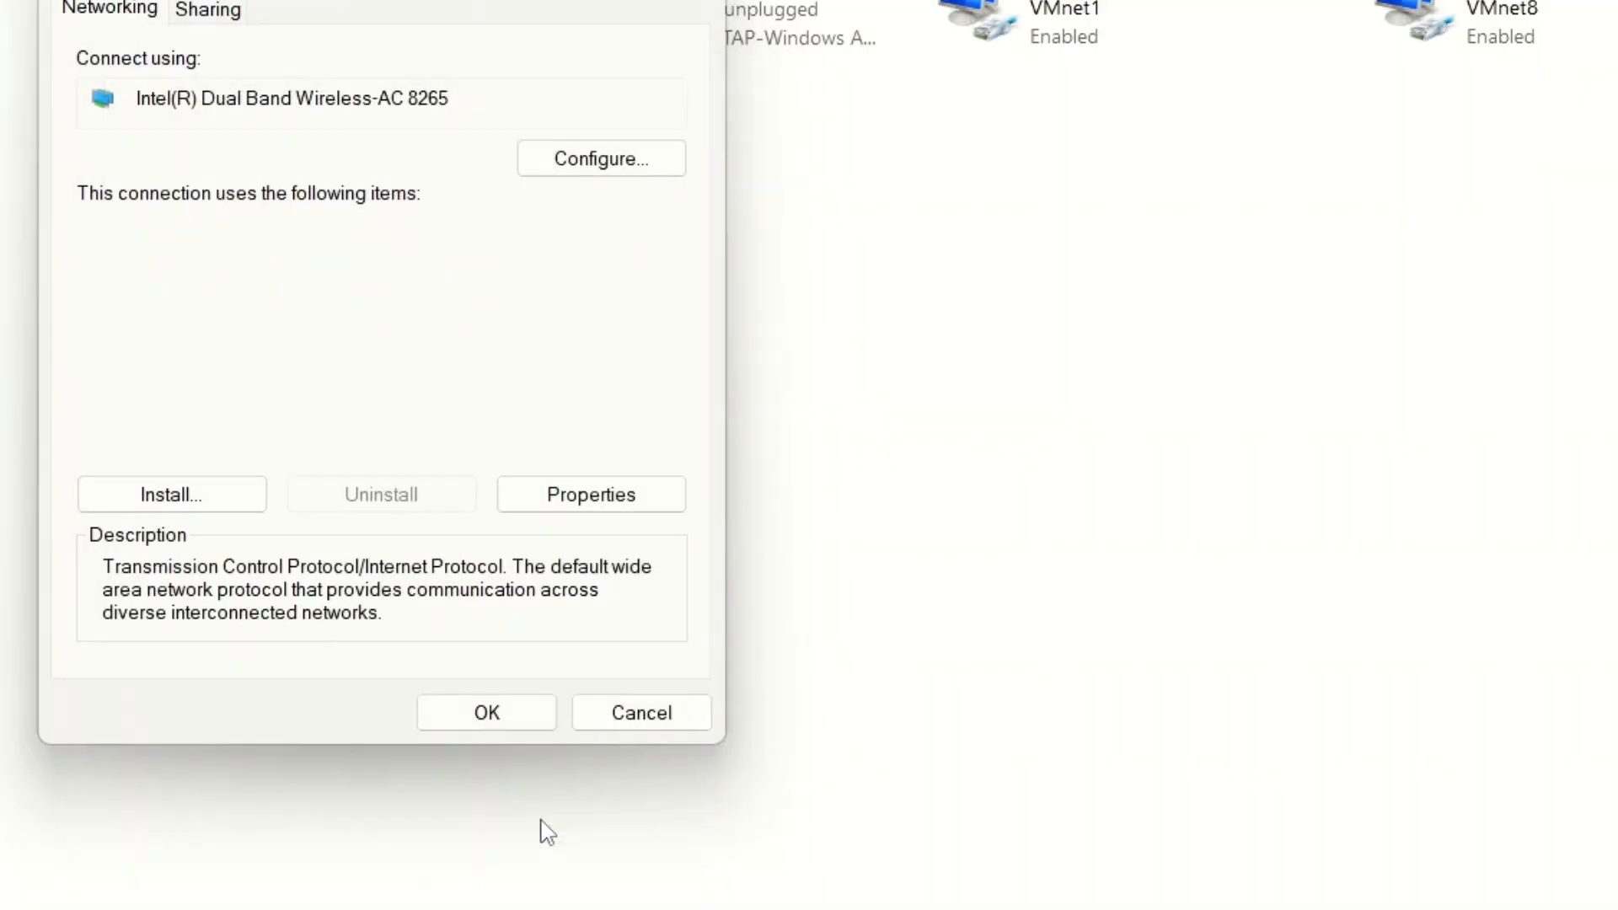
pyautogui.click(486, 712)
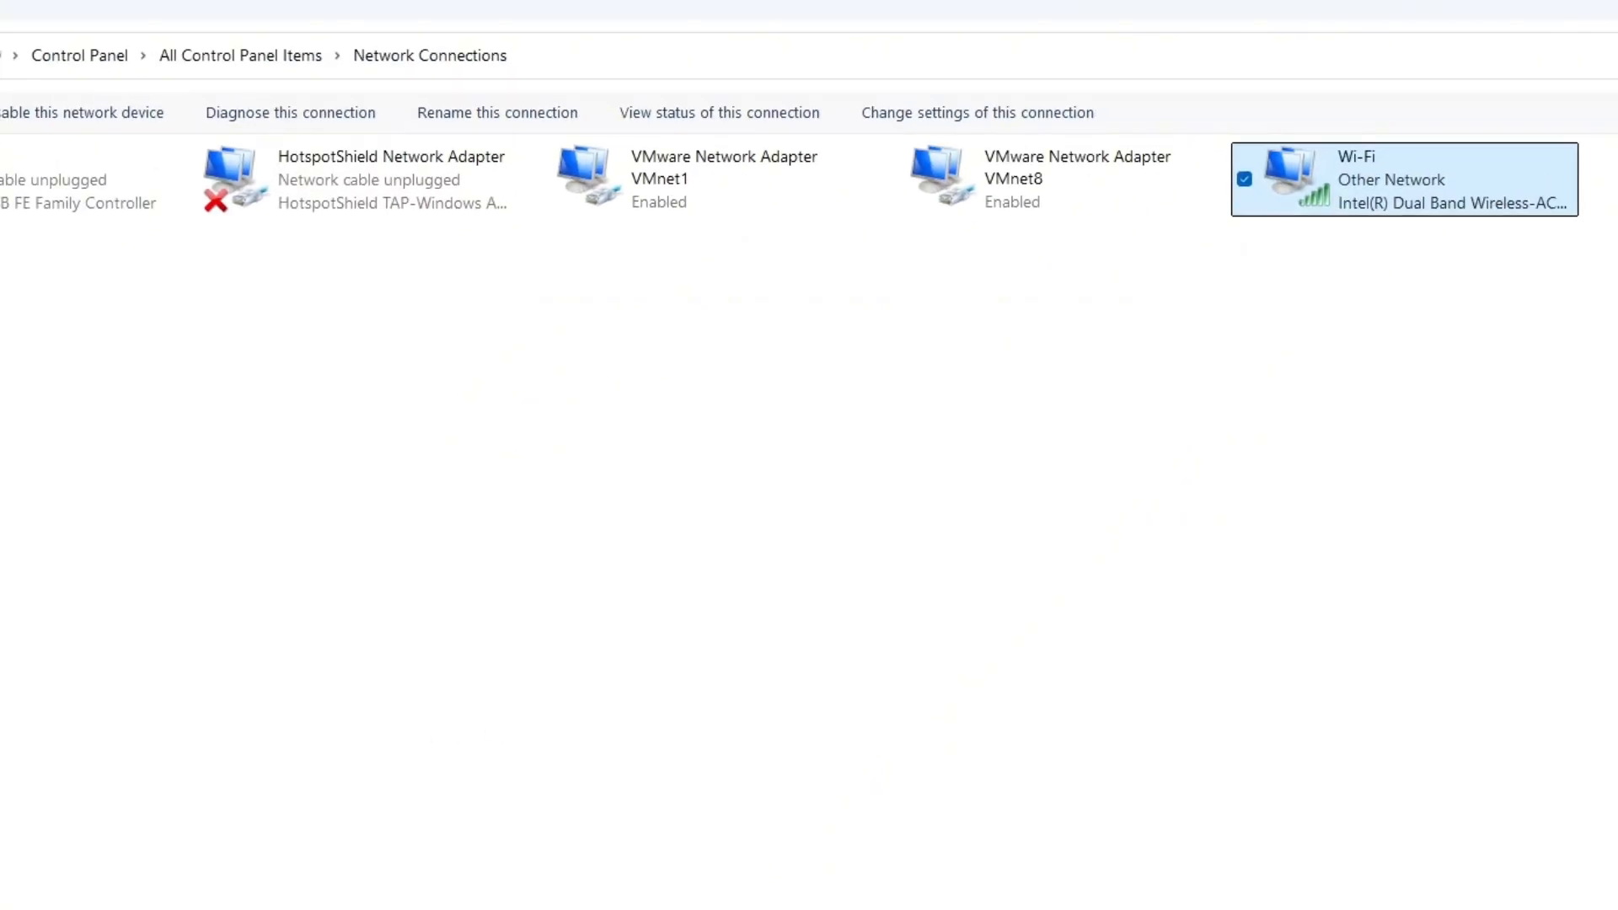